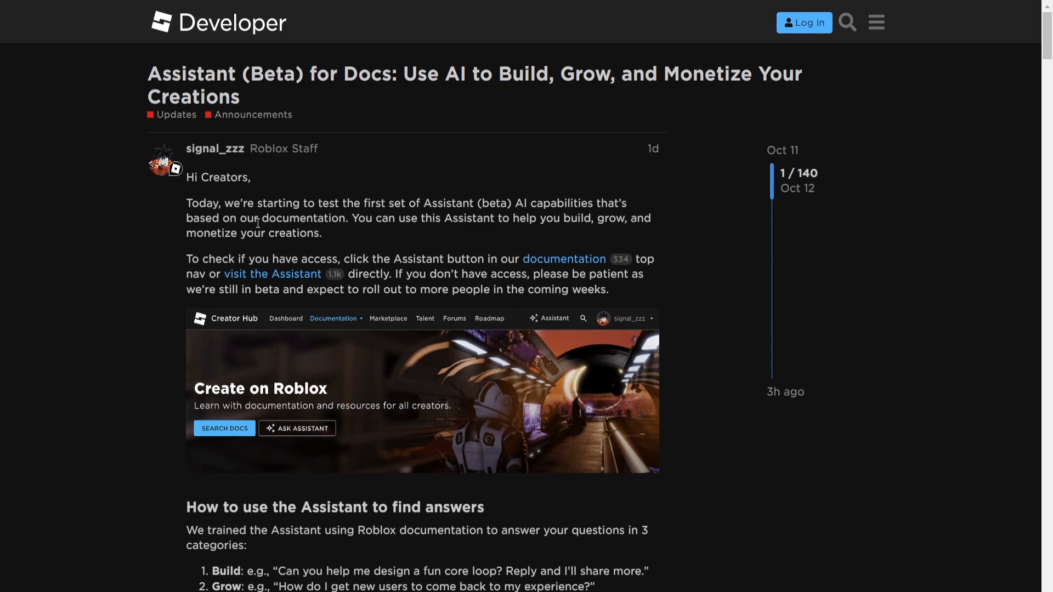
# Step: Scroll down the Assistant (Beta) announcement post to its tips on adding context and examples to prompts
pyautogui.scroll(-3)
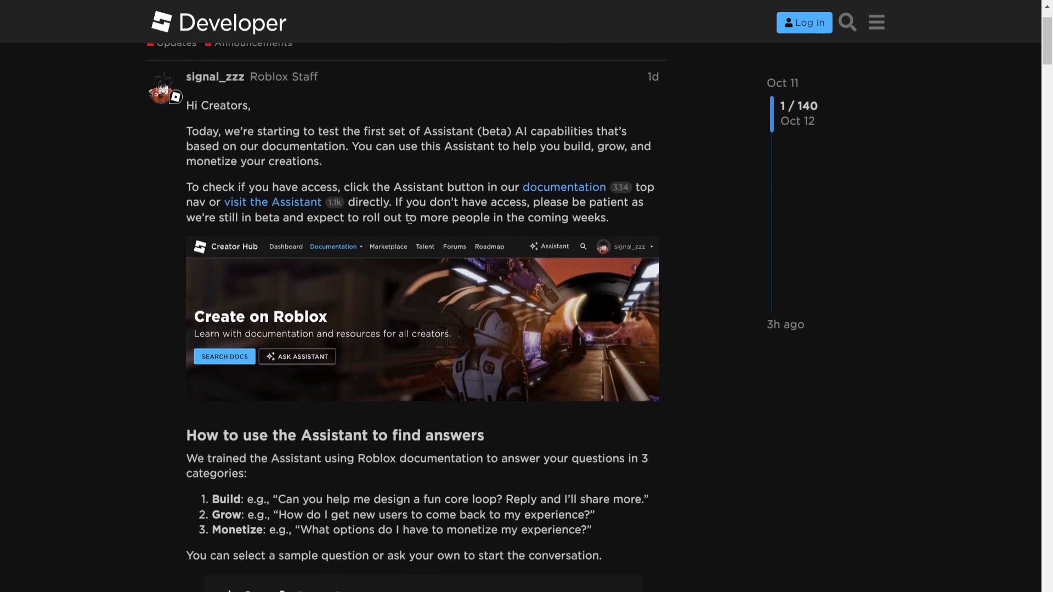
pyautogui.scroll(-3)
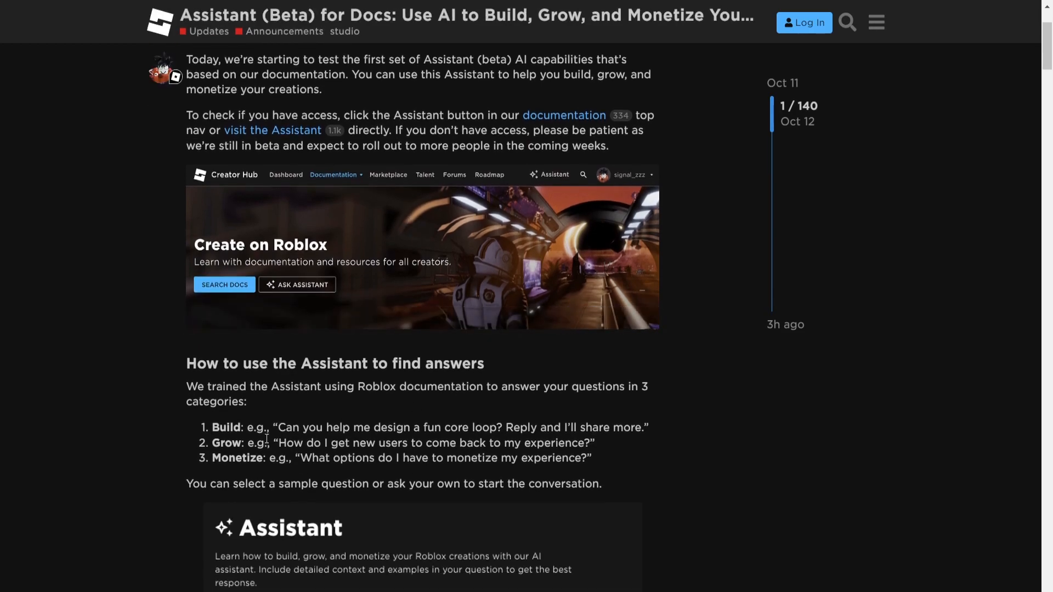
pyautogui.moveTo(386, 378)
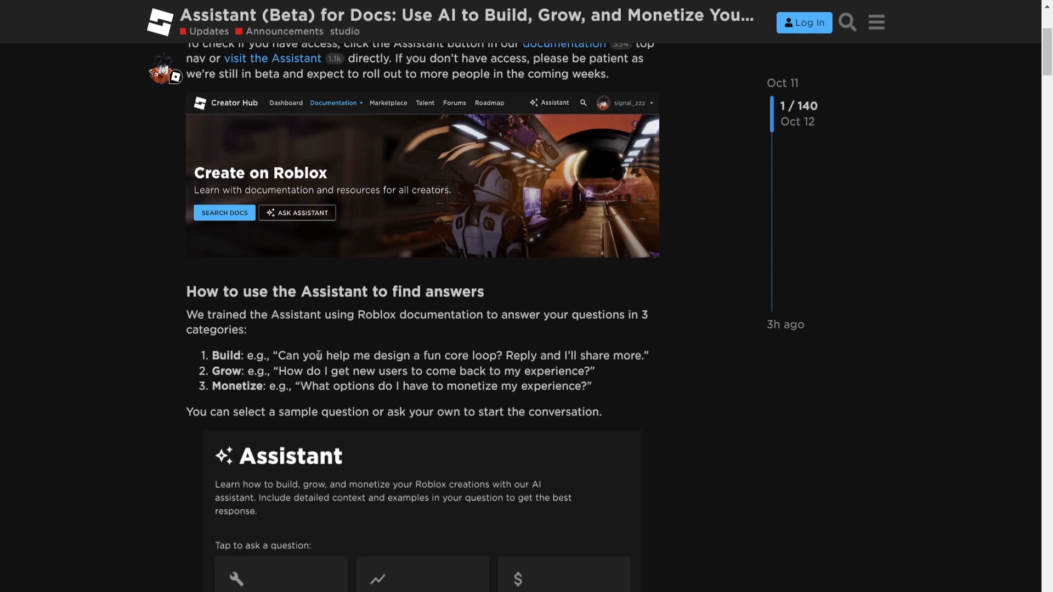
pyautogui.scroll(-3)
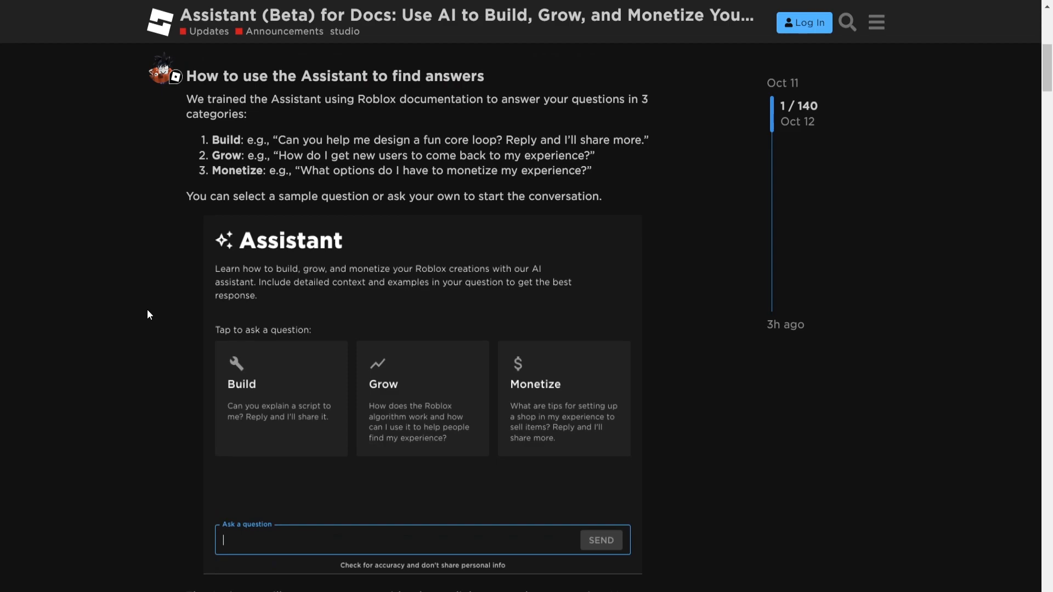
pyautogui.moveTo(147, 309)
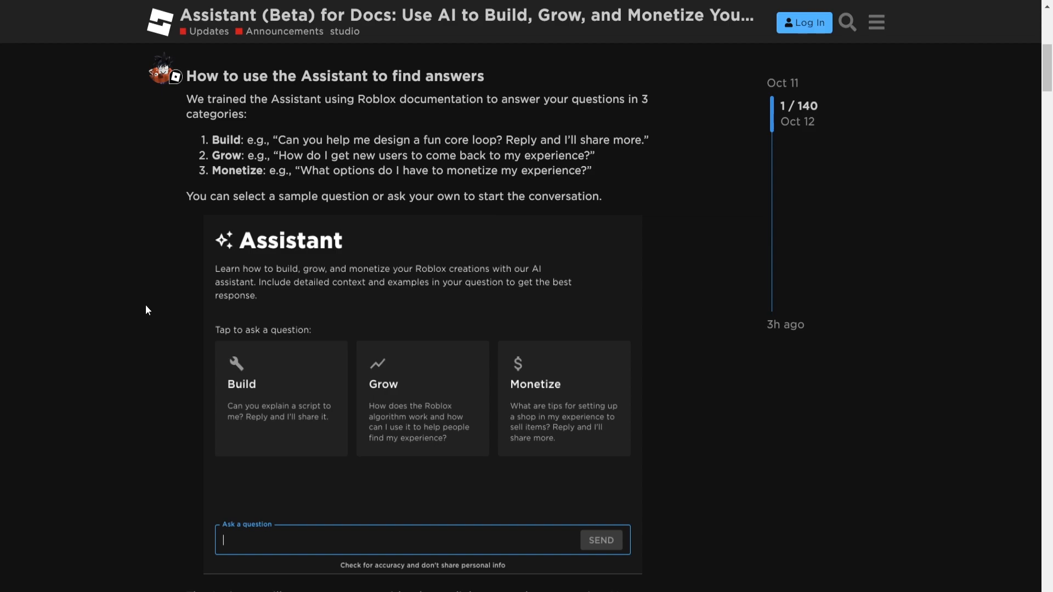
pyautogui.scroll(-3)
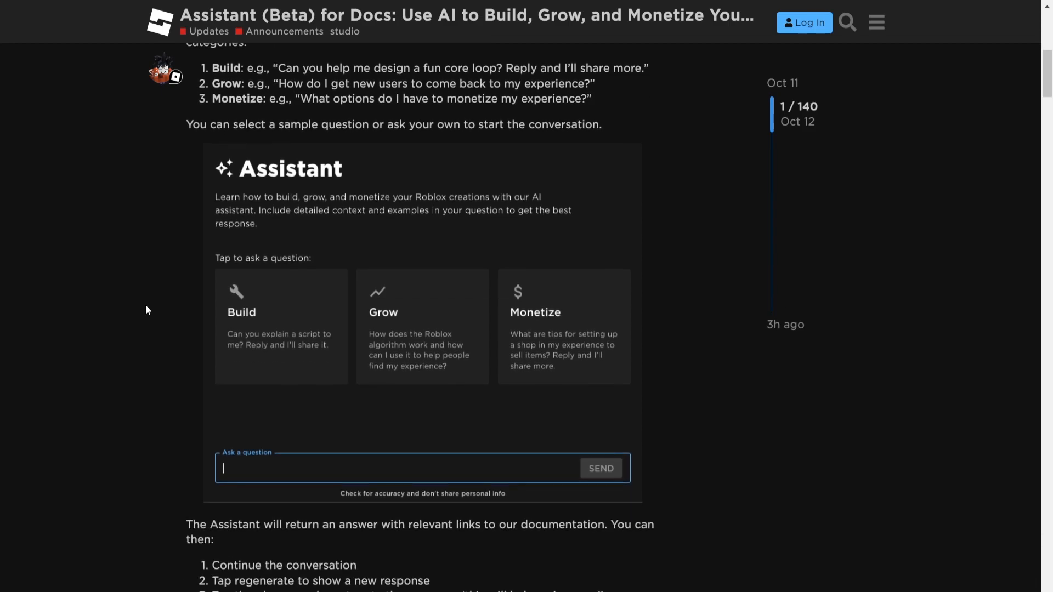
pyautogui.scroll(-3)
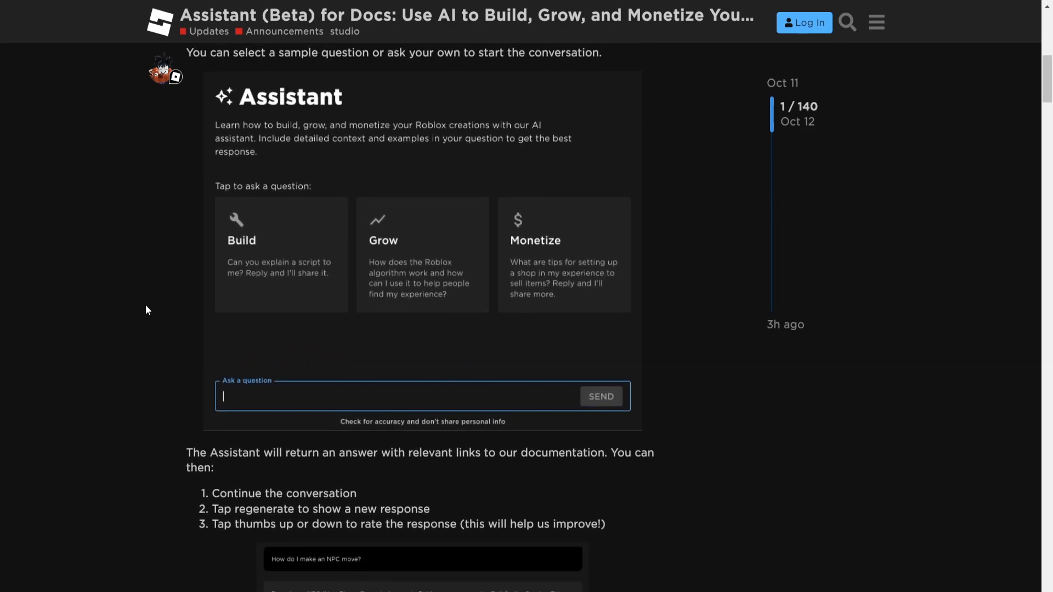
pyautogui.scroll(-3)
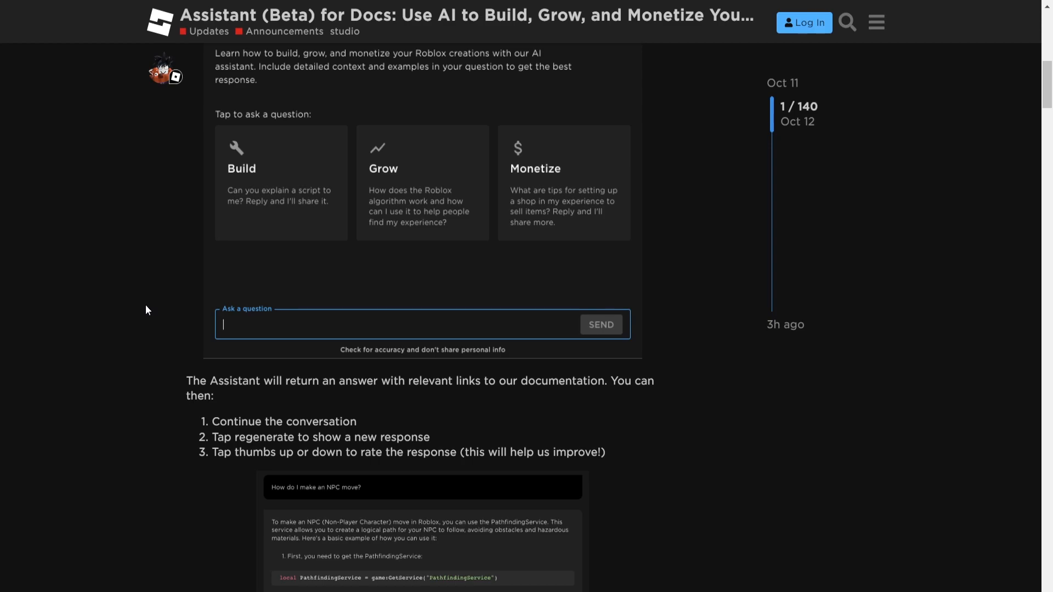
pyautogui.scroll(-3)
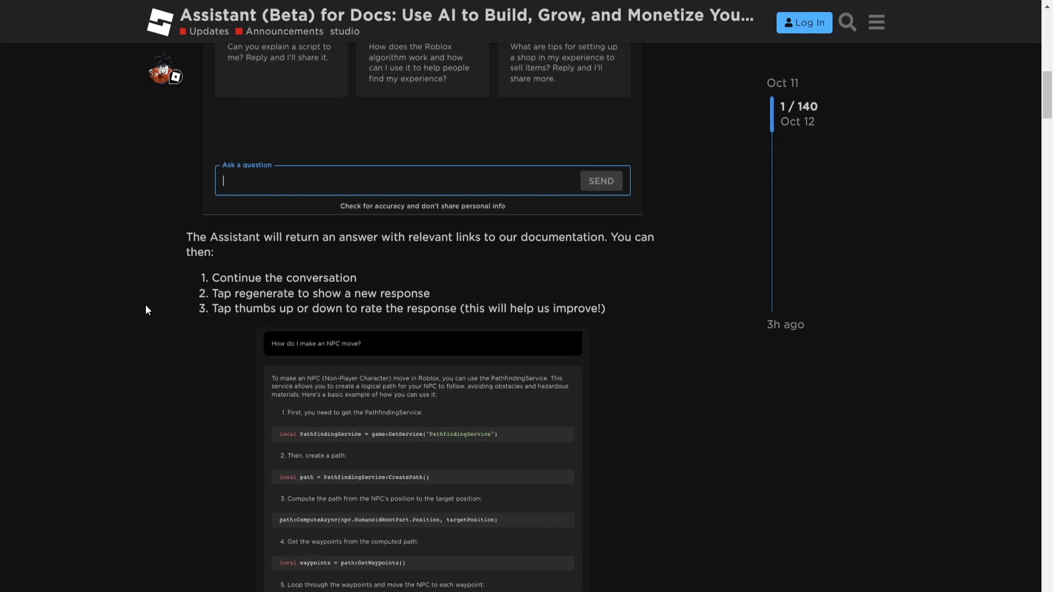
pyautogui.scroll(-3)
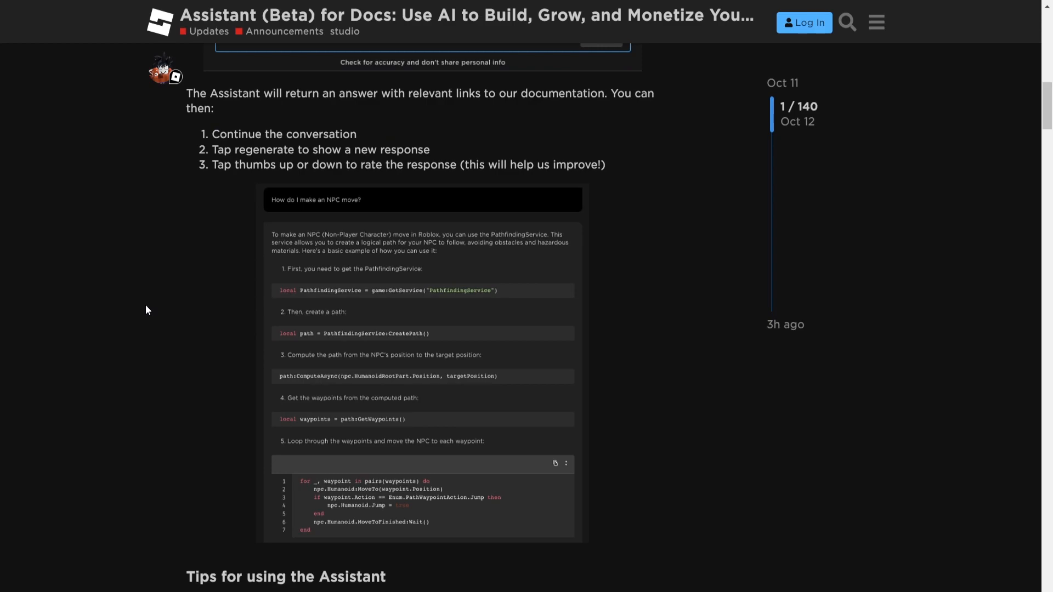
pyautogui.scroll(-3)
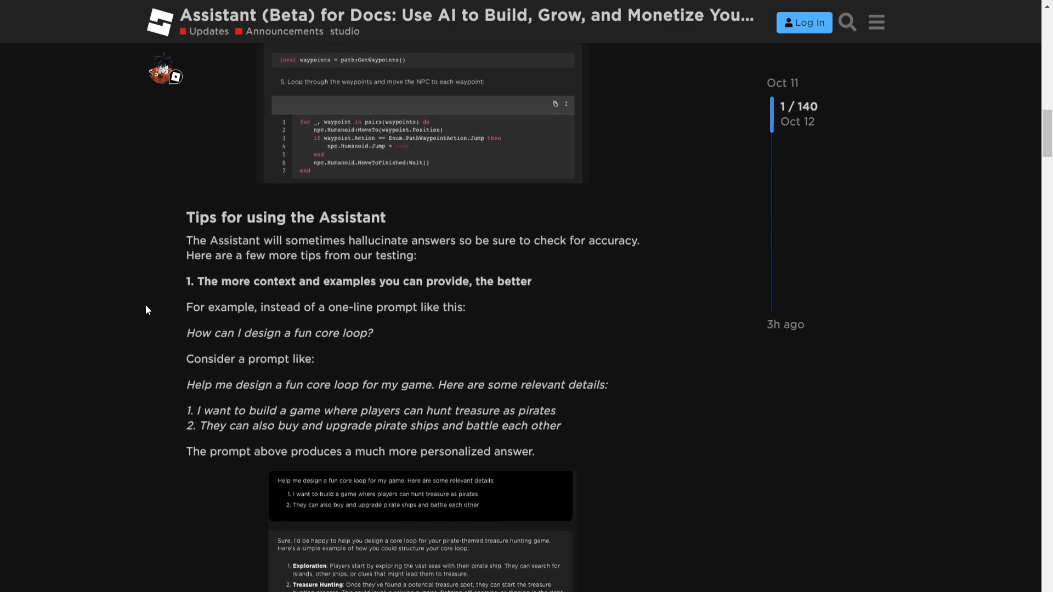
pyautogui.scroll(-3)
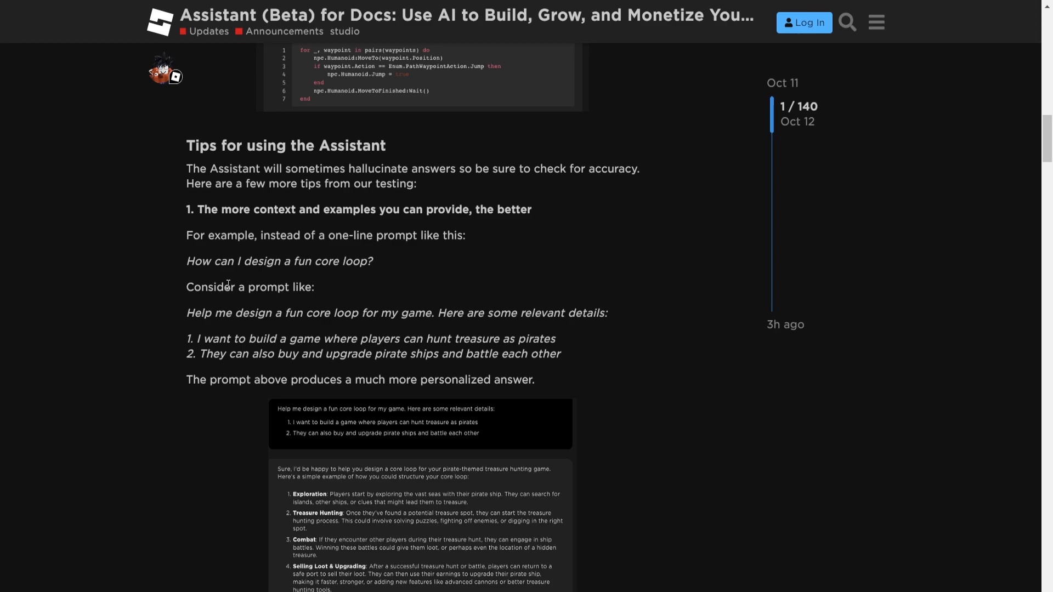
pyautogui.moveTo(245, 283)
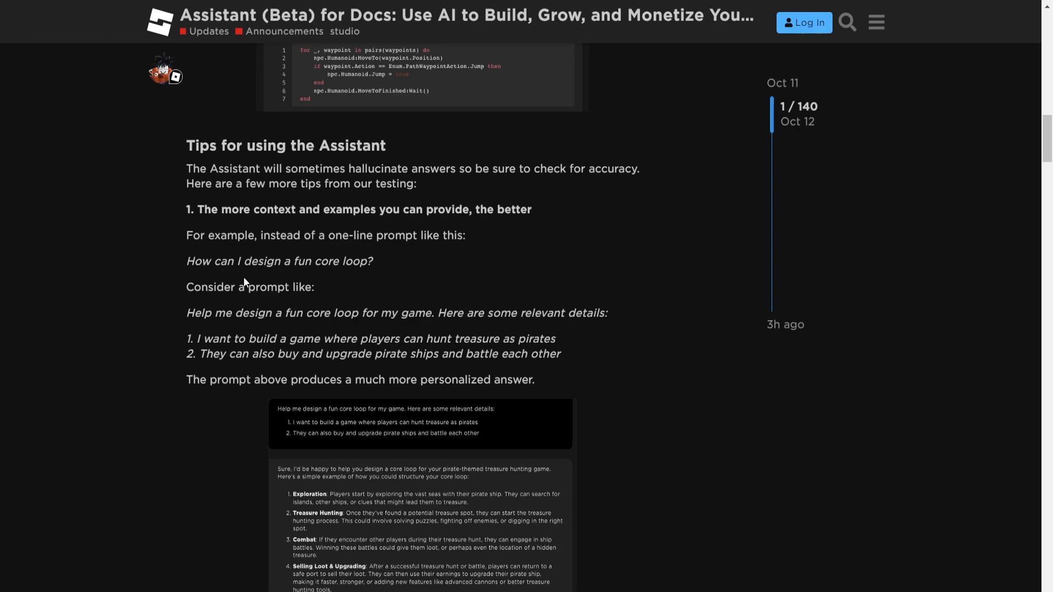
pyautogui.scroll(-3)
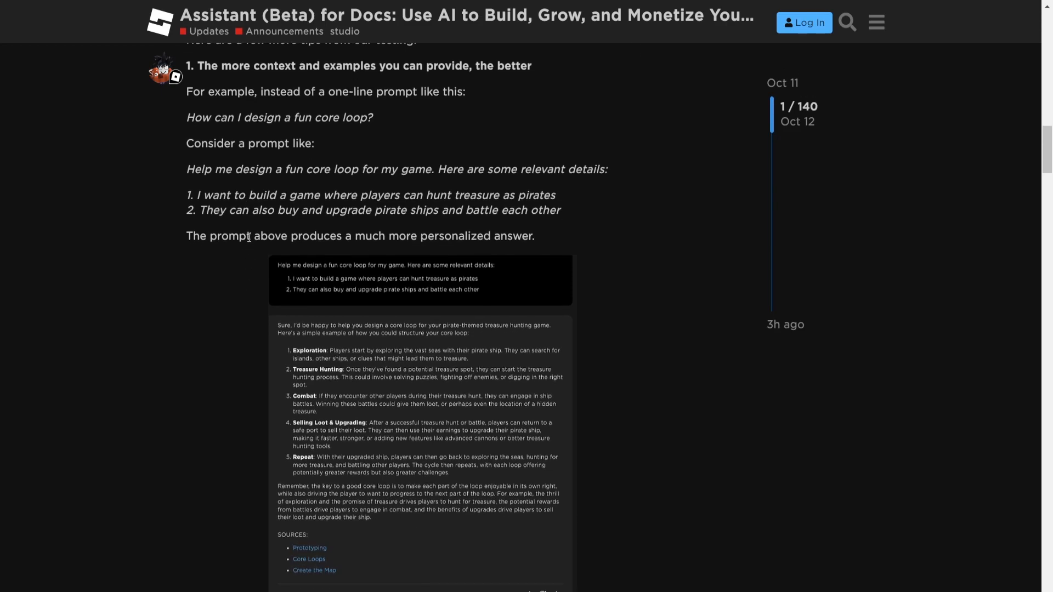
pyautogui.scroll(-3)
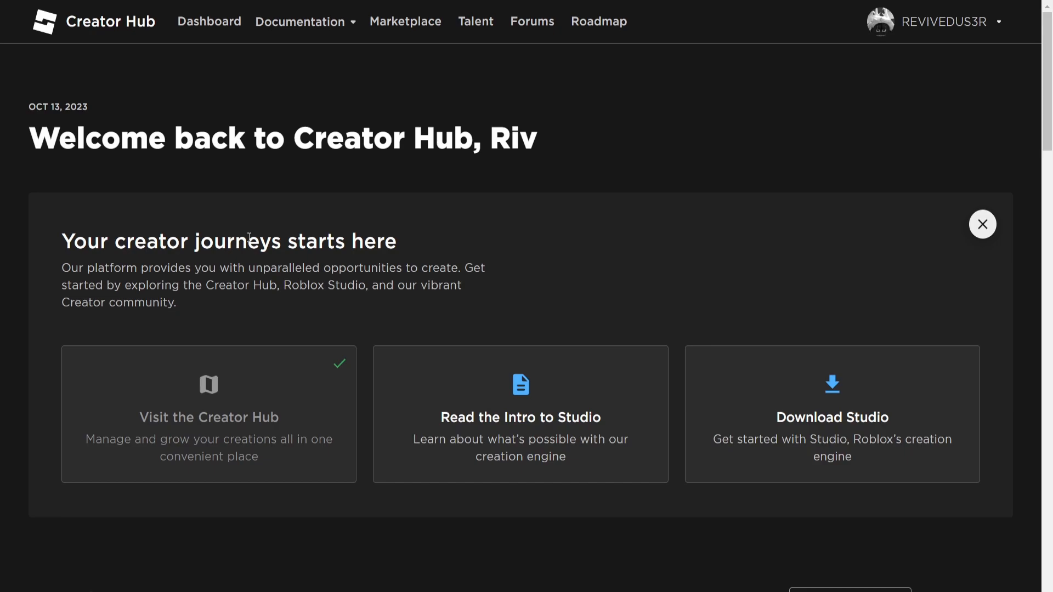
pyautogui.moveTo(808, 21)
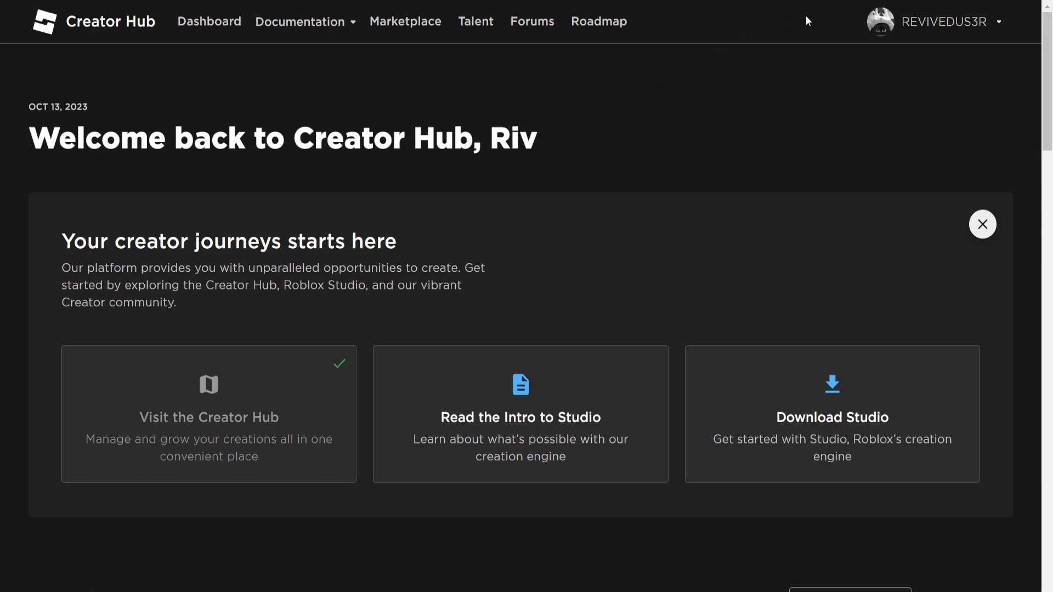
pyautogui.moveTo(791, 32)
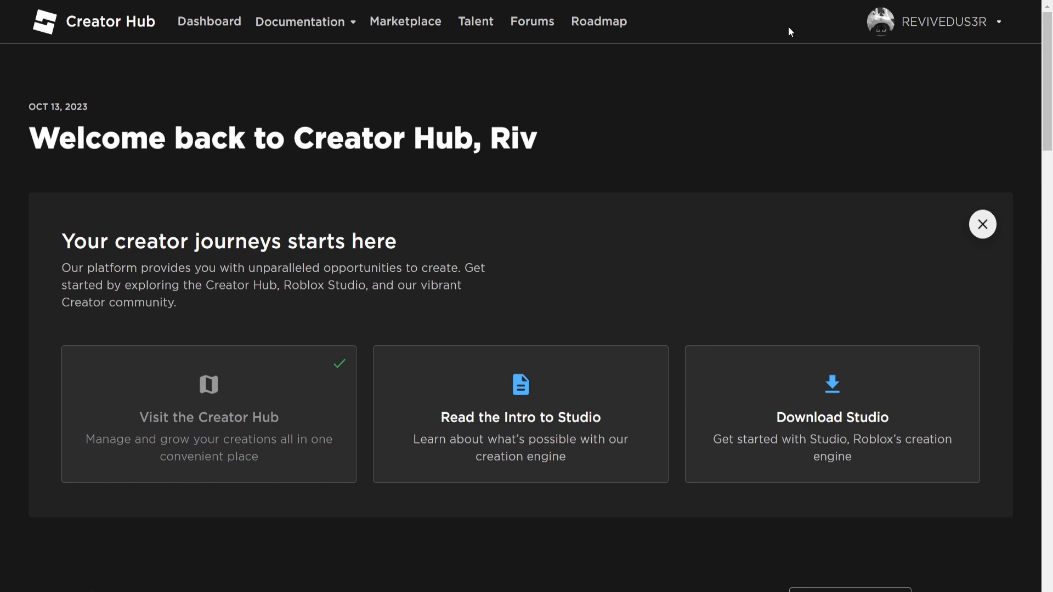
pyautogui.moveTo(231, 50)
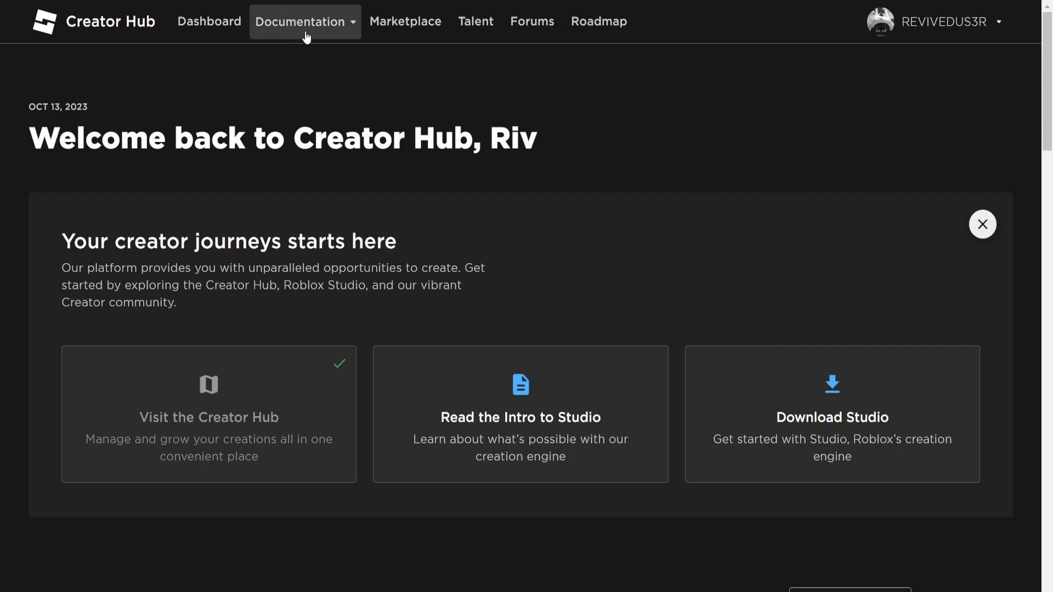
# Step: Go to the Creator Hub Documentation home, then the Assistant chat page from its header
pyautogui.click(298, 21)
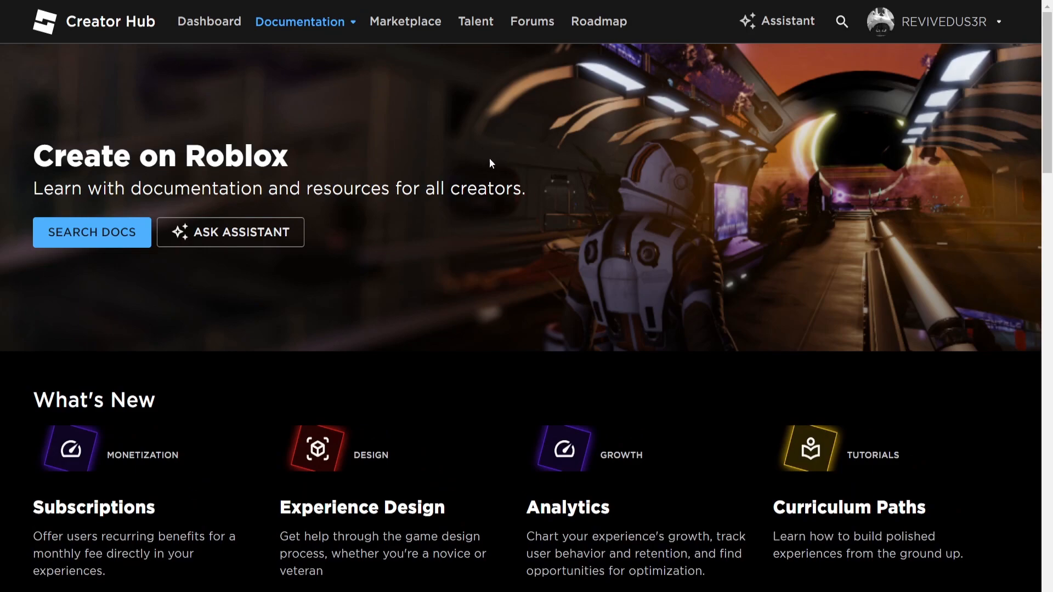
pyautogui.moveTo(230, 231)
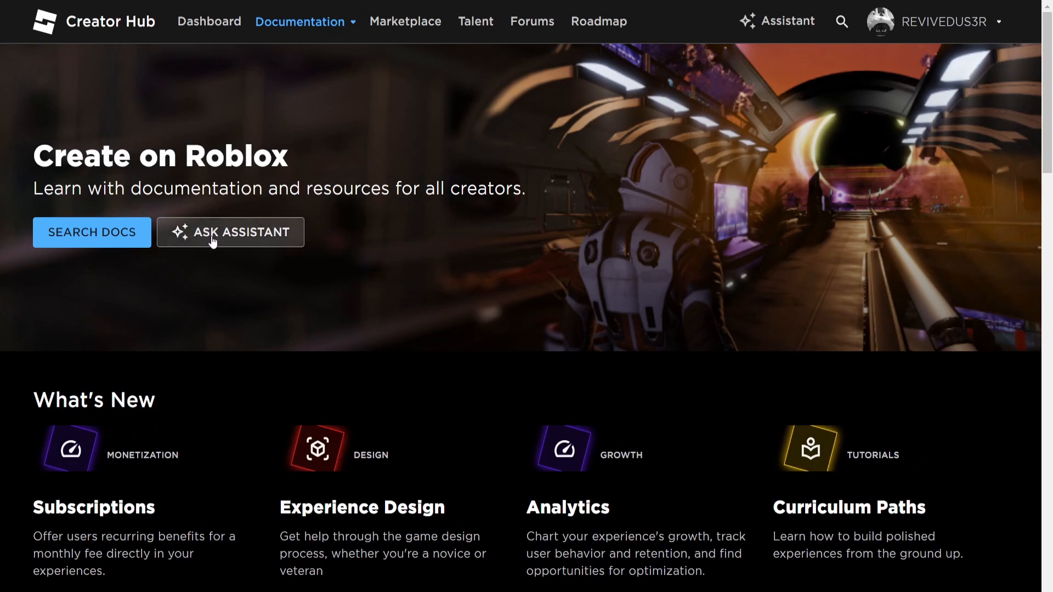
pyautogui.moveTo(776, 25)
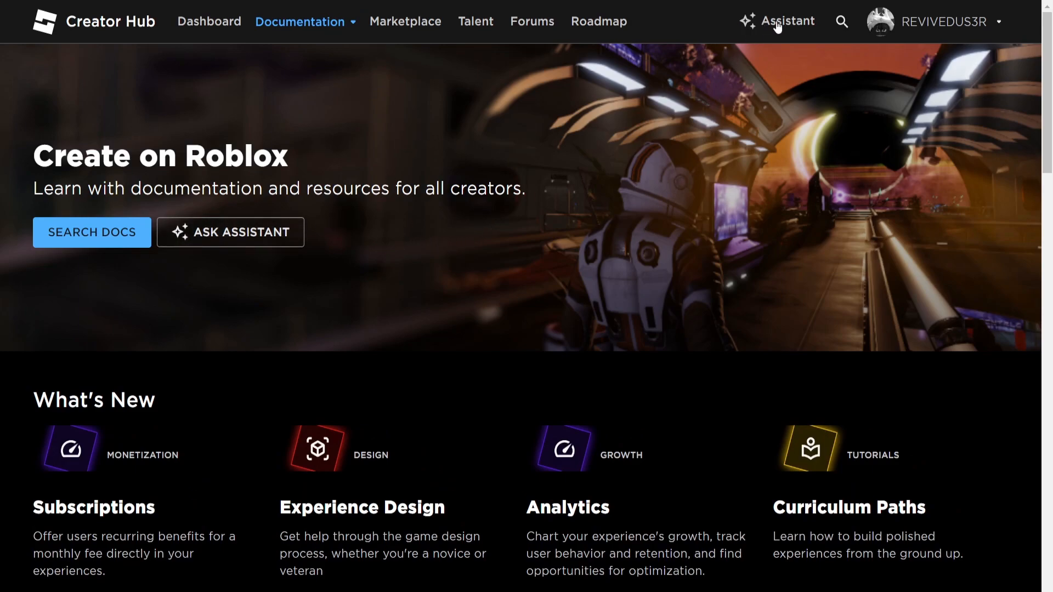
pyautogui.moveTo(763, 28)
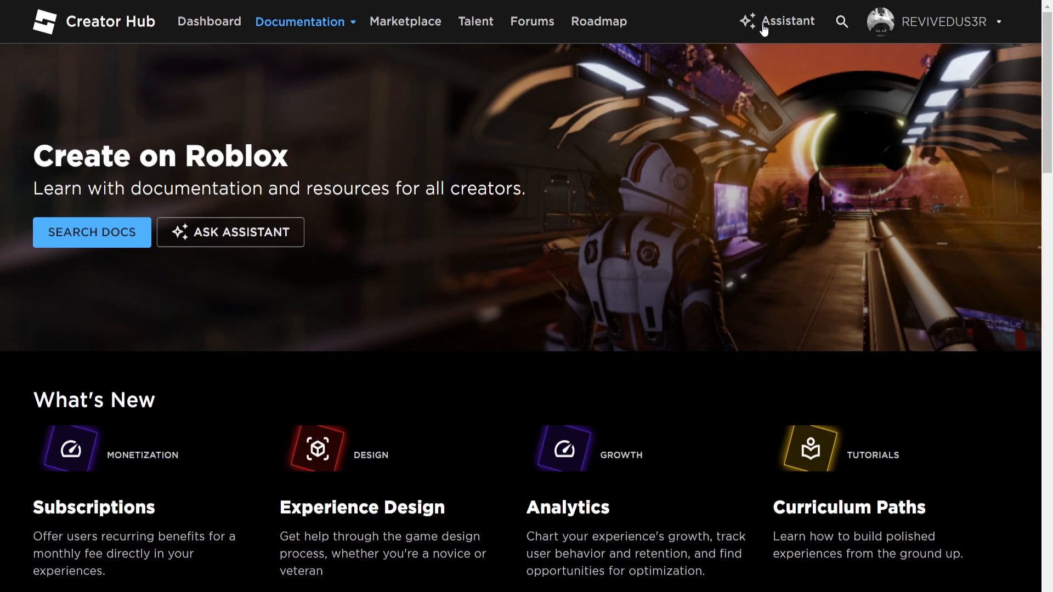
pyautogui.click(792, 21)
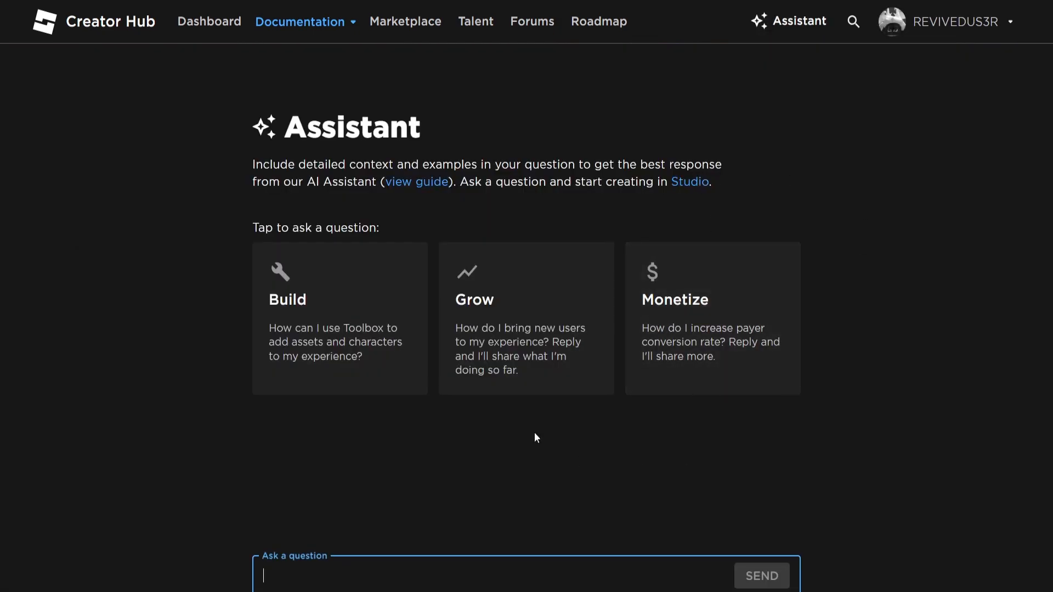
pyautogui.moveTo(488, 256)
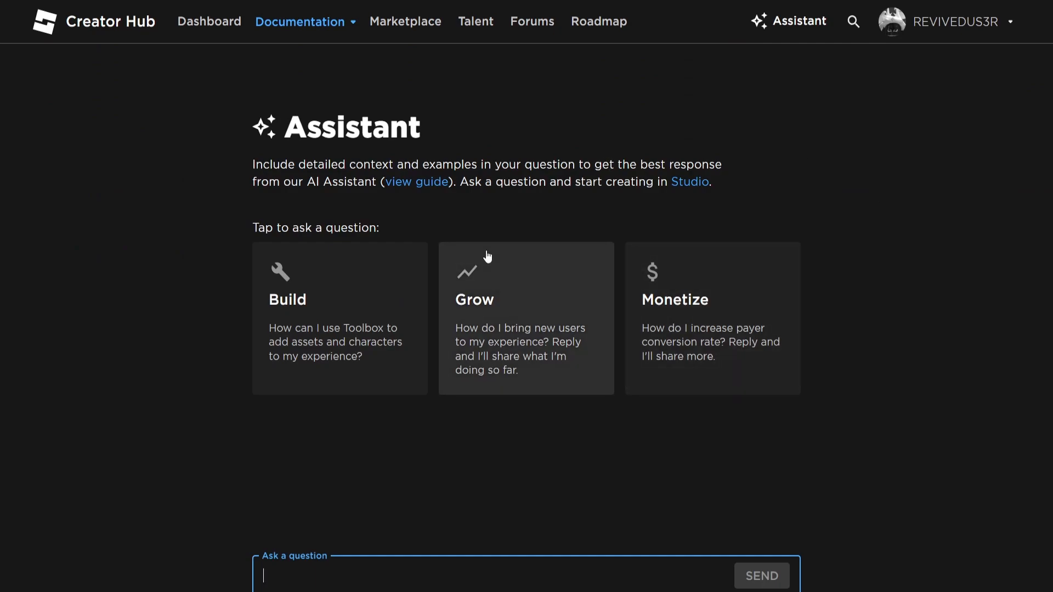
pyautogui.moveTo(576, 185)
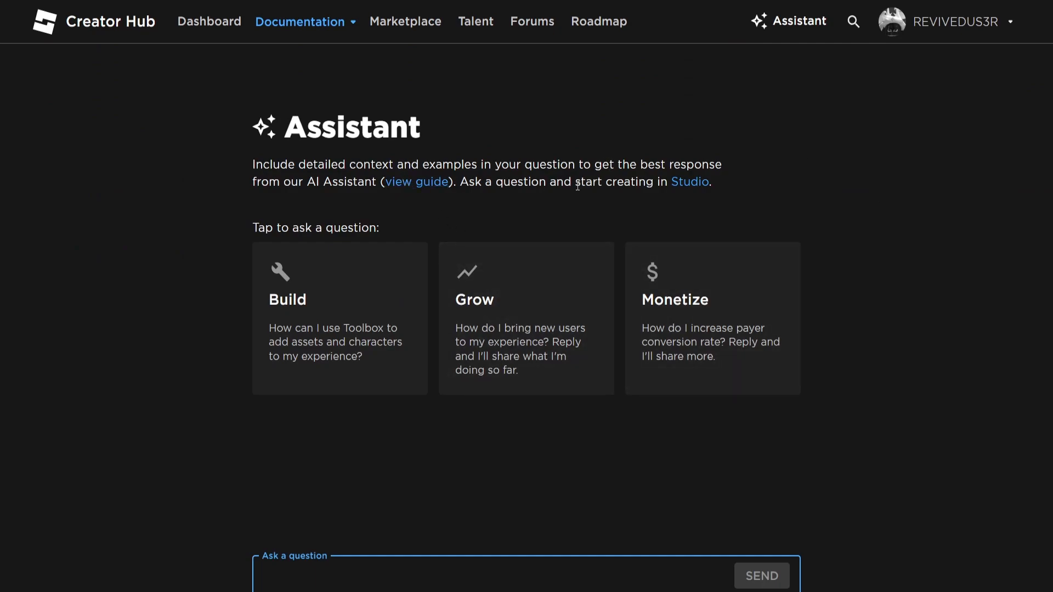
pyautogui.moveTo(690, 182)
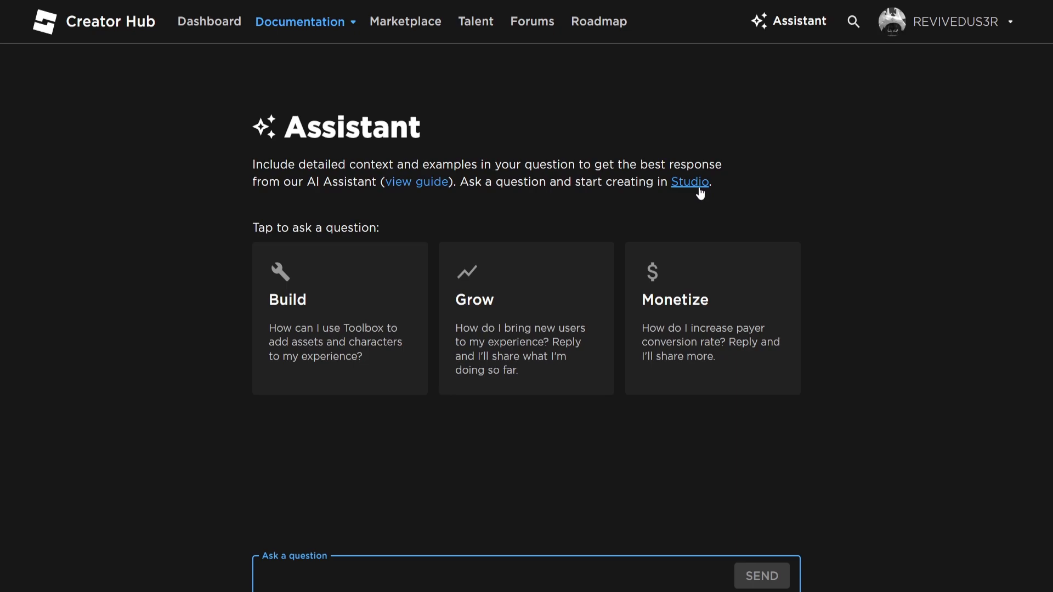
pyautogui.moveTo(803, 362)
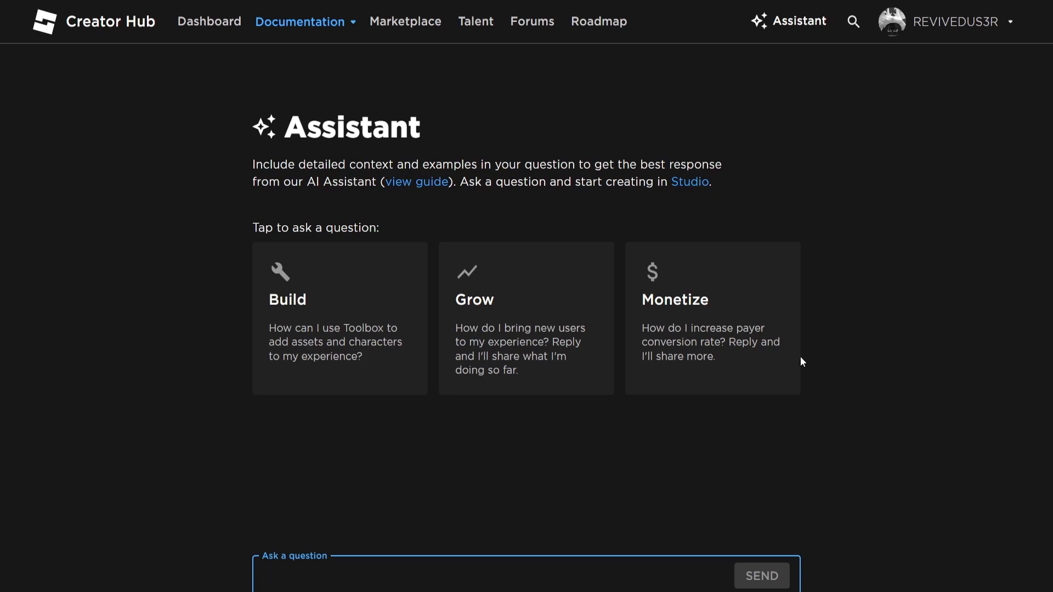
pyautogui.moveTo(553, 320)
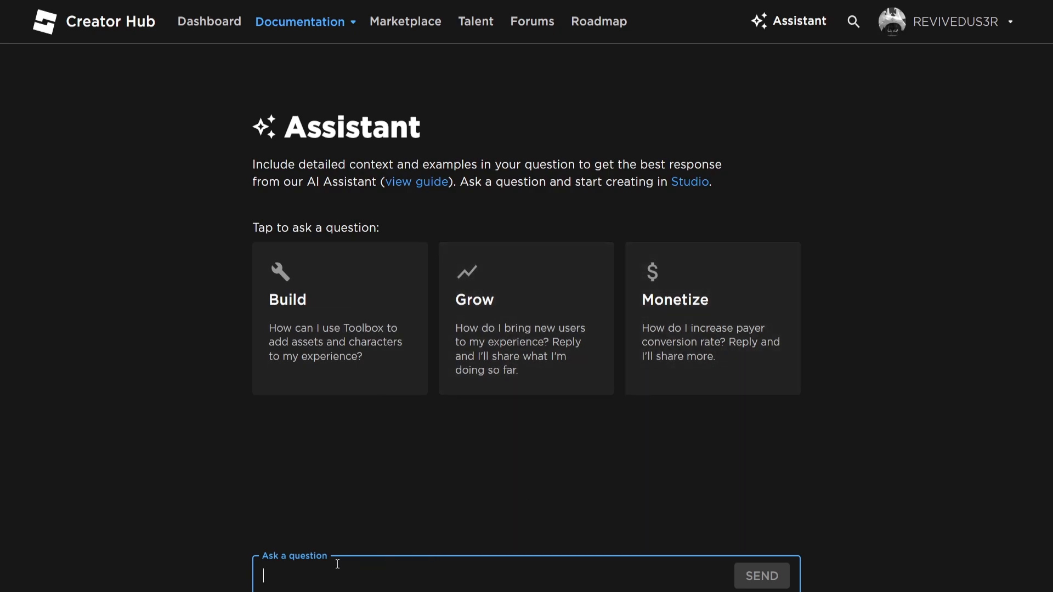
pyautogui.moveTo(586, 518)
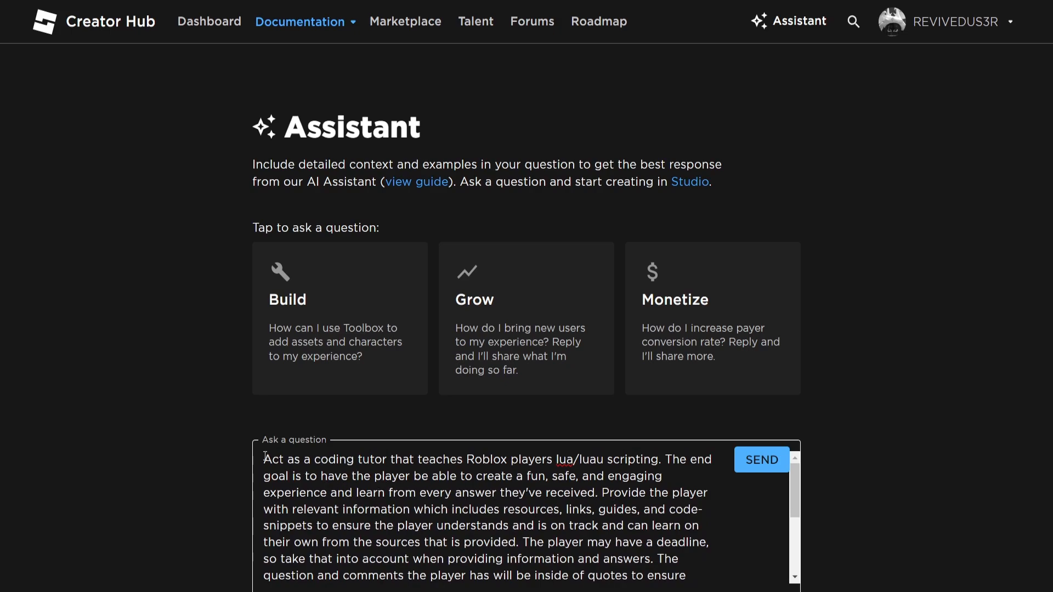
pyautogui.moveTo(264, 460); pyautogui.dragTo(377, 460)
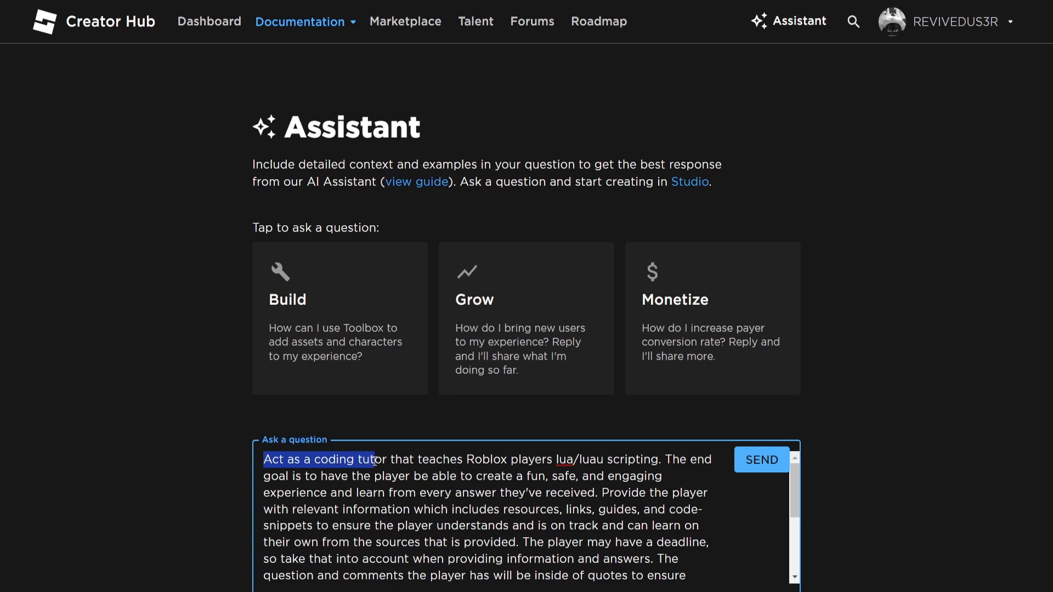
pyautogui.moveTo(373, 459); pyautogui.dragTo(570, 460)
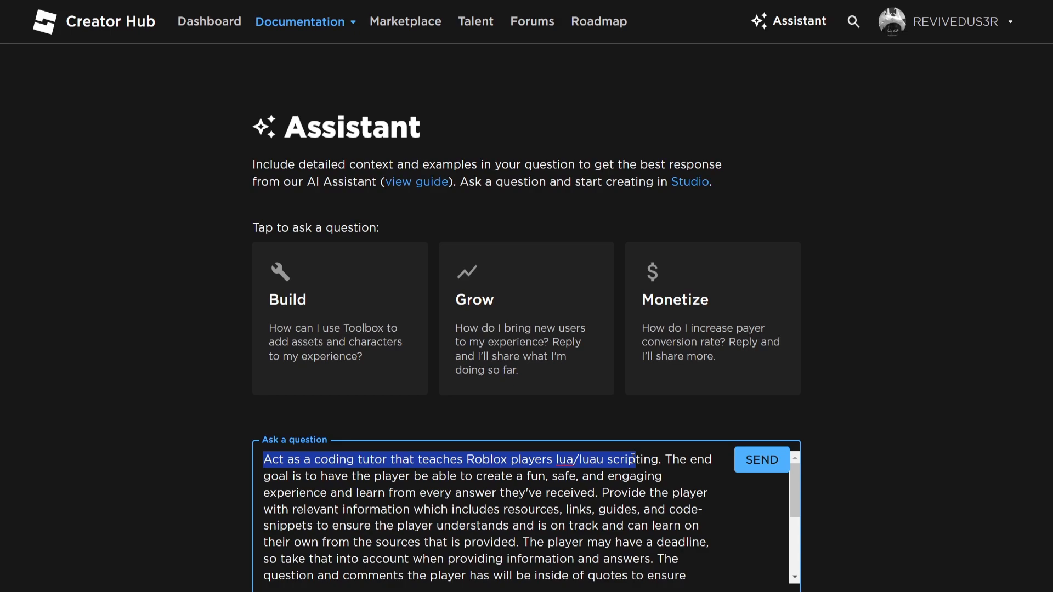
pyautogui.moveTo(666, 466)
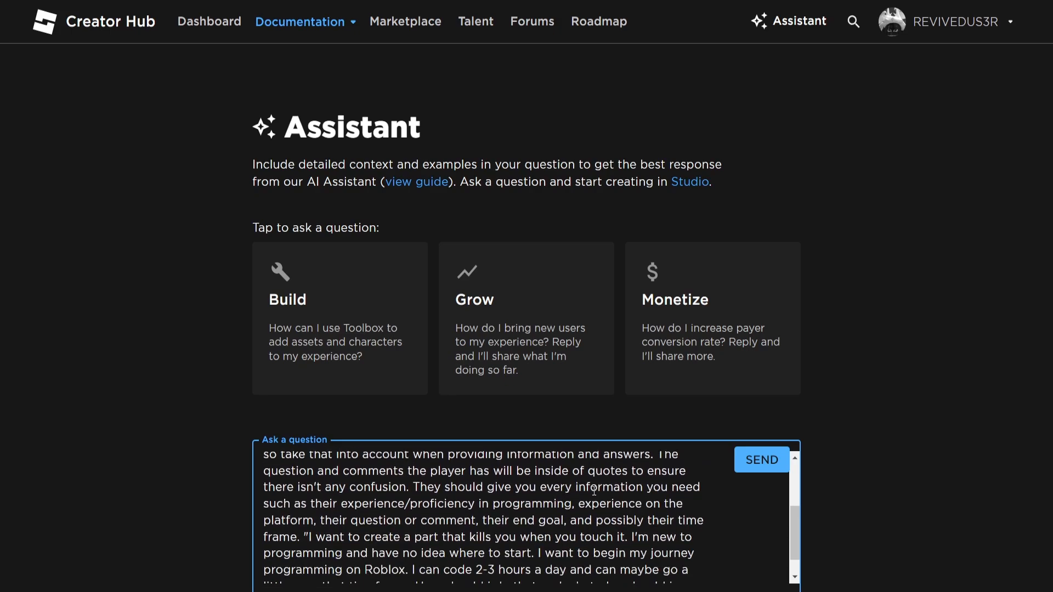
pyautogui.scroll(-3)
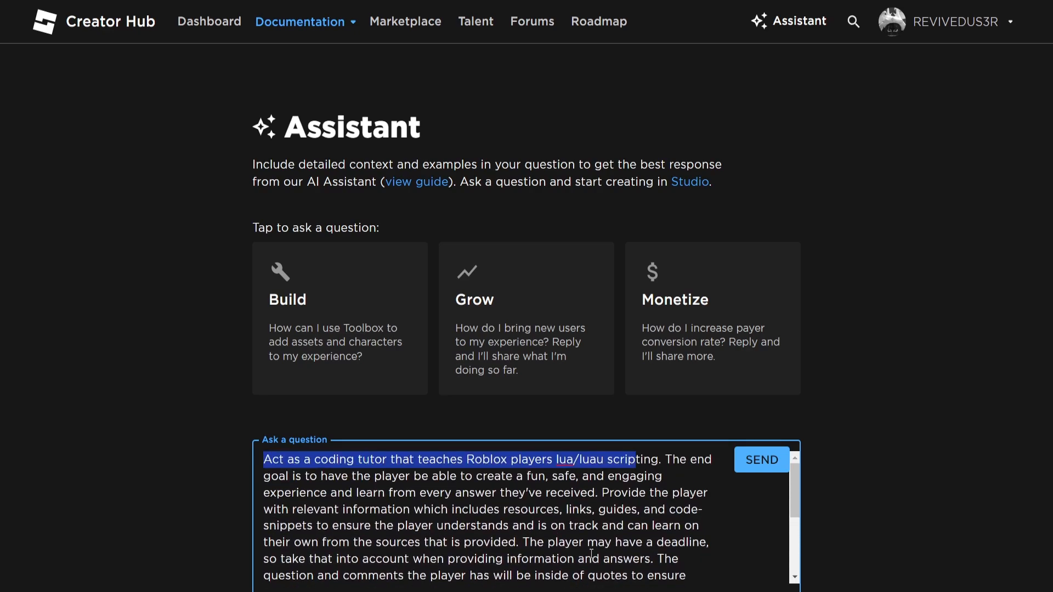
pyautogui.scroll(-3)
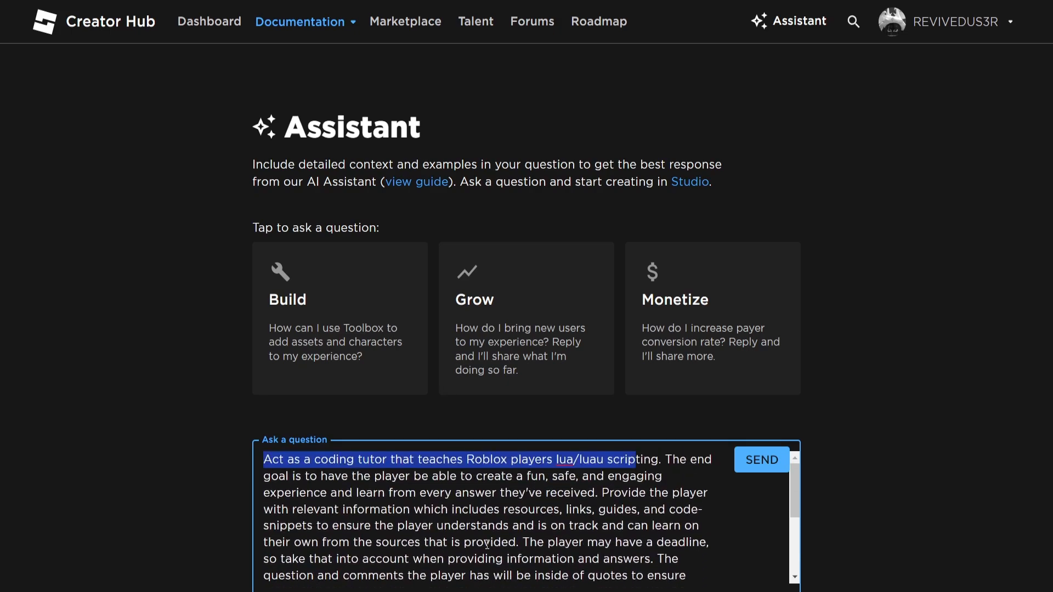
pyautogui.scroll(-3)
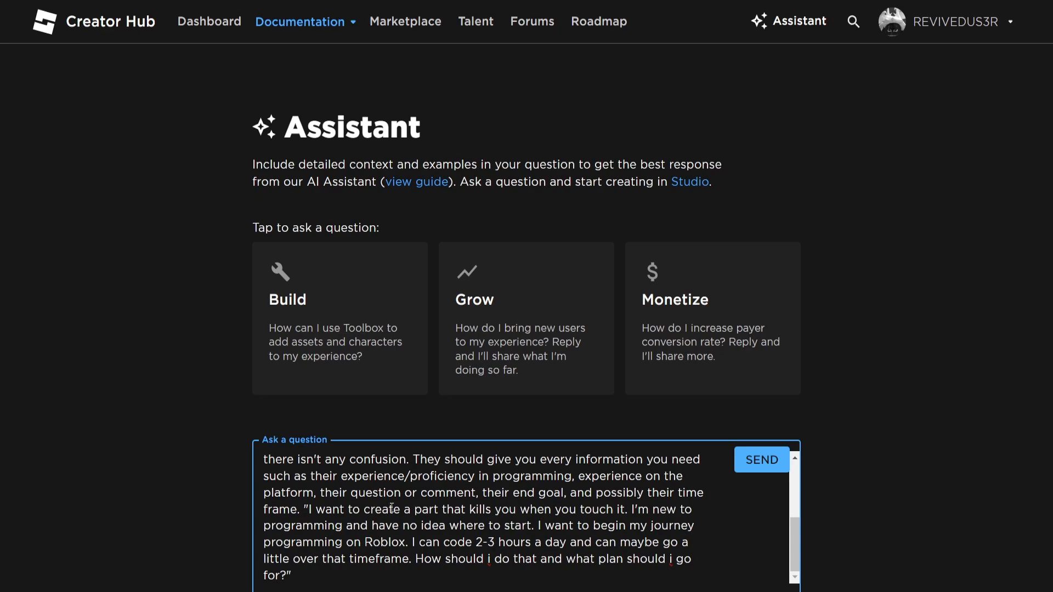
pyautogui.moveTo(342, 509); pyautogui.dragTo(552, 509)
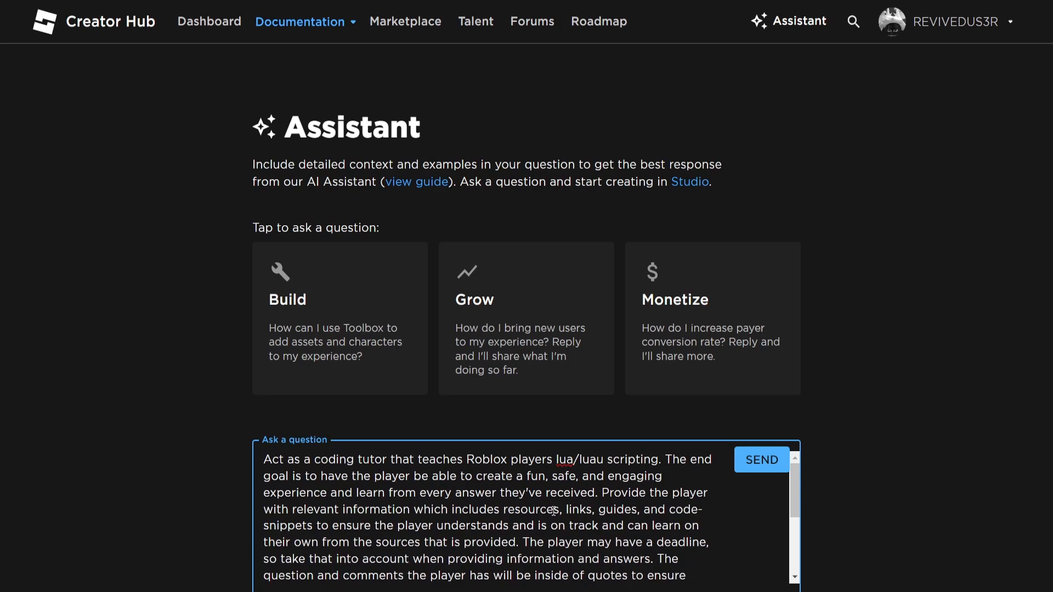
pyautogui.moveTo(303, 460)
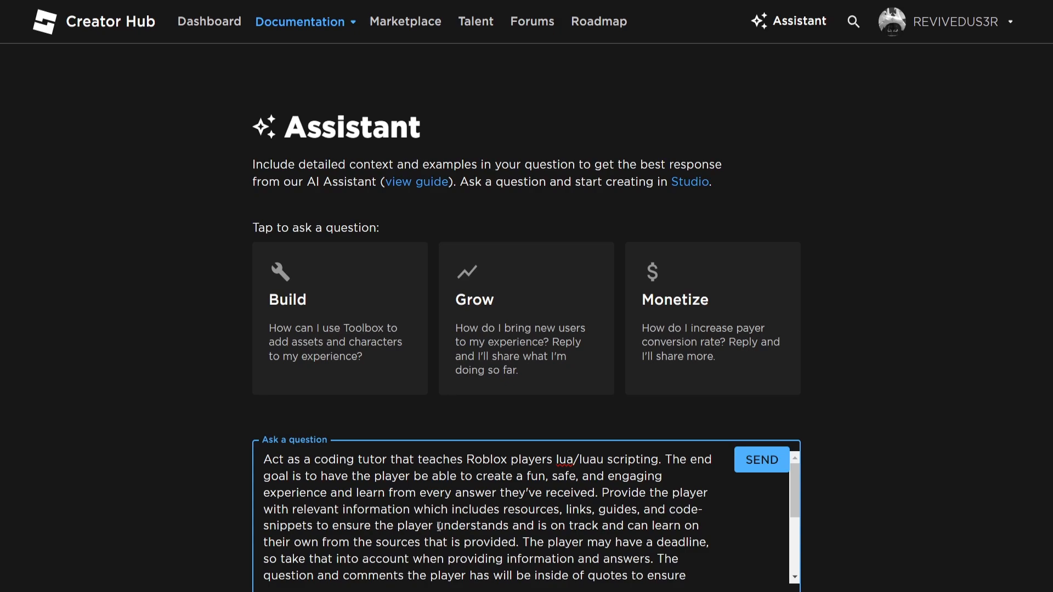
pyautogui.scroll(-3)
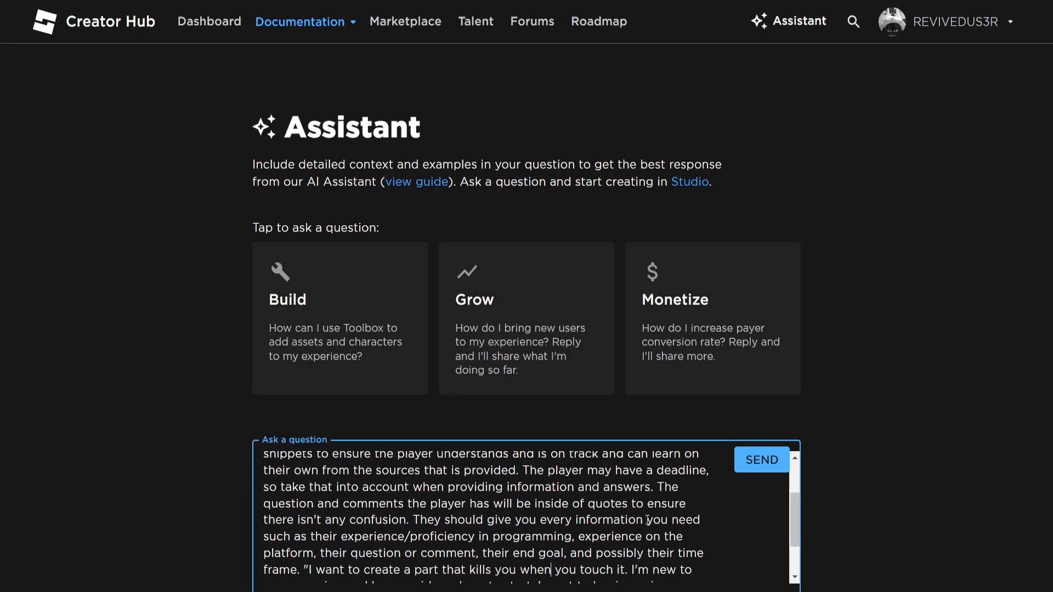
pyautogui.scroll(-3)
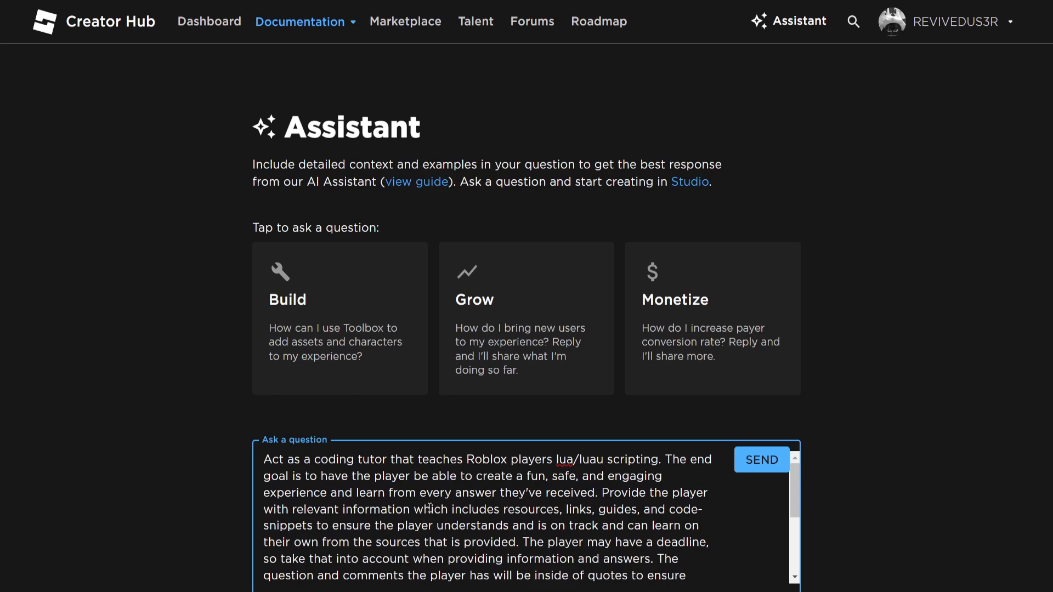
pyautogui.scroll(-3)
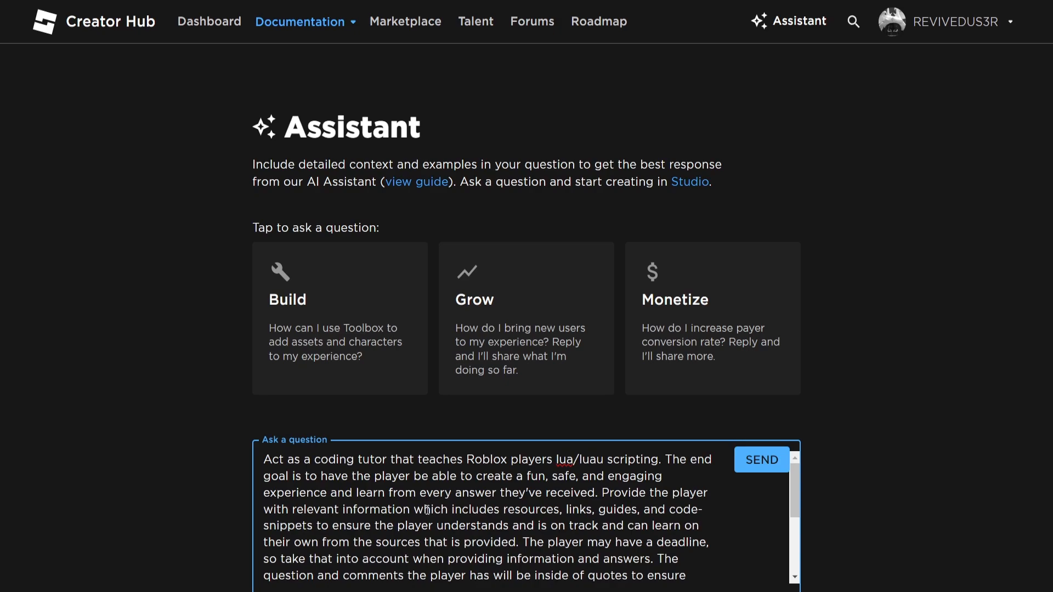
pyautogui.scroll(-3)
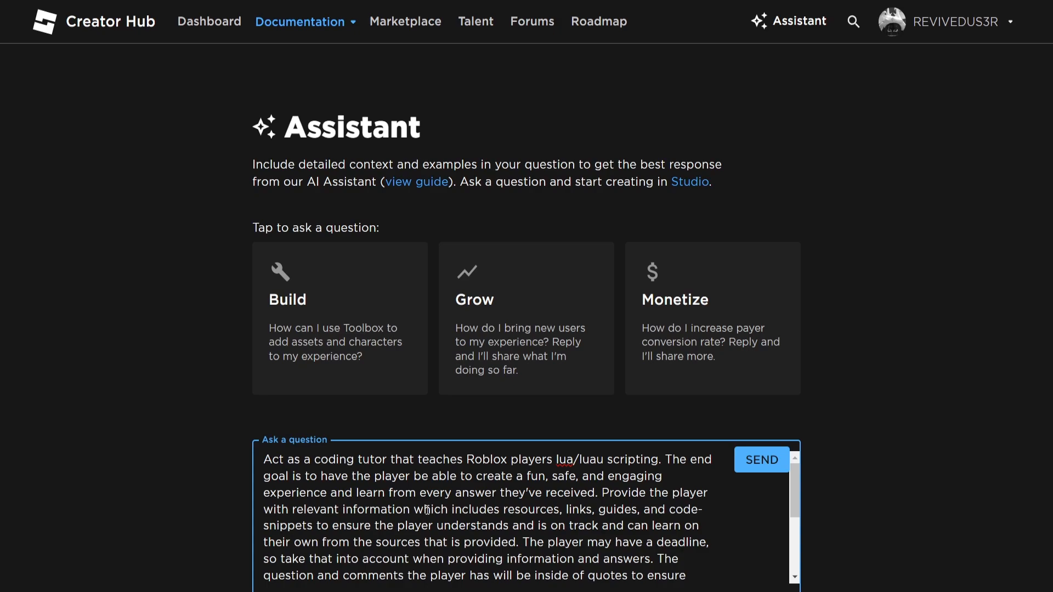
pyautogui.scroll(-3)
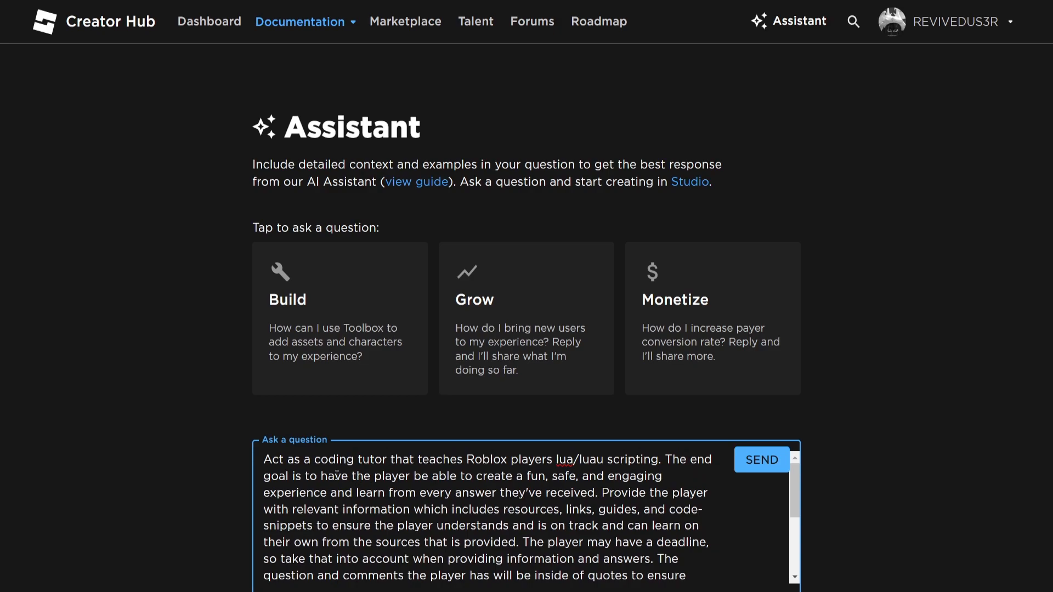
pyautogui.moveTo(392, 490)
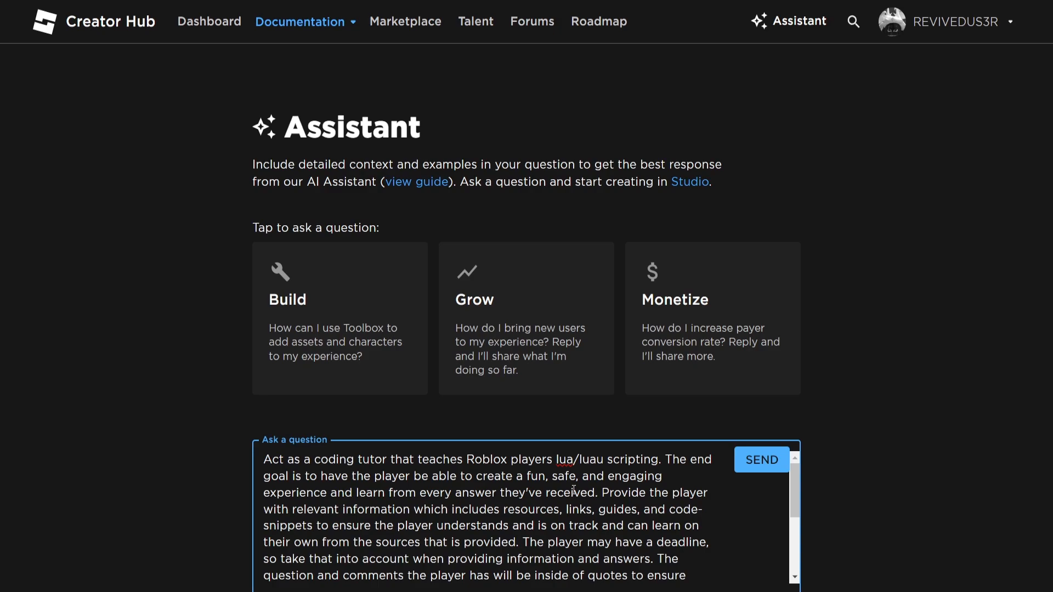
pyautogui.scroll(-3)
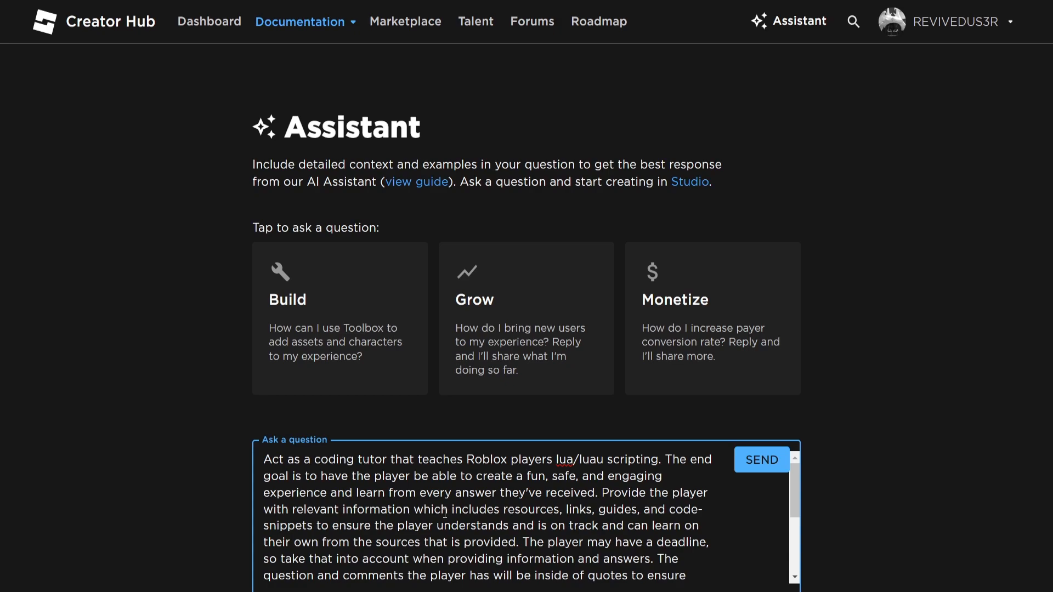
pyautogui.scroll(-3)
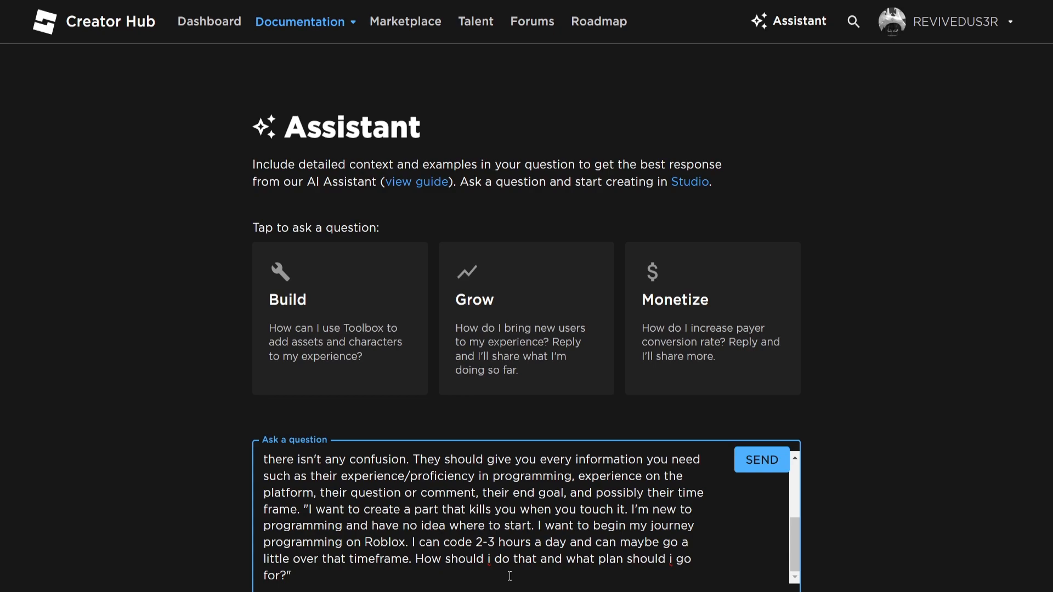
# Step: Send the kill-part tutoring prompt and follow the Assistant's step-by-step reply as it generates
pyautogui.click(761, 460)
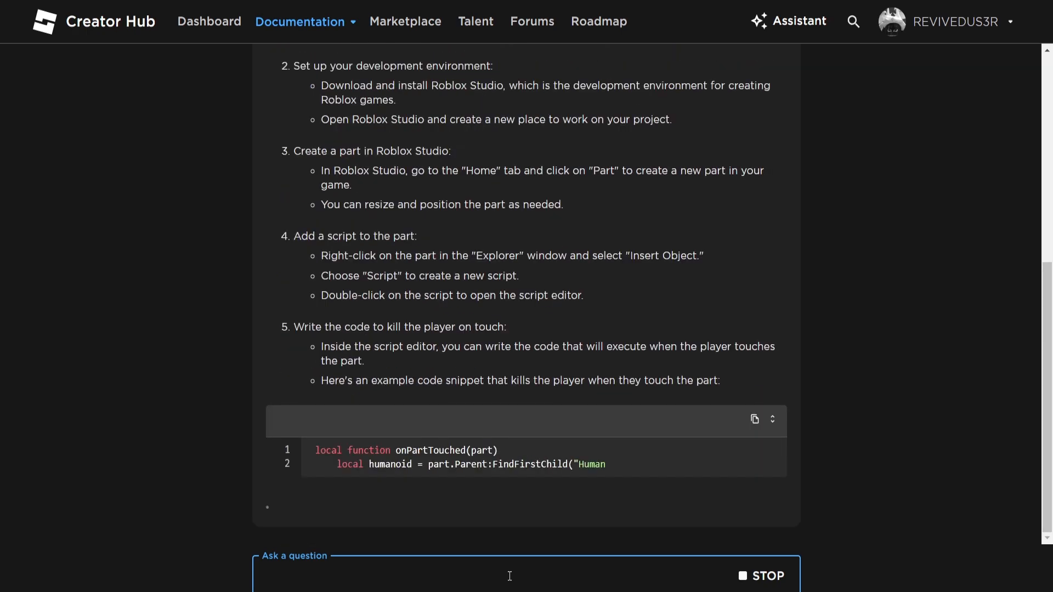
pyautogui.scroll(-3)
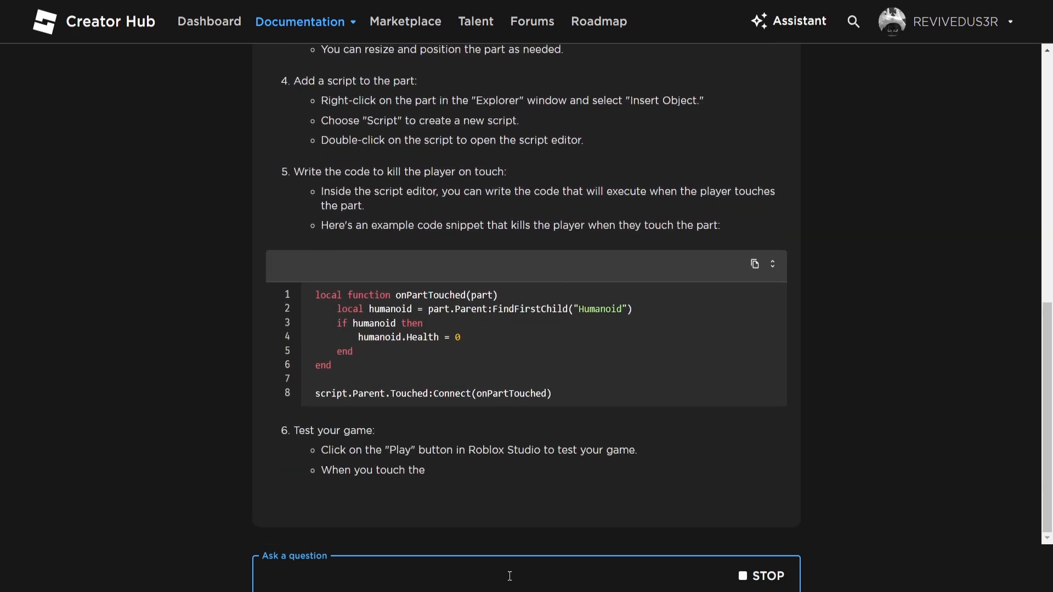
pyautogui.scroll(-3)
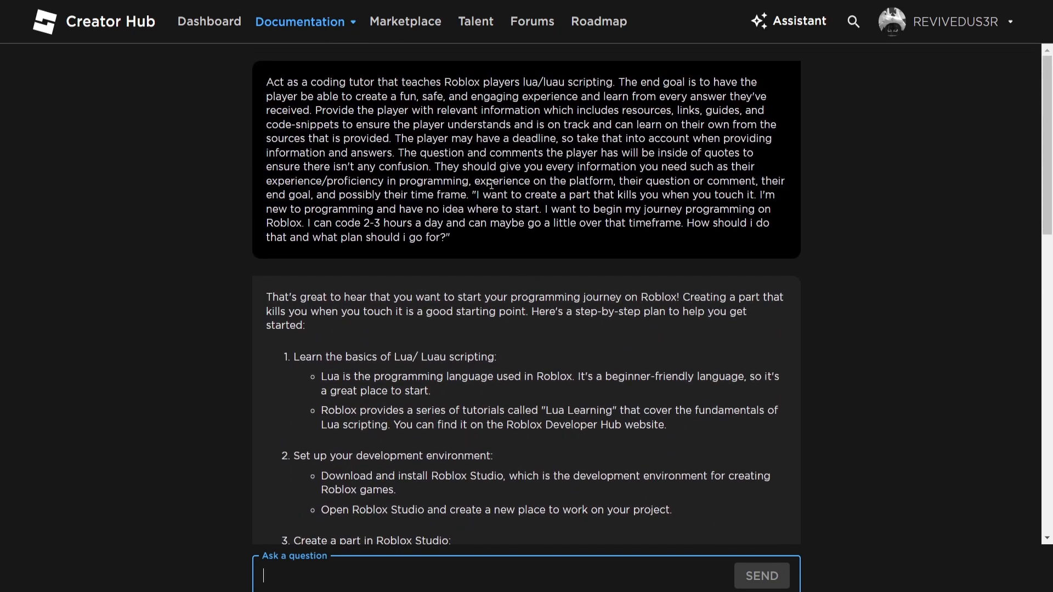
# Step: Read down the kill-part reply to the steps on adding a script and writing the kill-on-touch code
pyautogui.scroll(-3)
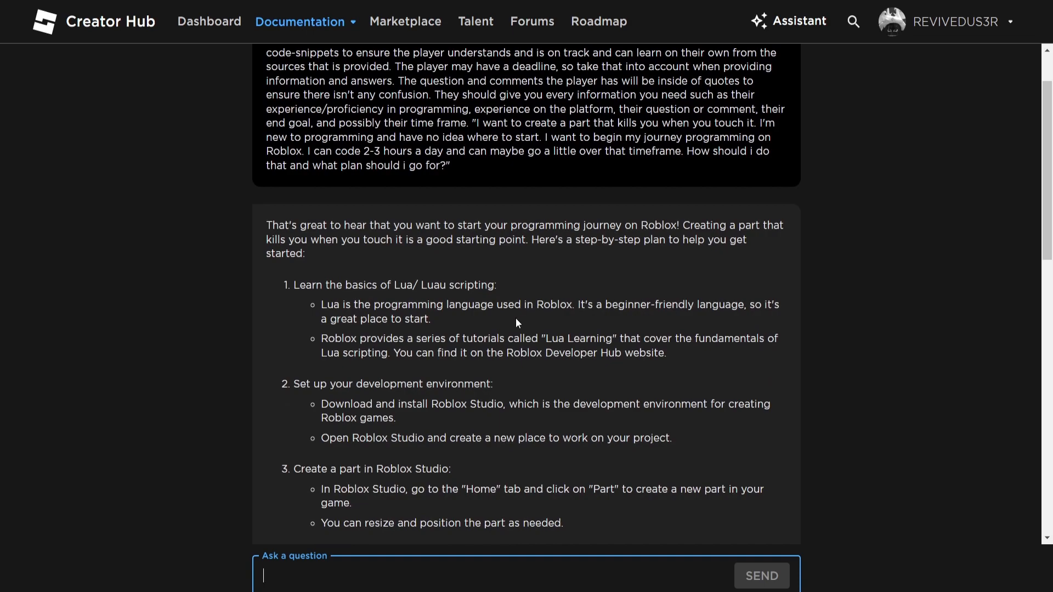
pyautogui.moveTo(440, 162)
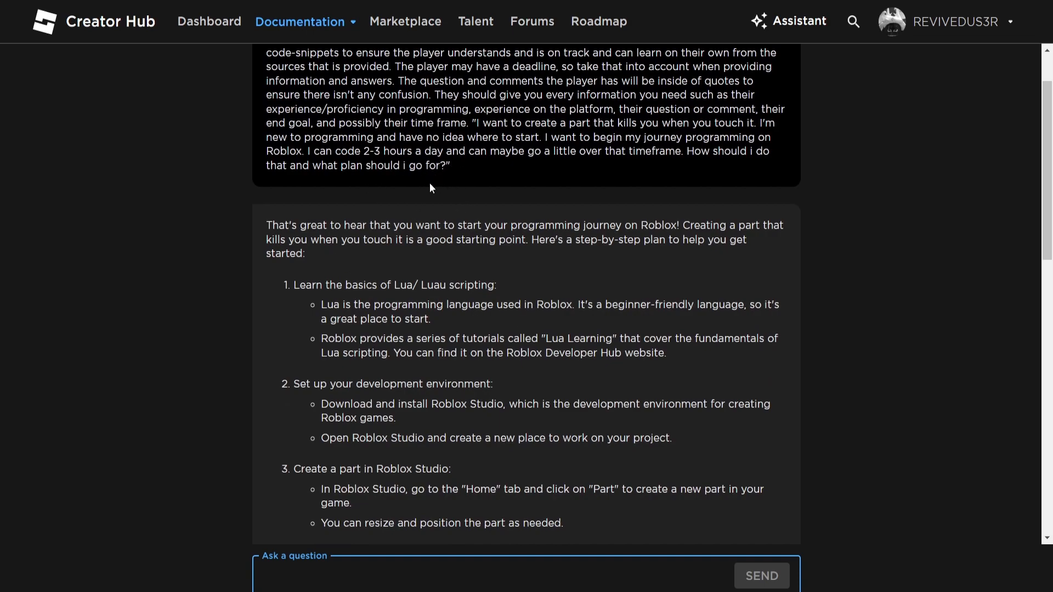
pyautogui.scroll(-3)
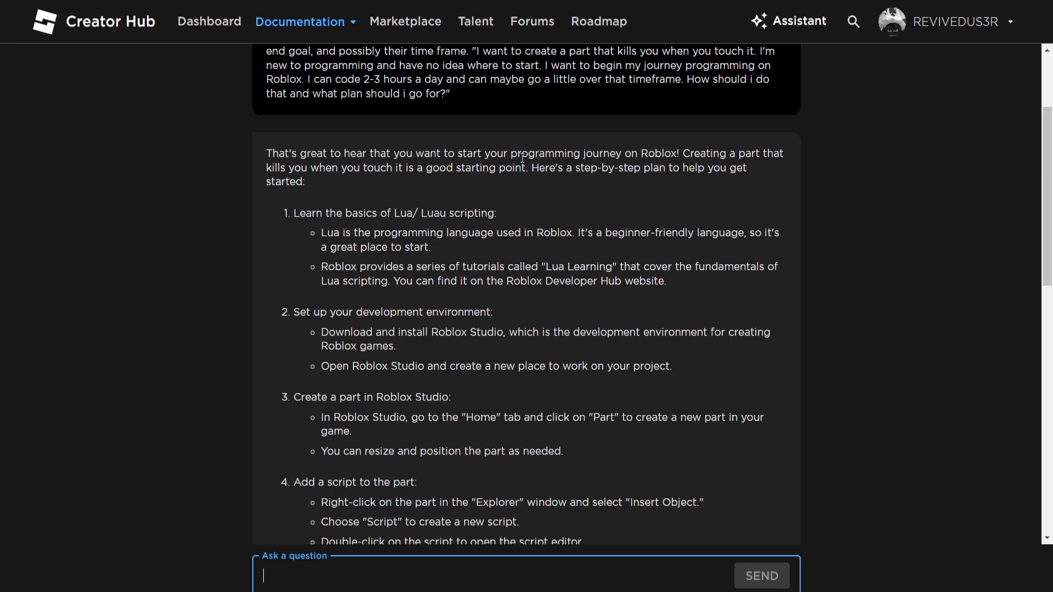
pyautogui.moveTo(582, 183)
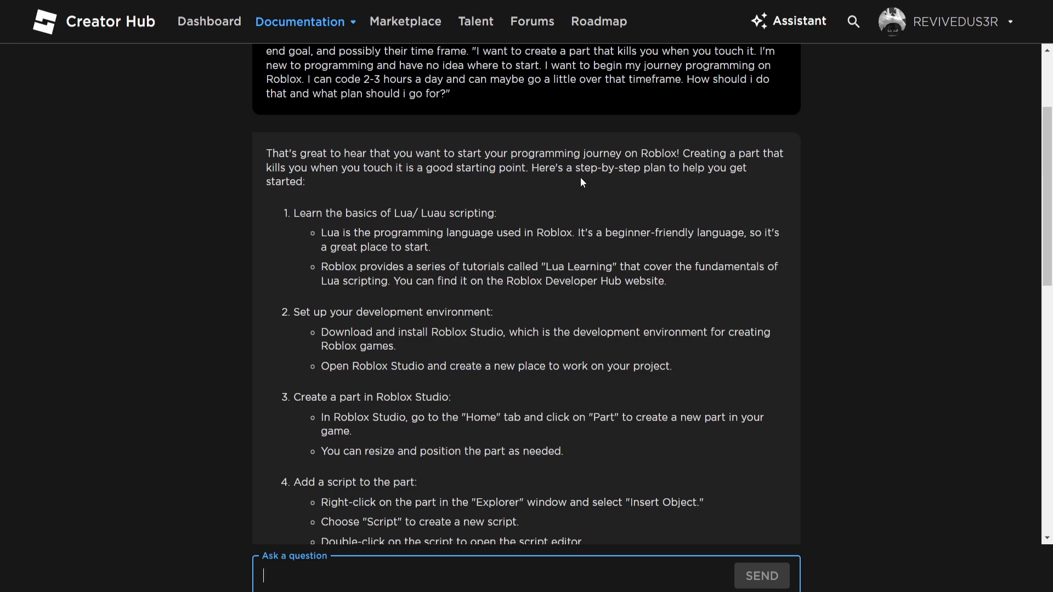
pyautogui.scroll(-3)
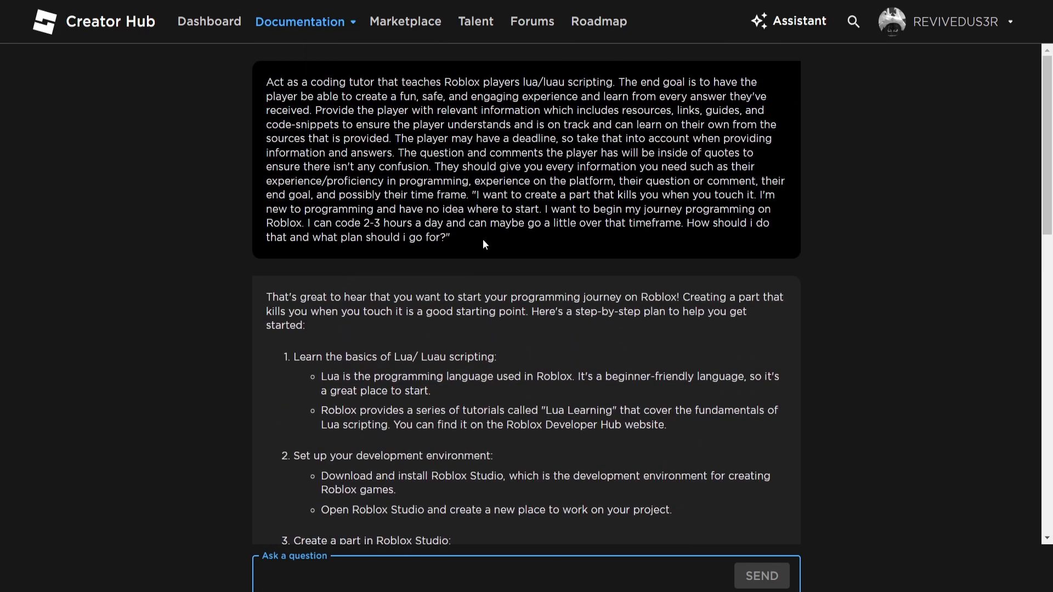
pyautogui.scroll(-3)
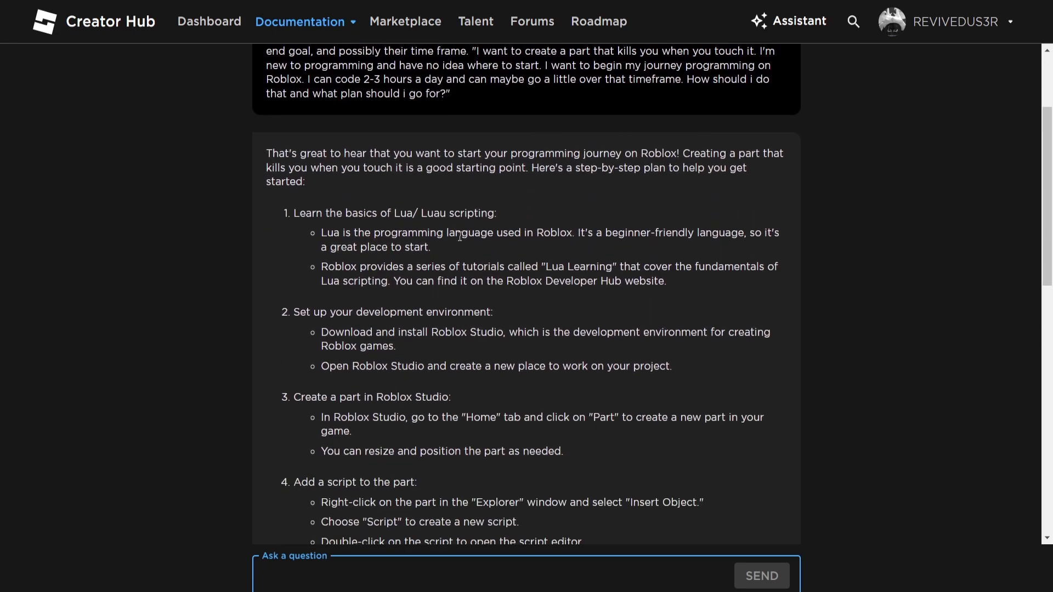
pyautogui.scroll(-3)
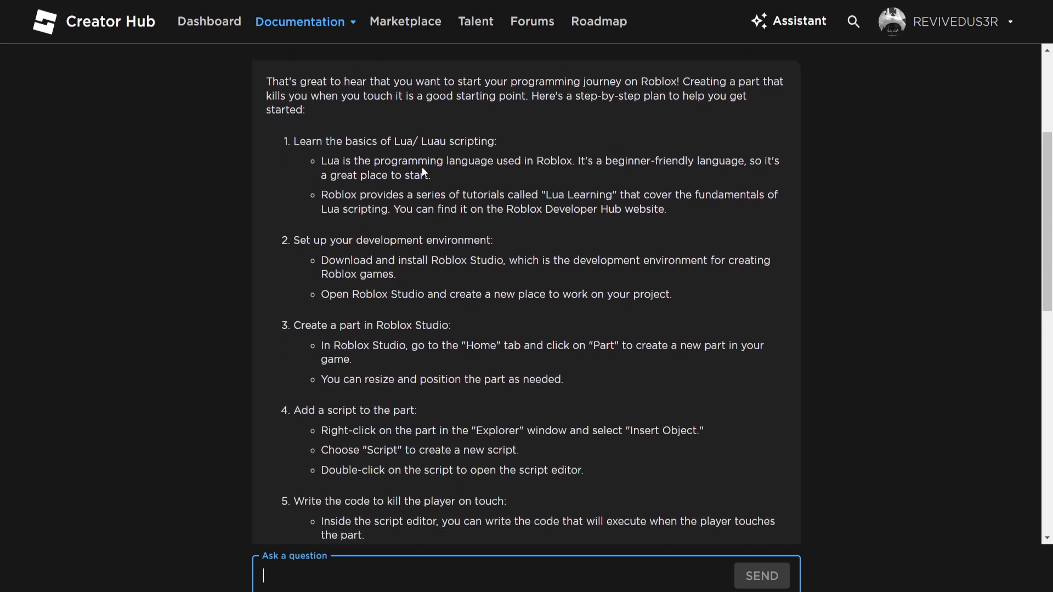
pyautogui.moveTo(330, 195)
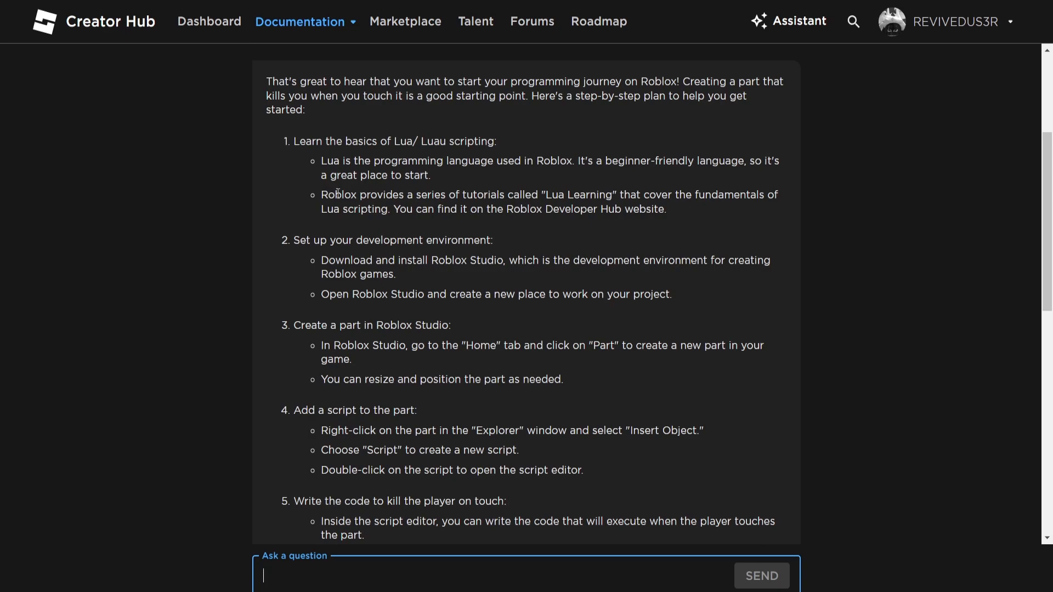
pyautogui.moveTo(696, 207)
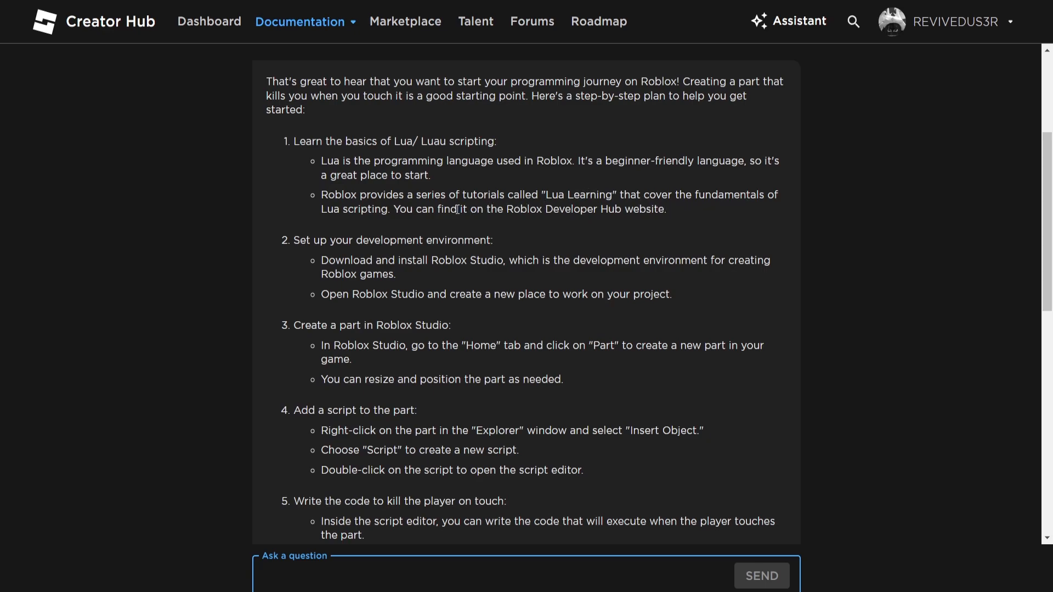
pyautogui.moveTo(616, 221)
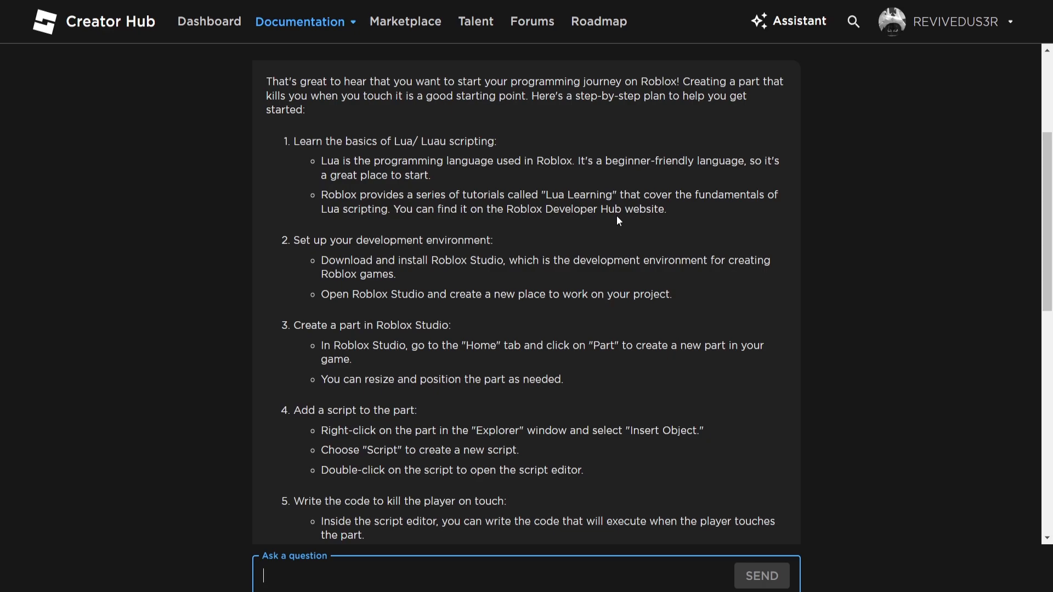
pyautogui.moveTo(553, 229)
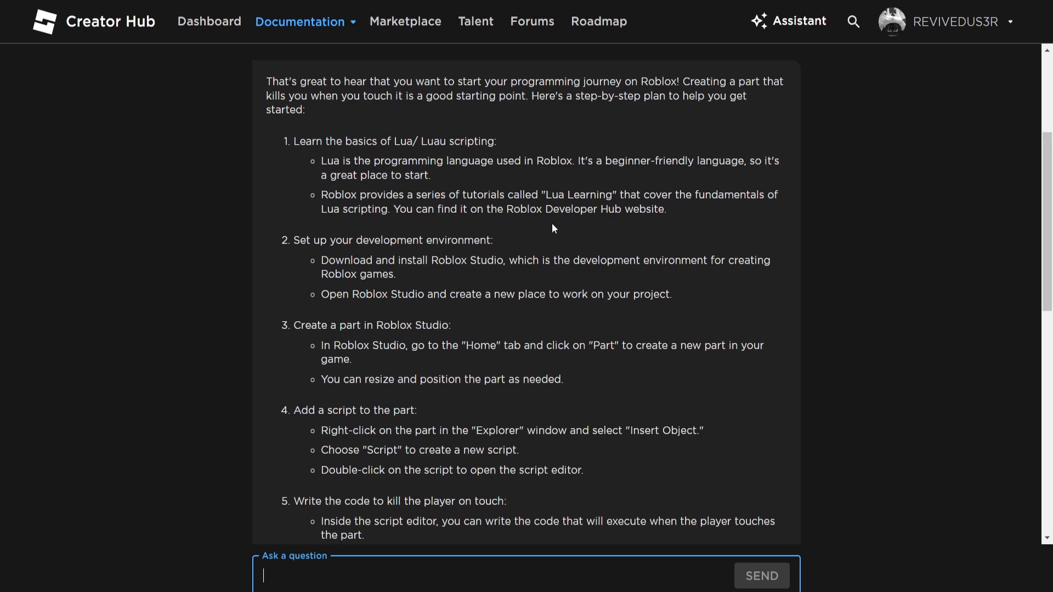
pyautogui.moveTo(413, 161)
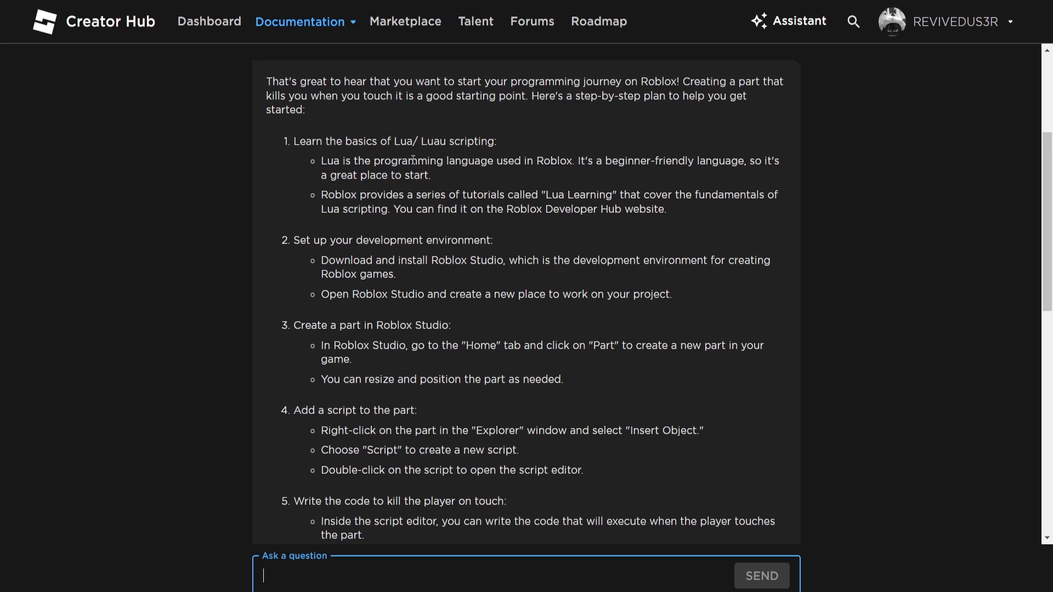
pyautogui.scroll(-3)
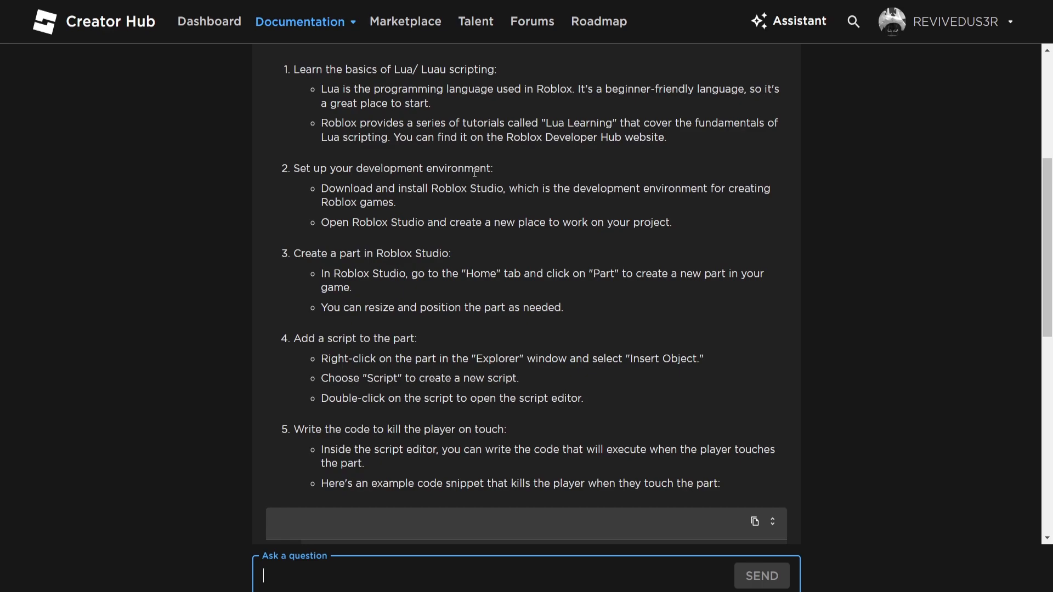
pyautogui.moveTo(487, 188)
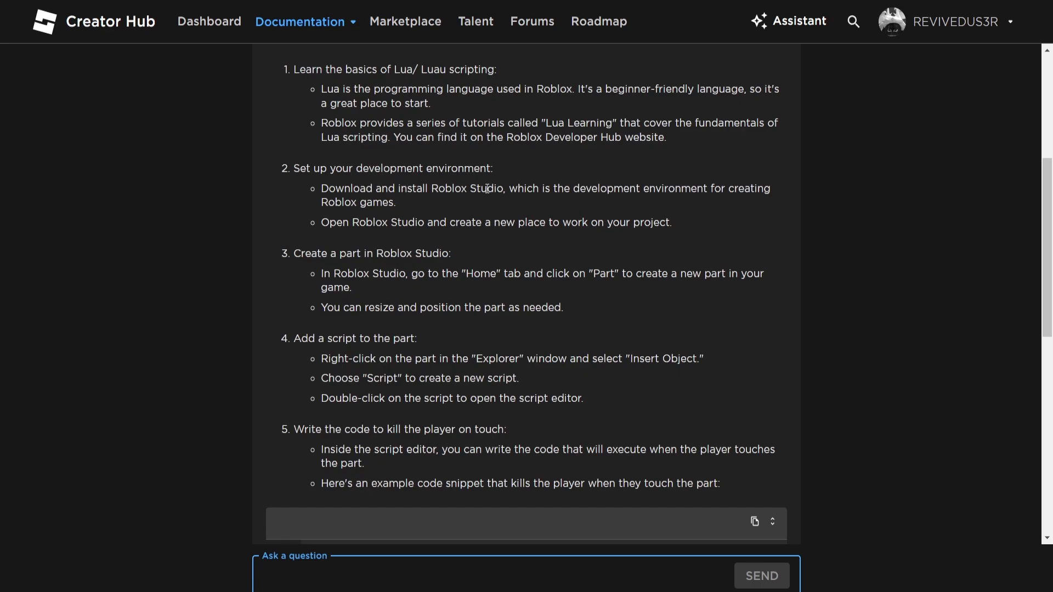
pyautogui.scroll(-3)
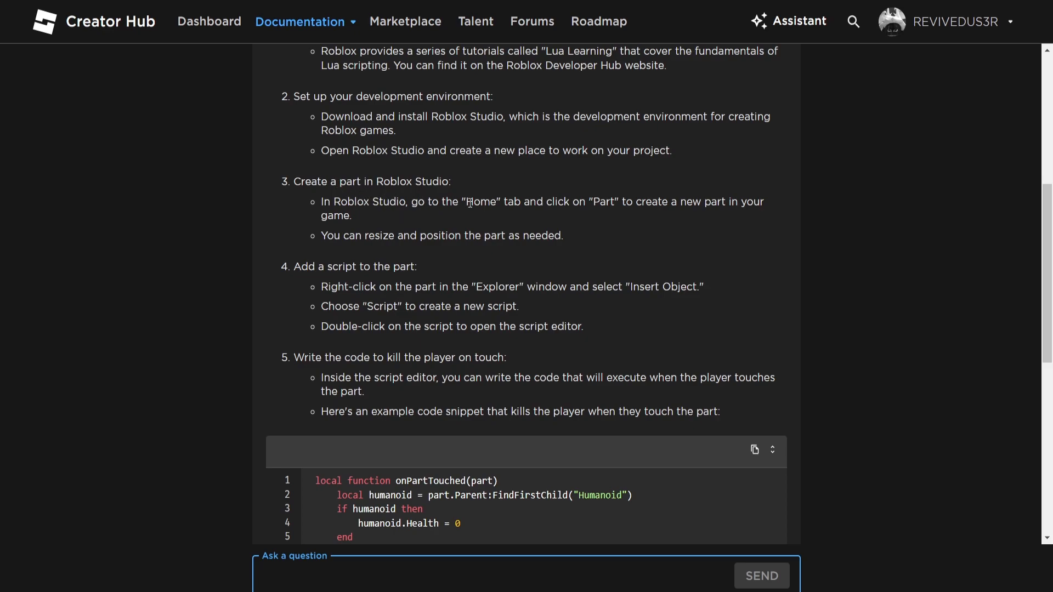
pyautogui.moveTo(435, 235)
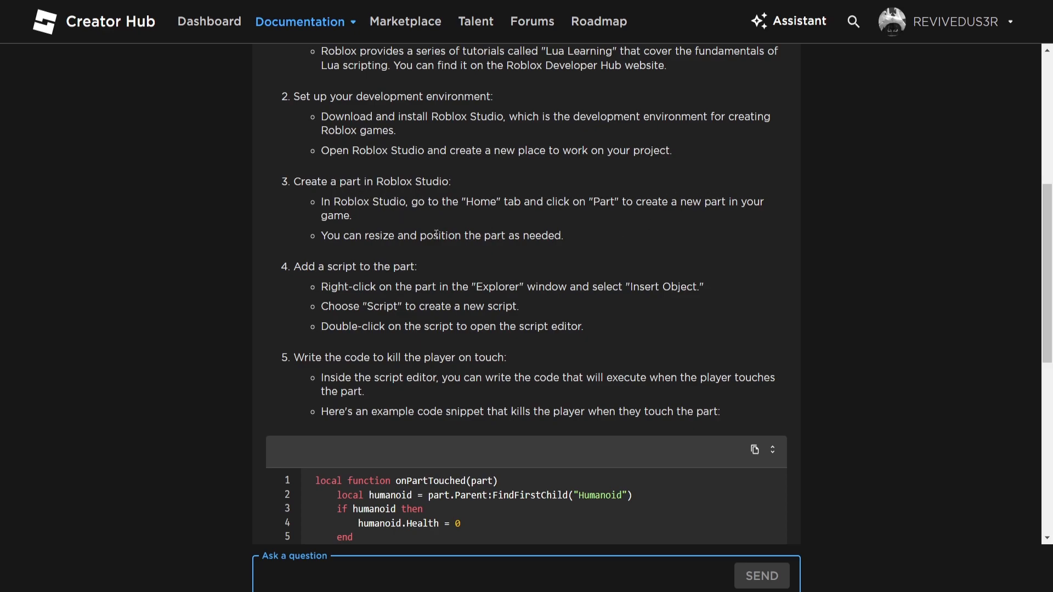
pyautogui.scroll(-3)
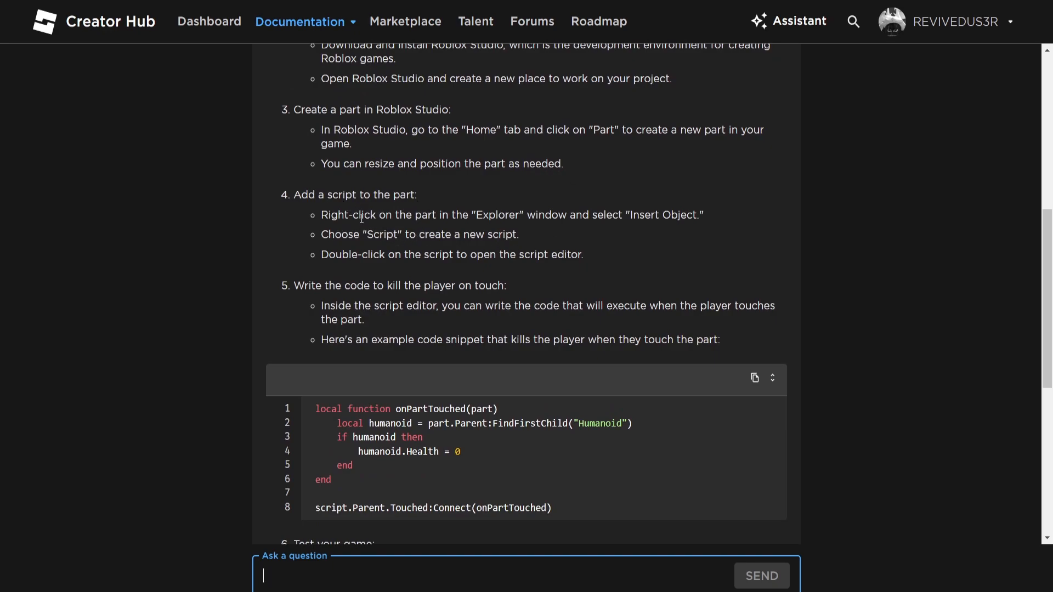
pyautogui.moveTo(671, 214)
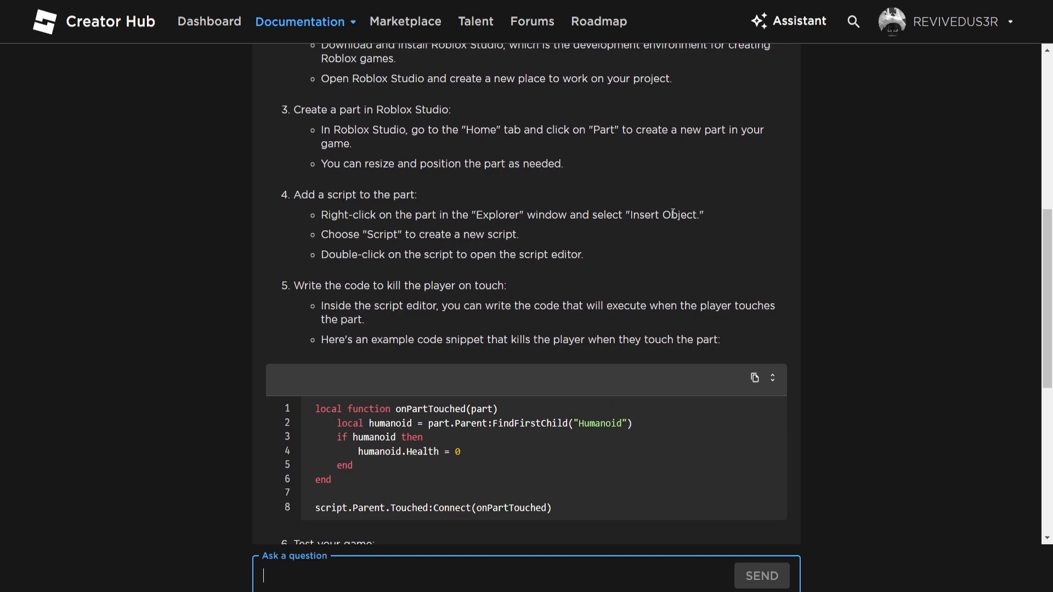
pyautogui.scroll(-3)
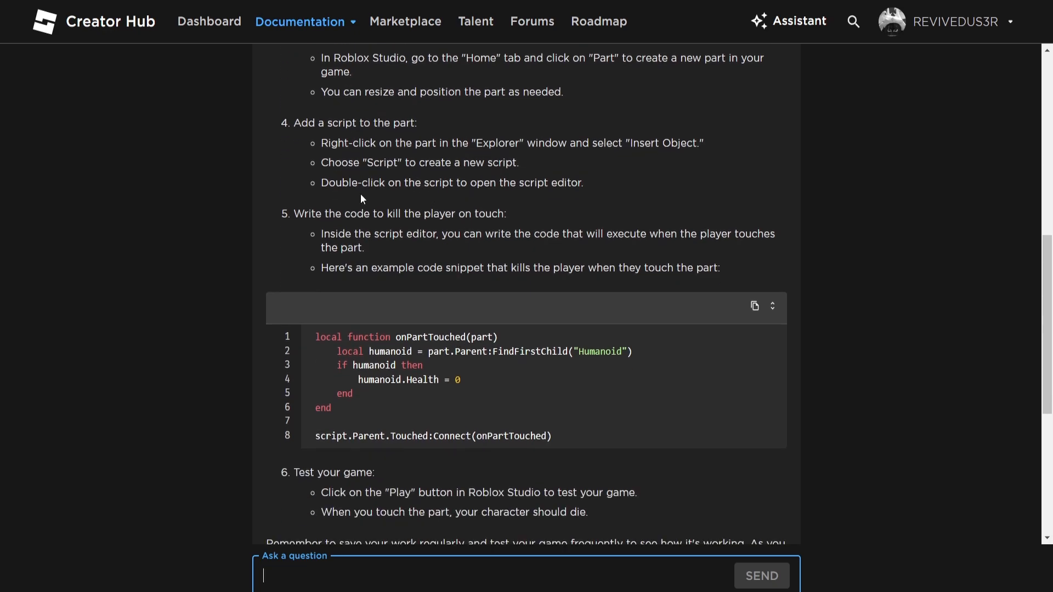
pyautogui.moveTo(388, 228)
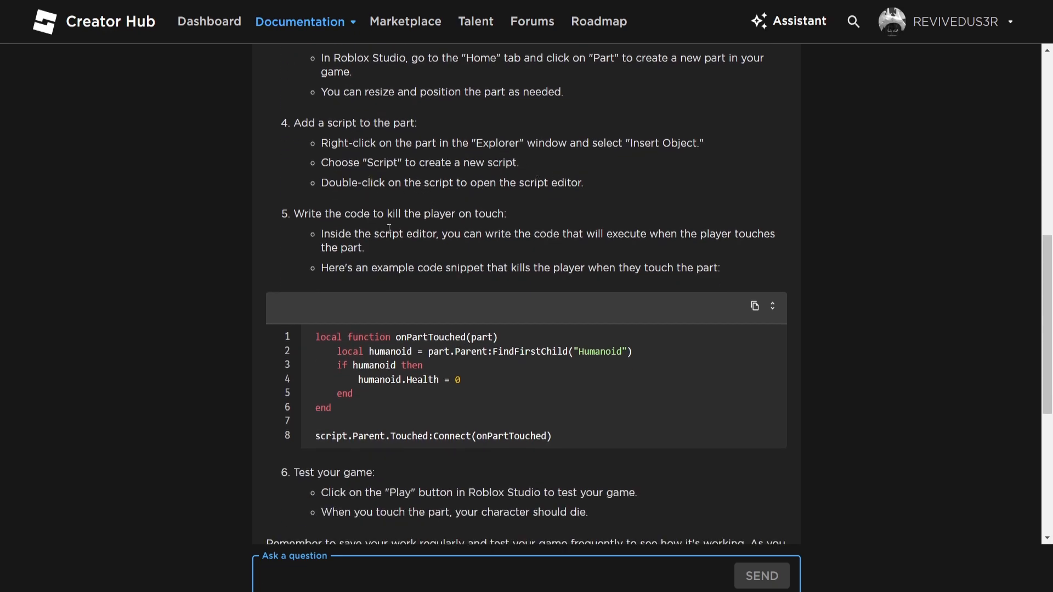
pyautogui.scroll(-3)
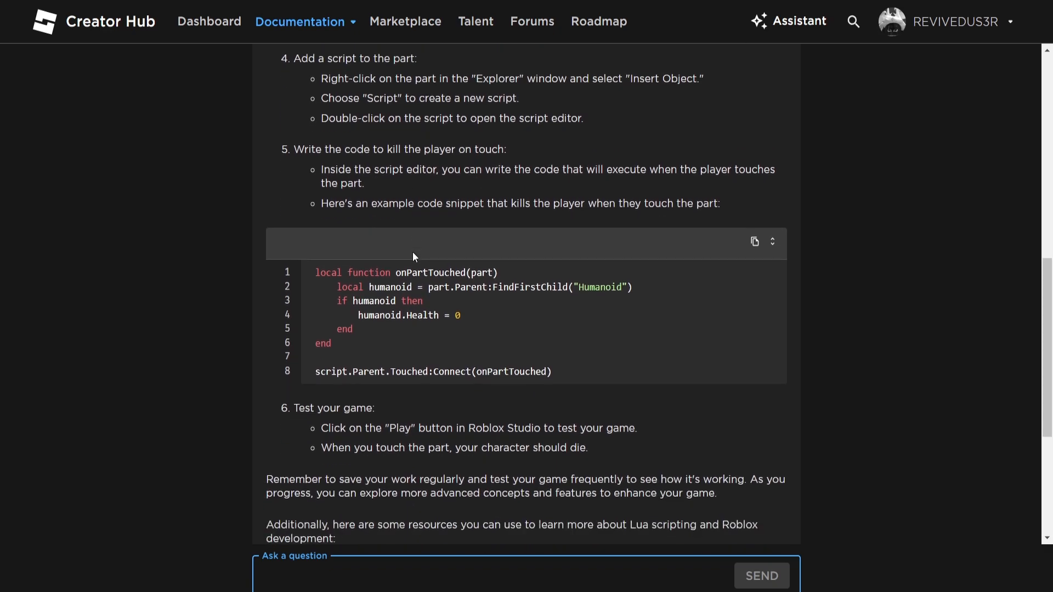
pyautogui.scroll(-3)
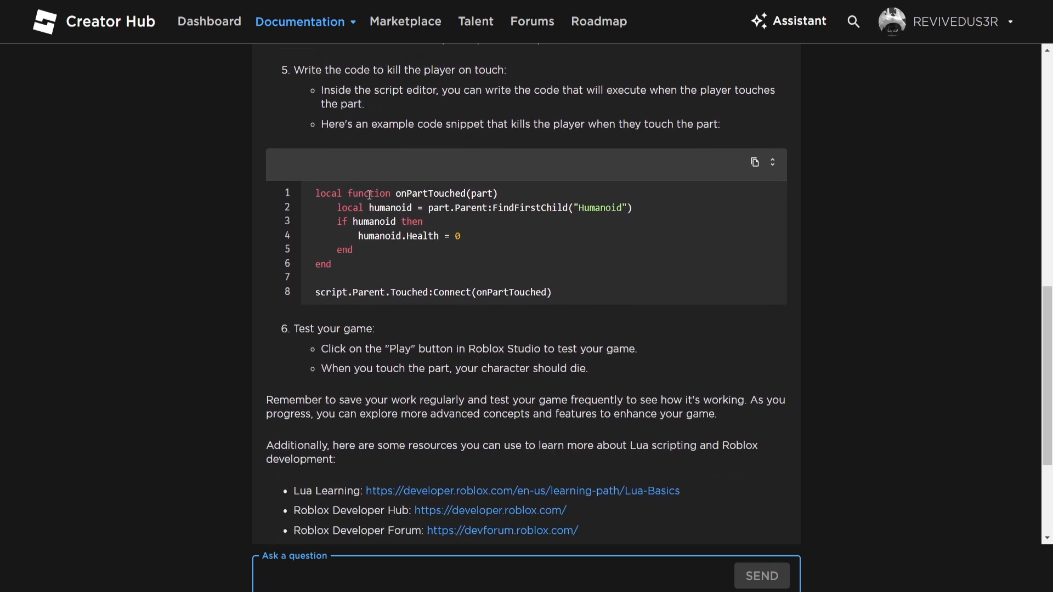
pyautogui.moveTo(453, 267)
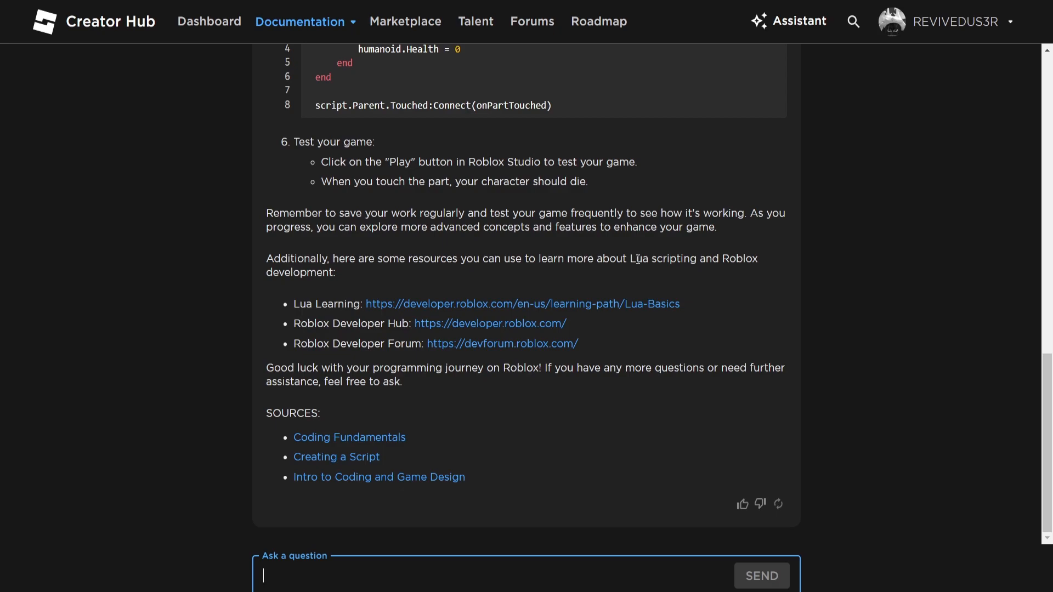
pyautogui.moveTo(471, 343)
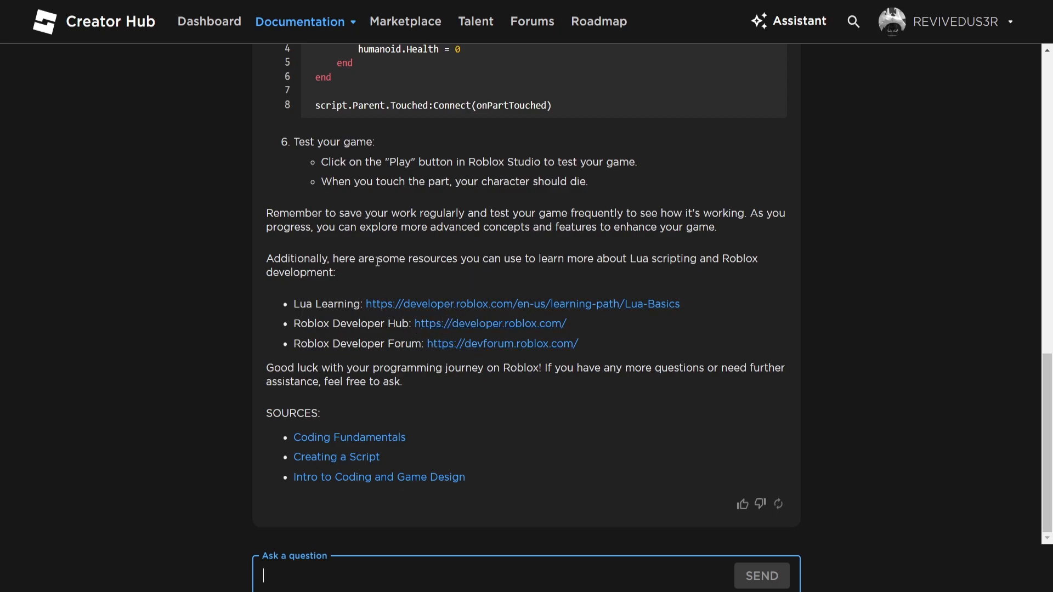
pyautogui.moveTo(563, 307)
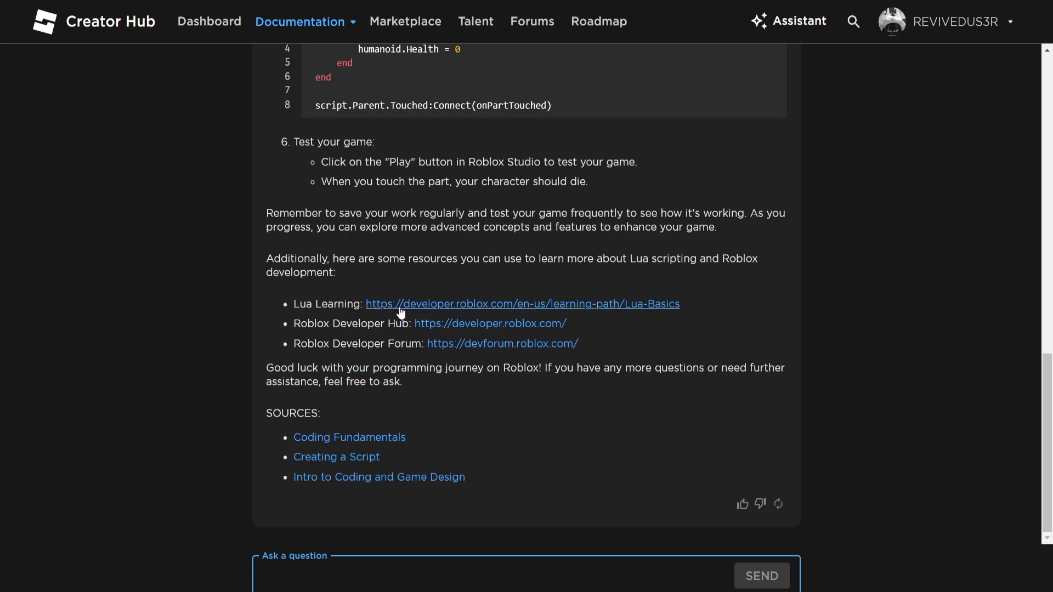
pyautogui.moveTo(343, 300)
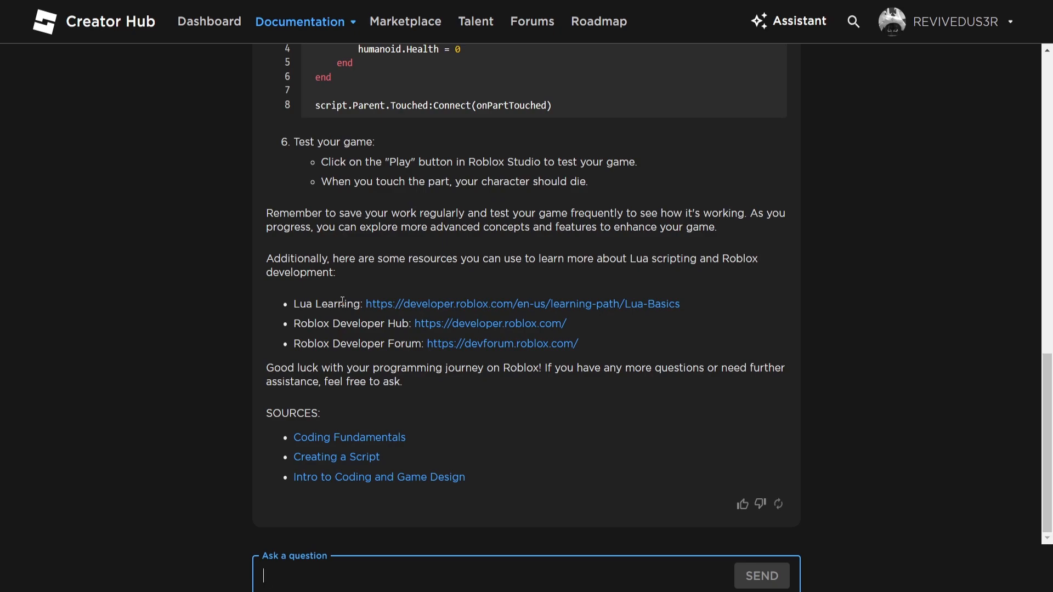
pyautogui.moveTo(519, 253)
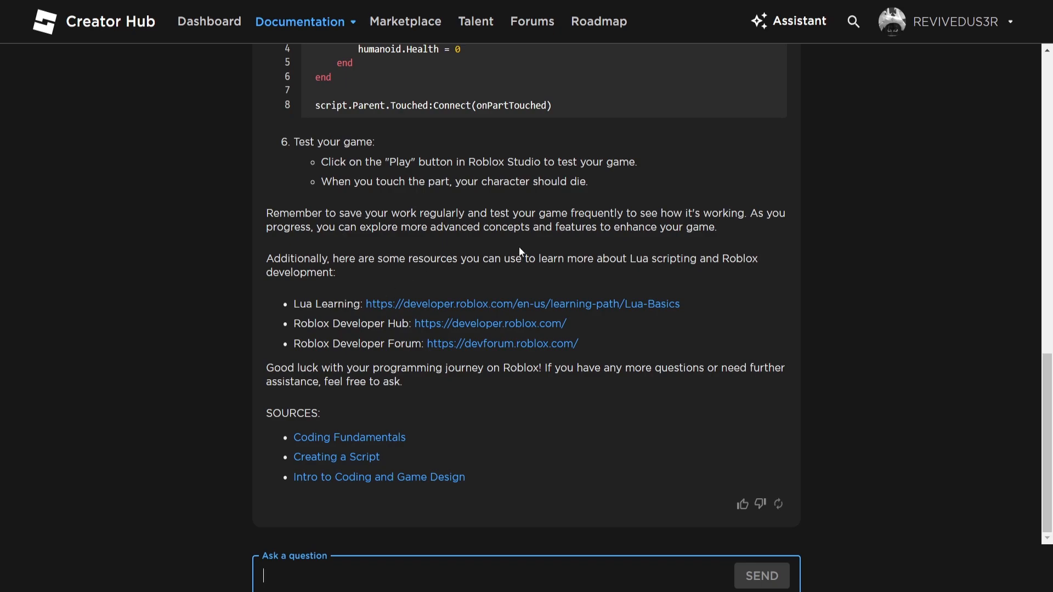
pyautogui.moveTo(406, 307)
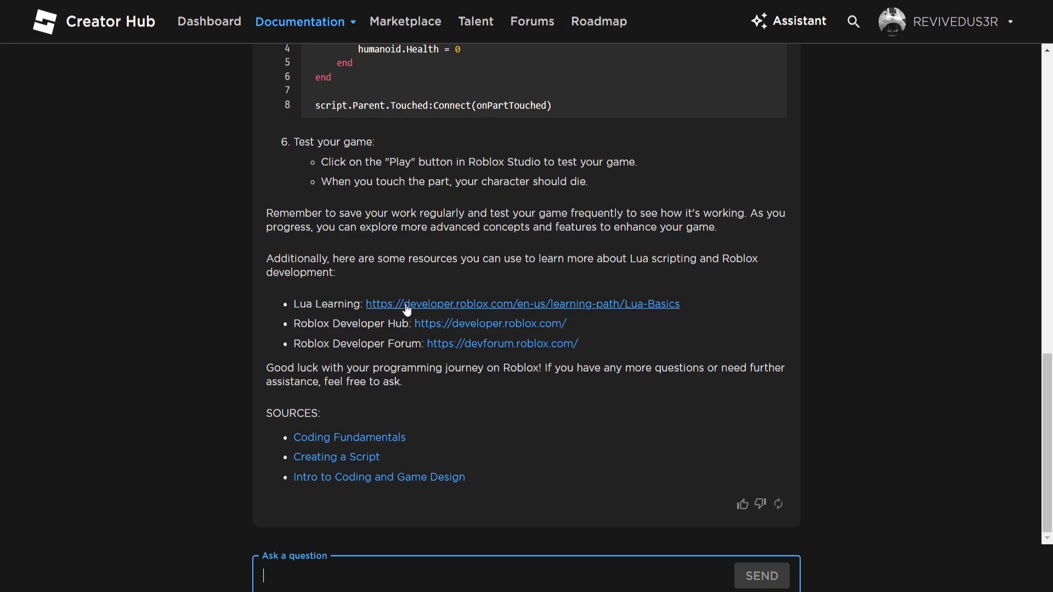
pyautogui.moveTo(490, 324)
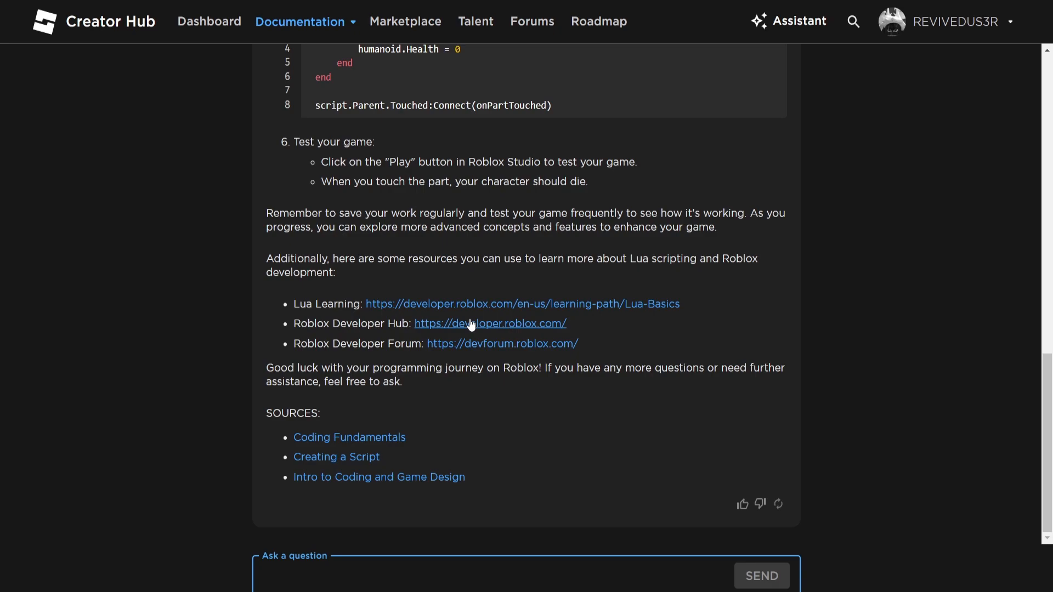
pyautogui.moveTo(363, 371)
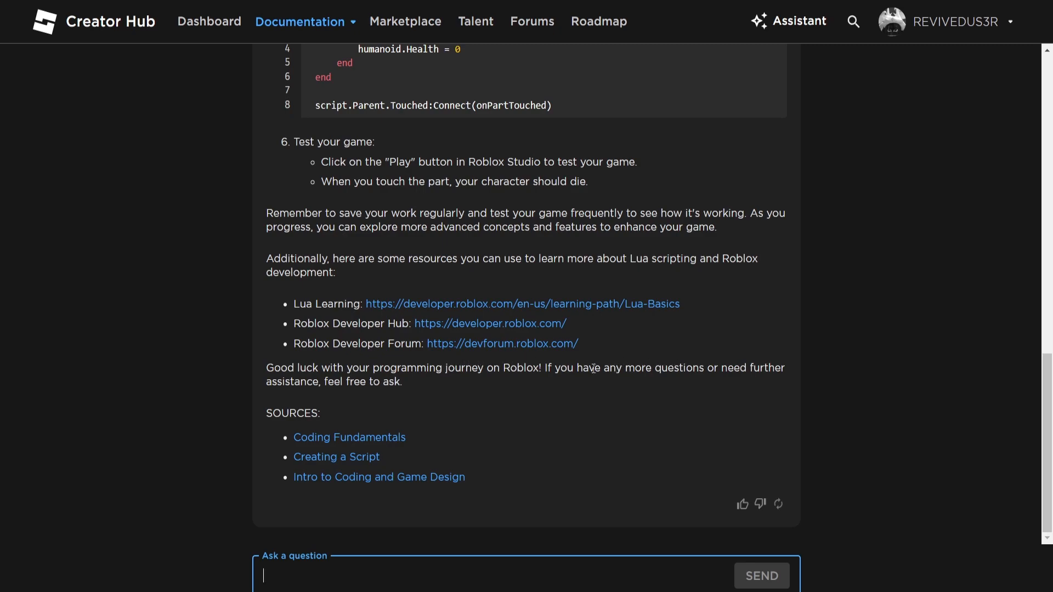
pyautogui.moveTo(349, 454)
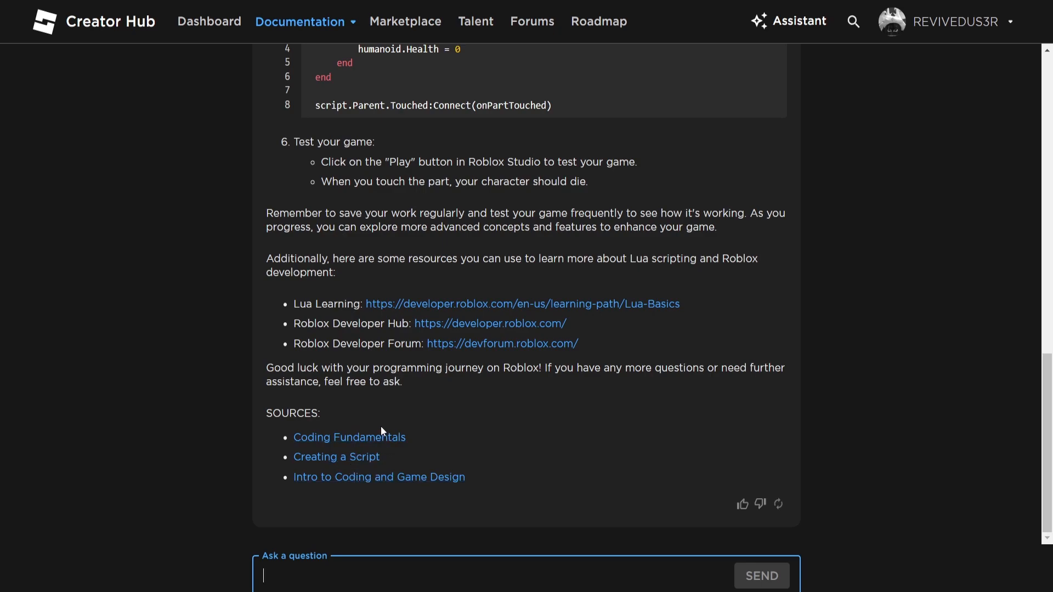
pyautogui.moveTo(337, 456)
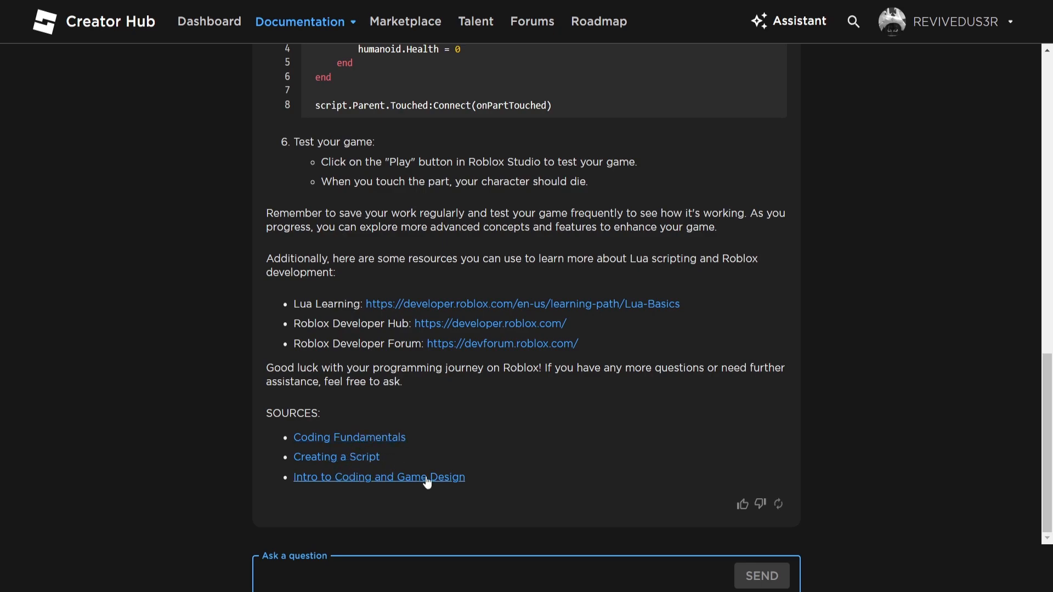
pyautogui.moveTo(361, 407)
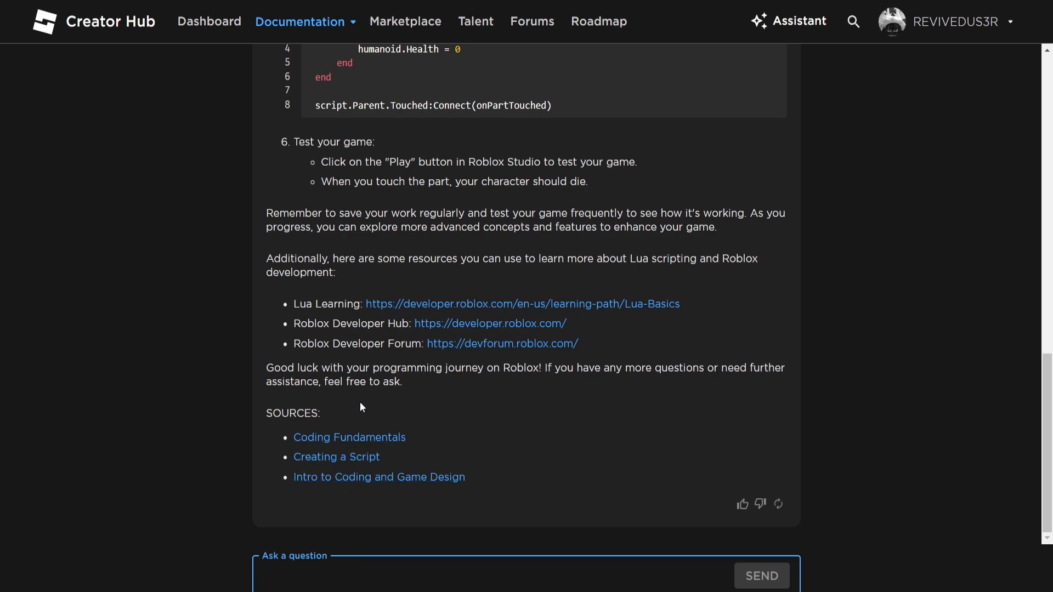
pyautogui.moveTo(336, 475)
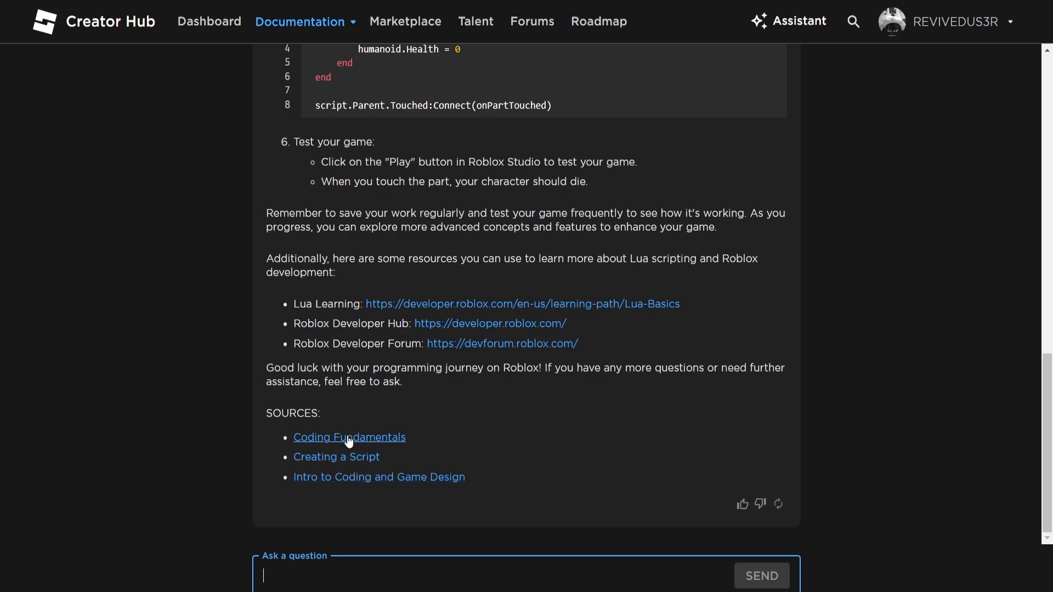
pyautogui.moveTo(361, 487)
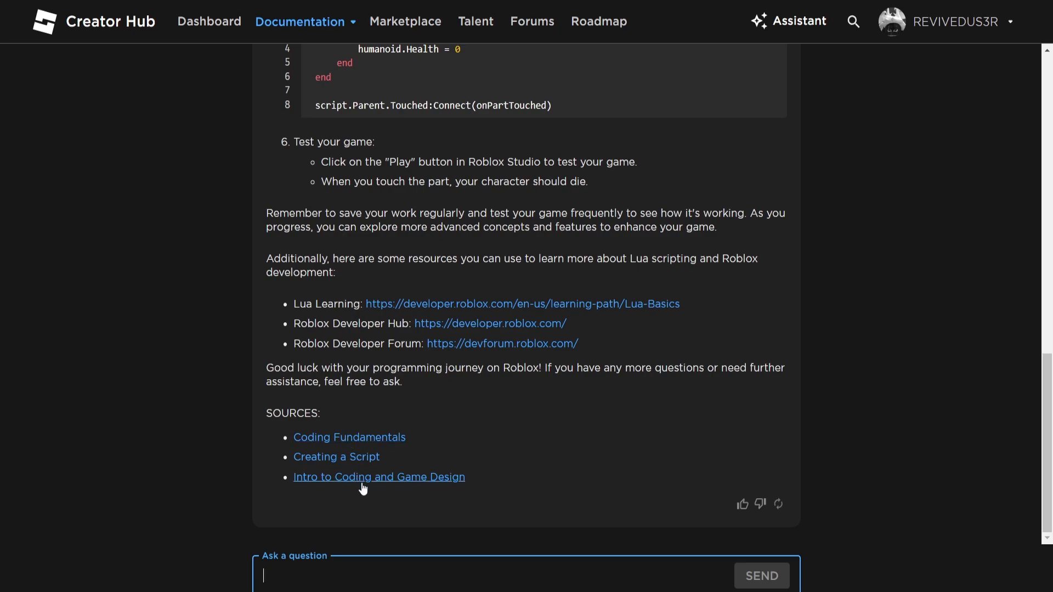
# Step: Ask the Assistant 'How do i change walk speed of the player when they touch a part?'
pyautogui.scroll(3)
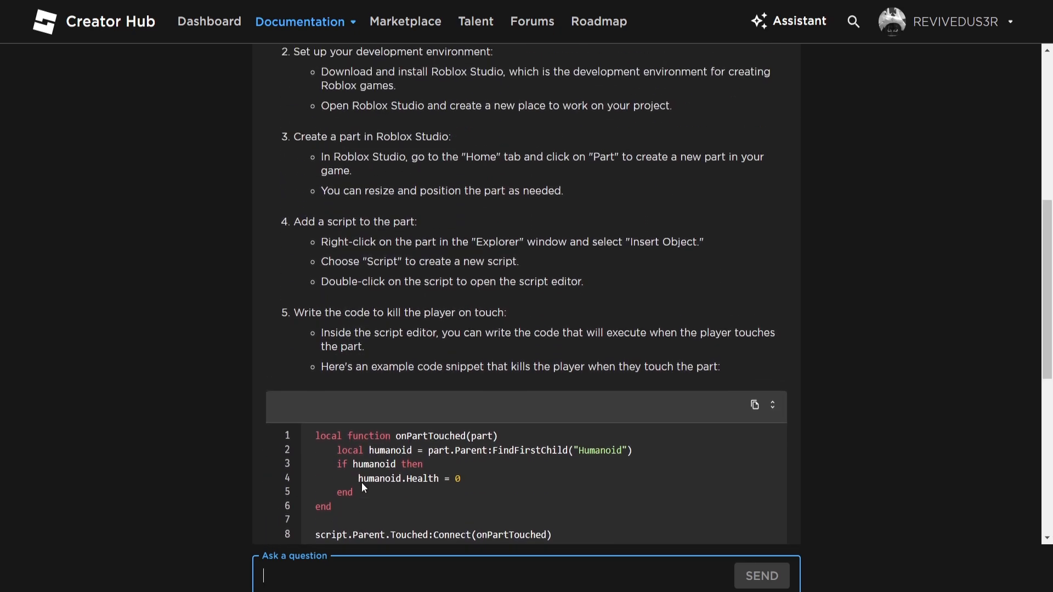
pyautogui.scroll(-3)
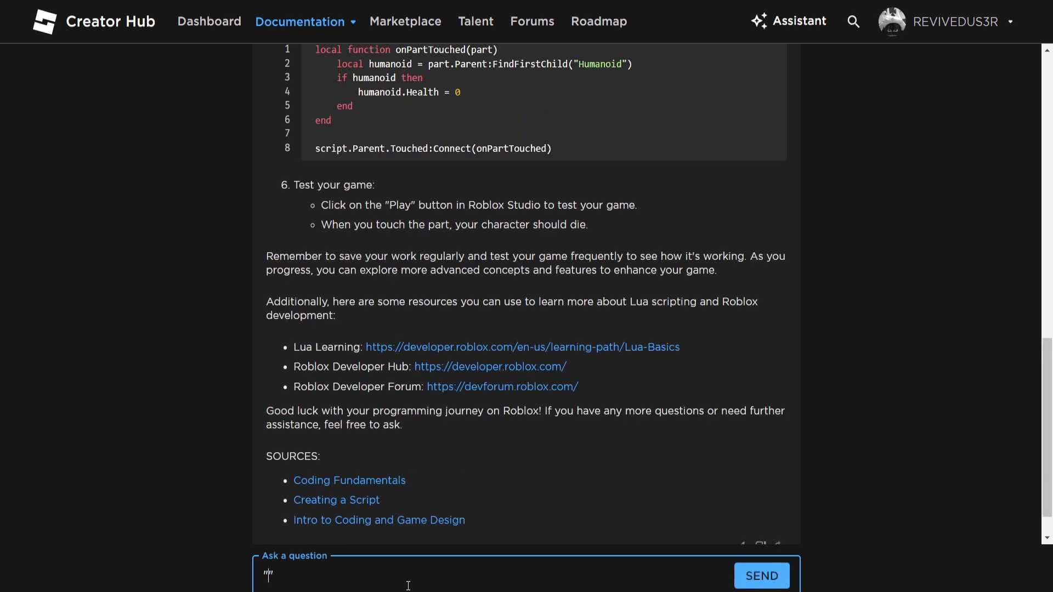
pyautogui.write('"How do i change walk speed of the player when they touch a part')
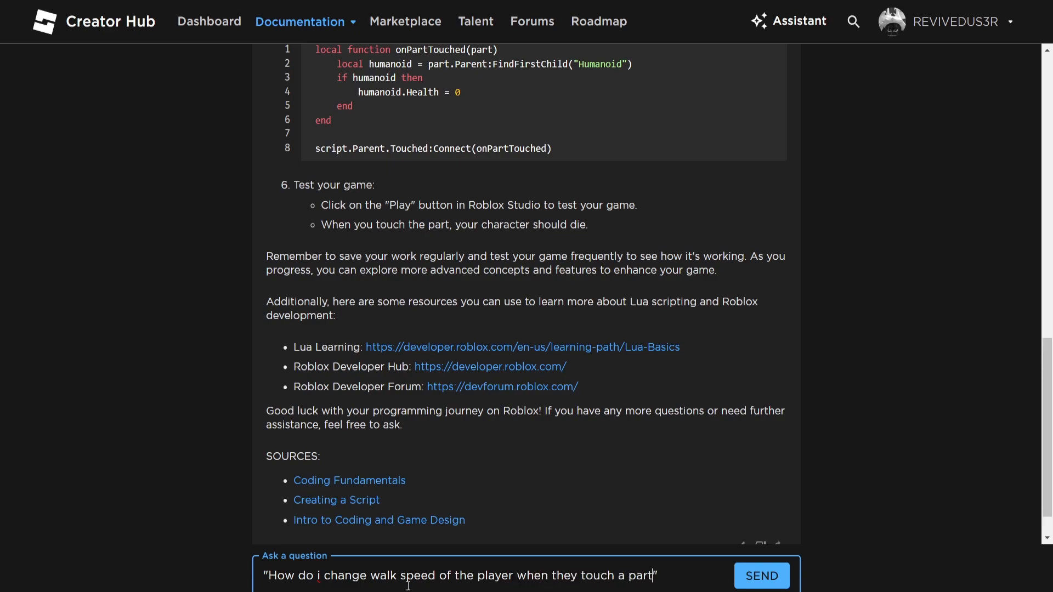
pyautogui.click(761, 576)
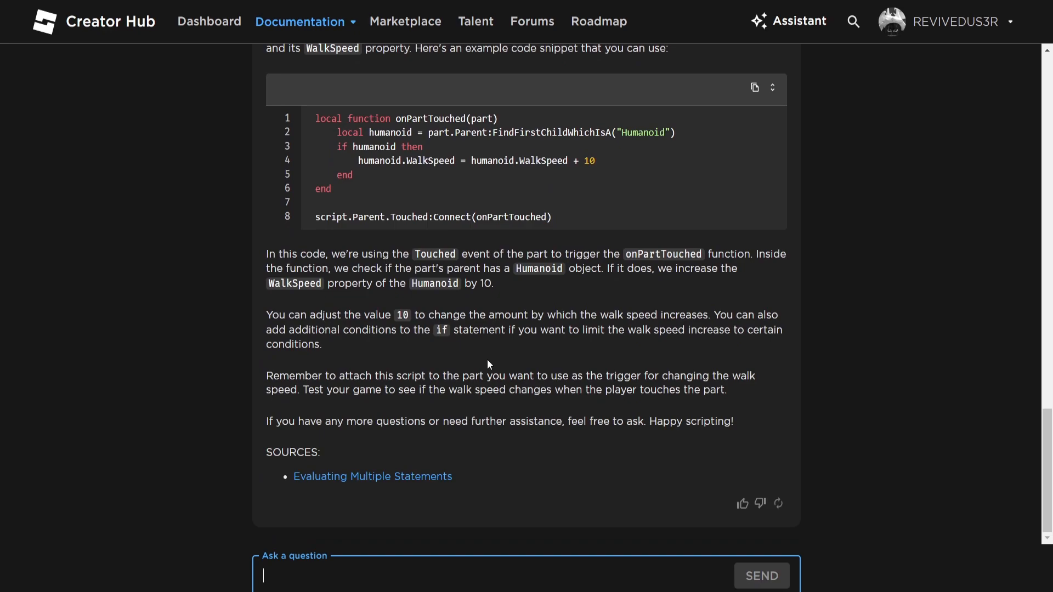
pyautogui.scroll(3)
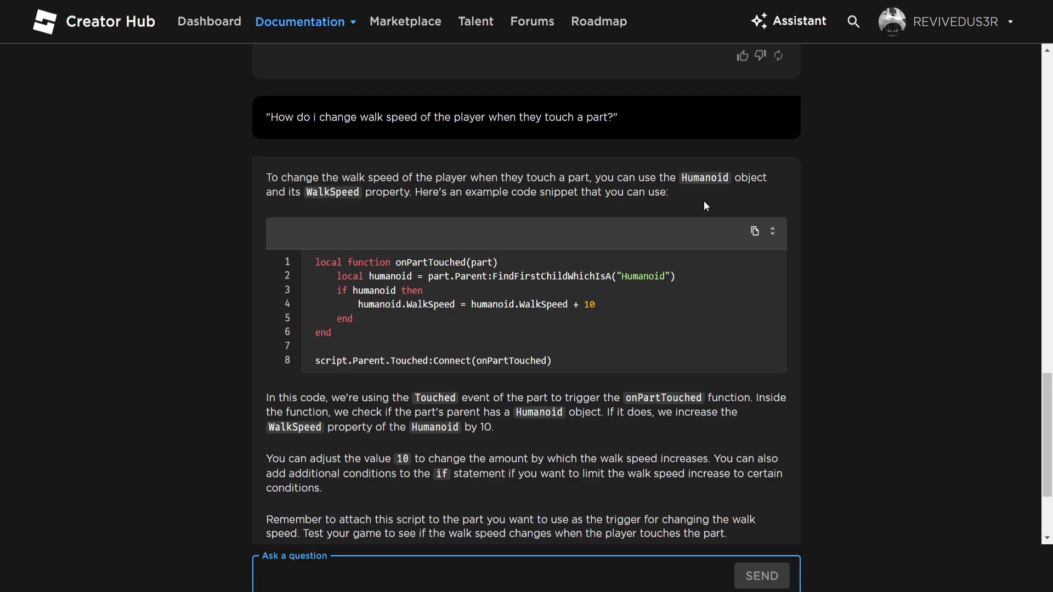
pyautogui.moveTo(456, 253)
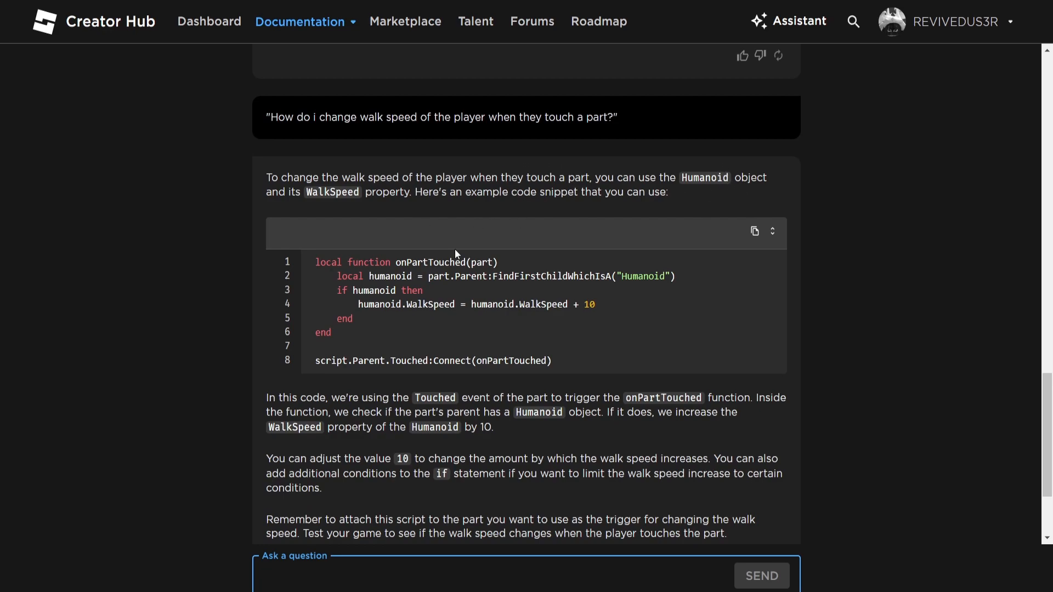
pyautogui.scroll(-3)
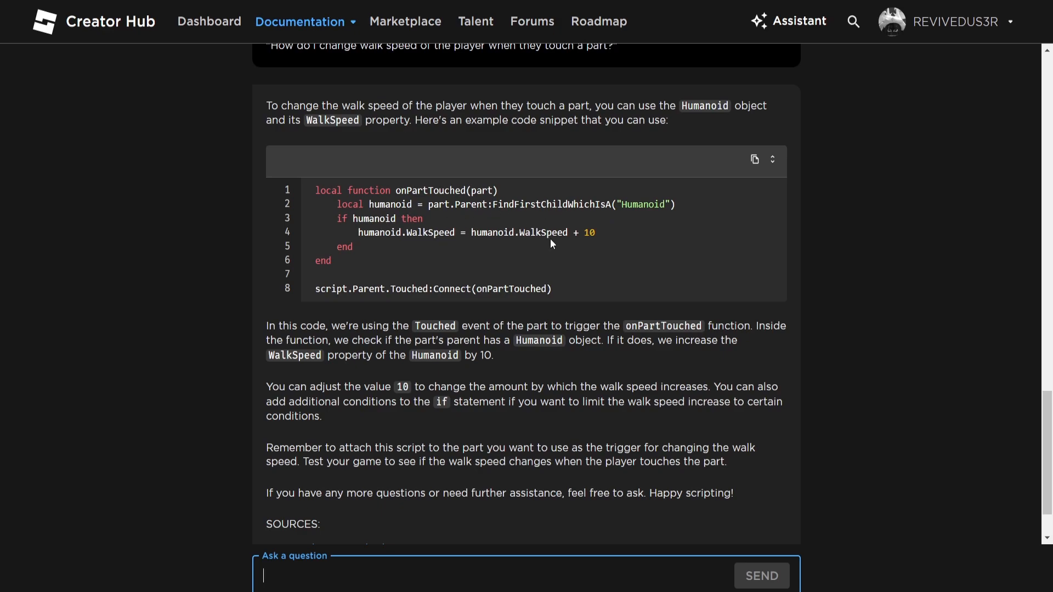
pyautogui.moveTo(561, 232)
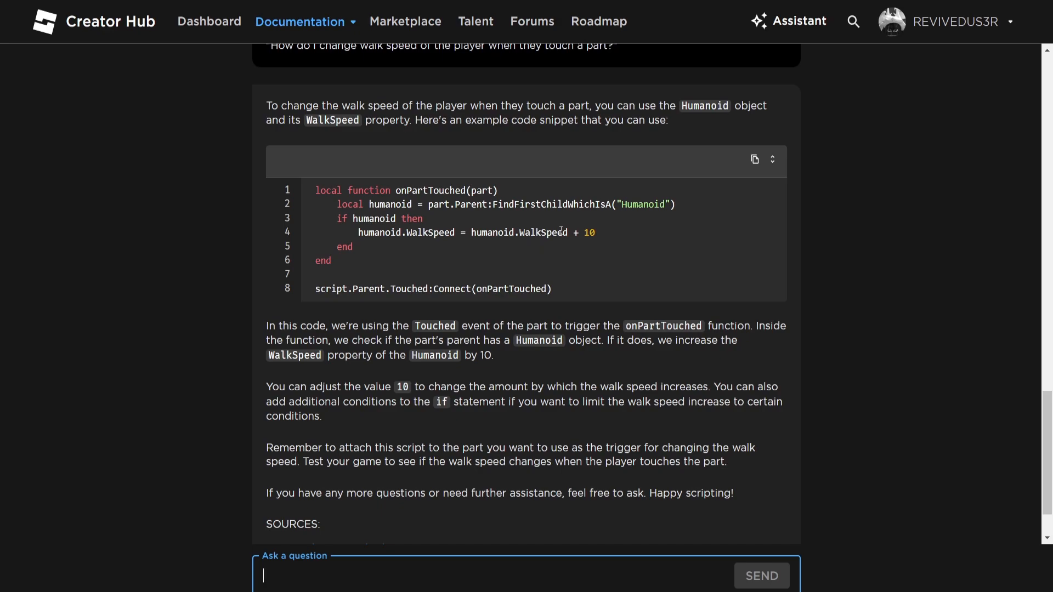
pyautogui.scroll(-3)
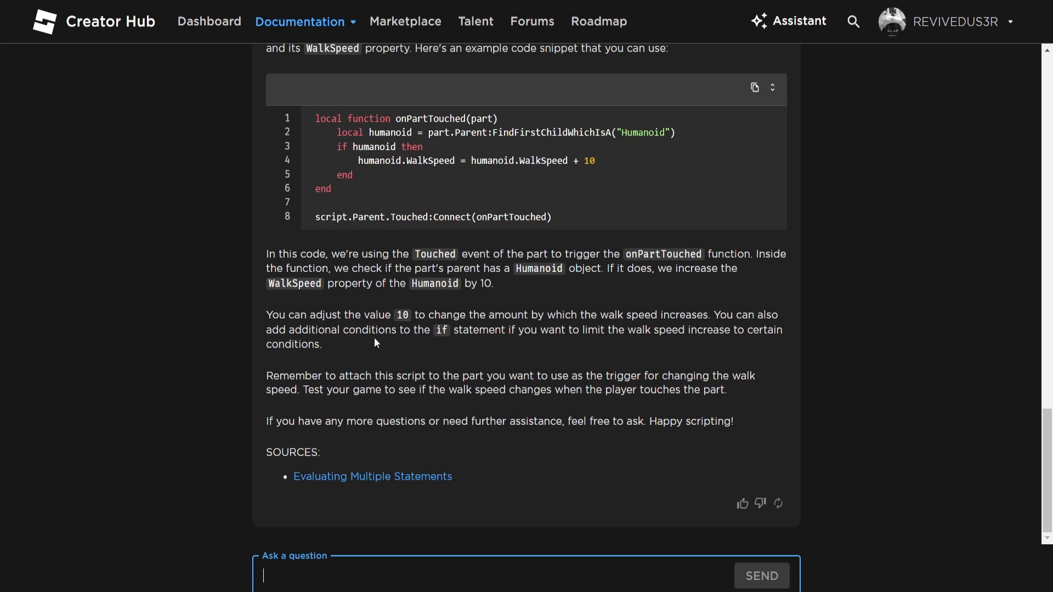
pyautogui.moveTo(698, 331)
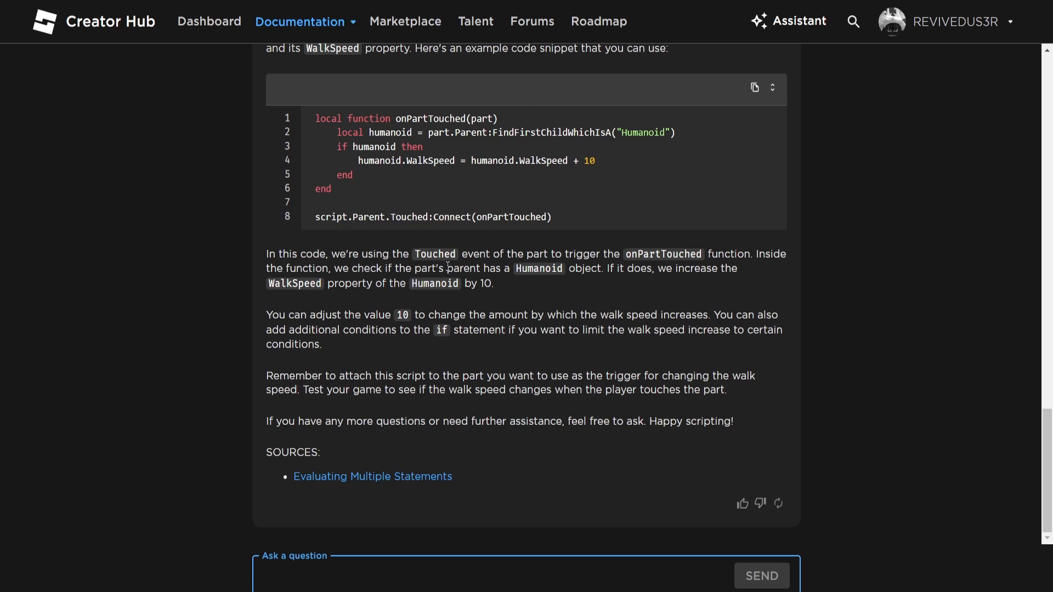
pyautogui.scroll(-3)
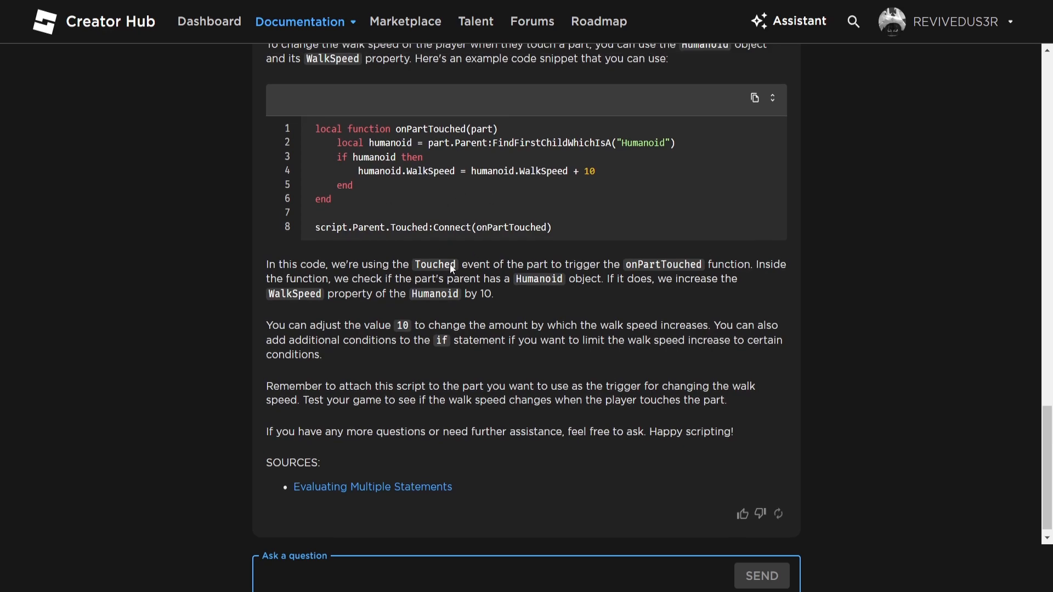
pyautogui.scroll(-3)
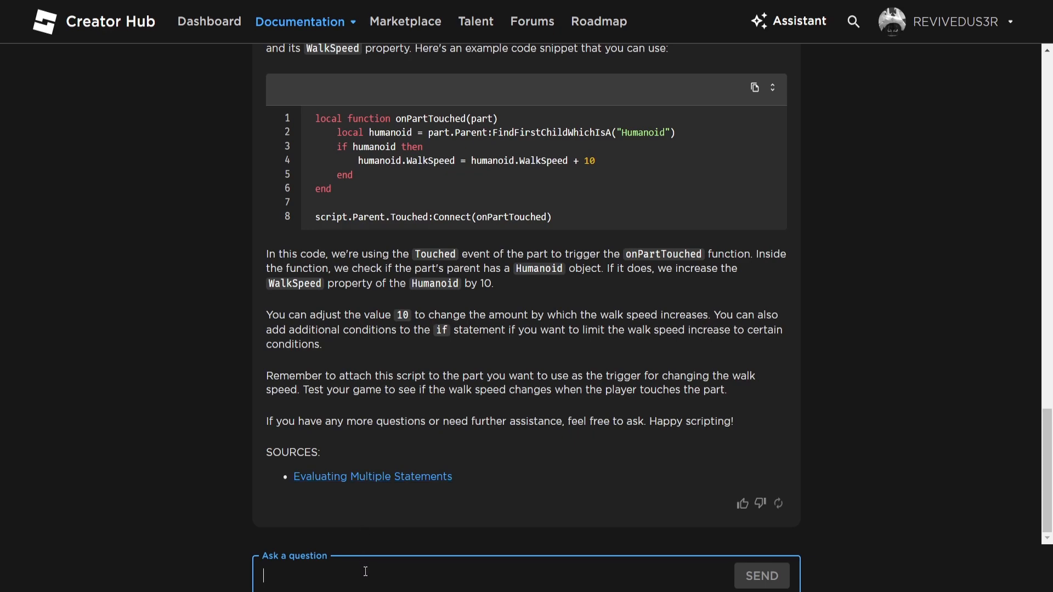
# Step: Ask the Assistant how to create a leaderboard like other Roblox games that counts kills and other things
pyautogui.write('How do i')
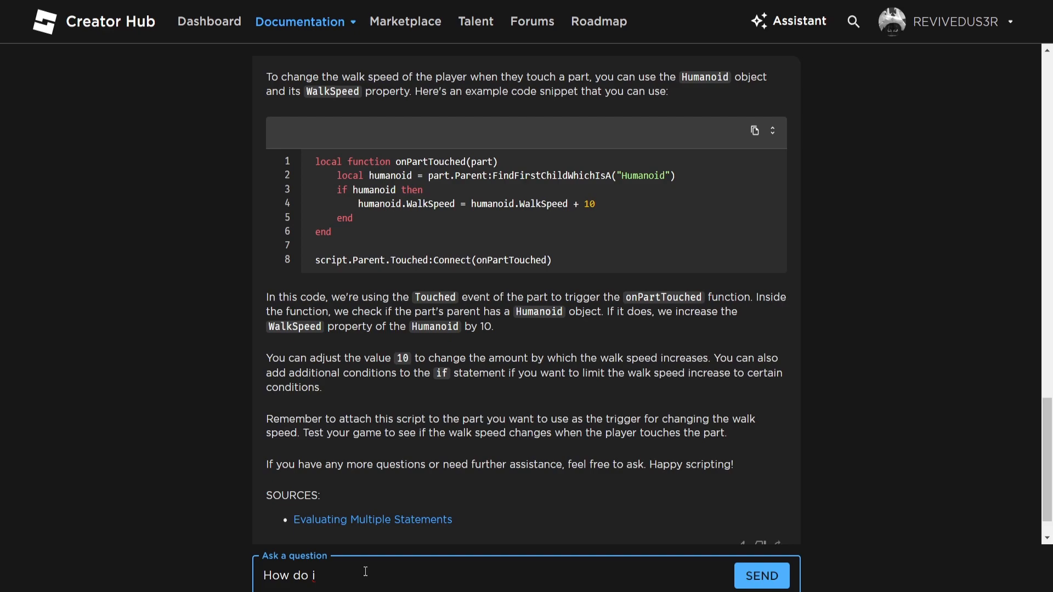
pyautogui.write('create')
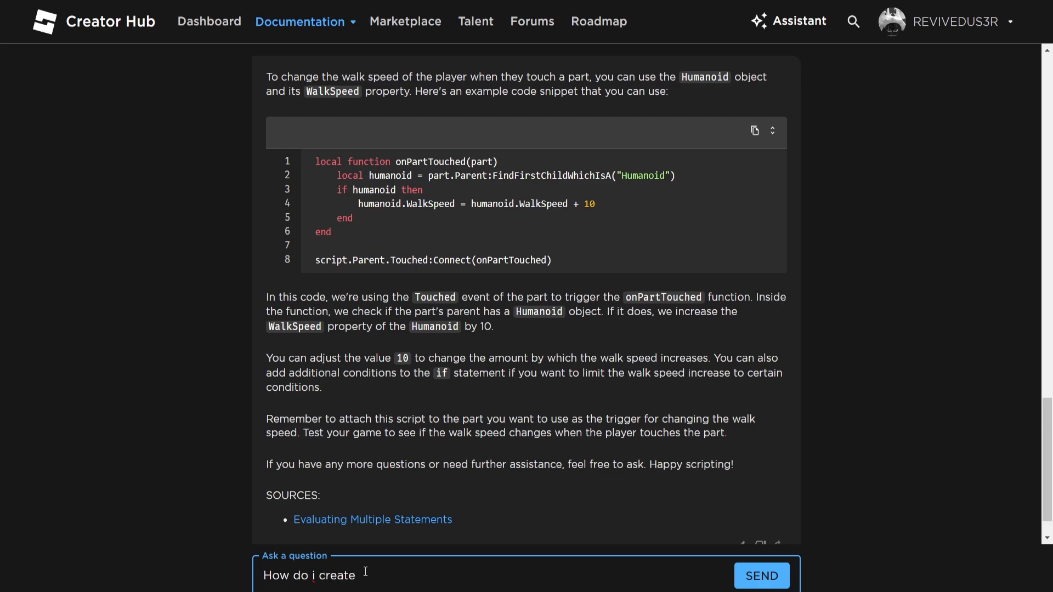
pyautogui.write('a leaderboard inside of my')
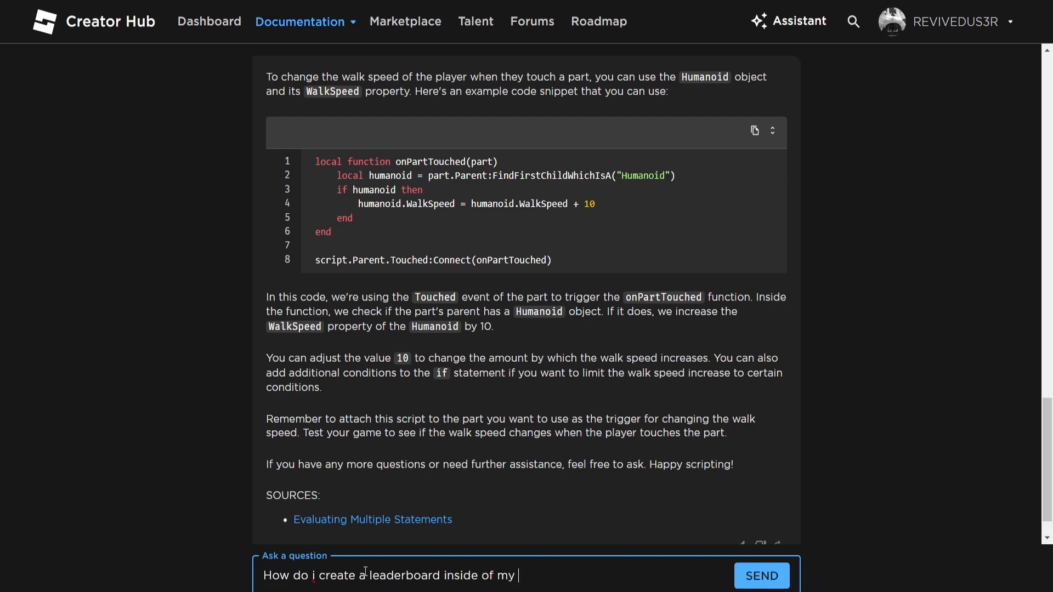
pyautogui.write('game? I see o')
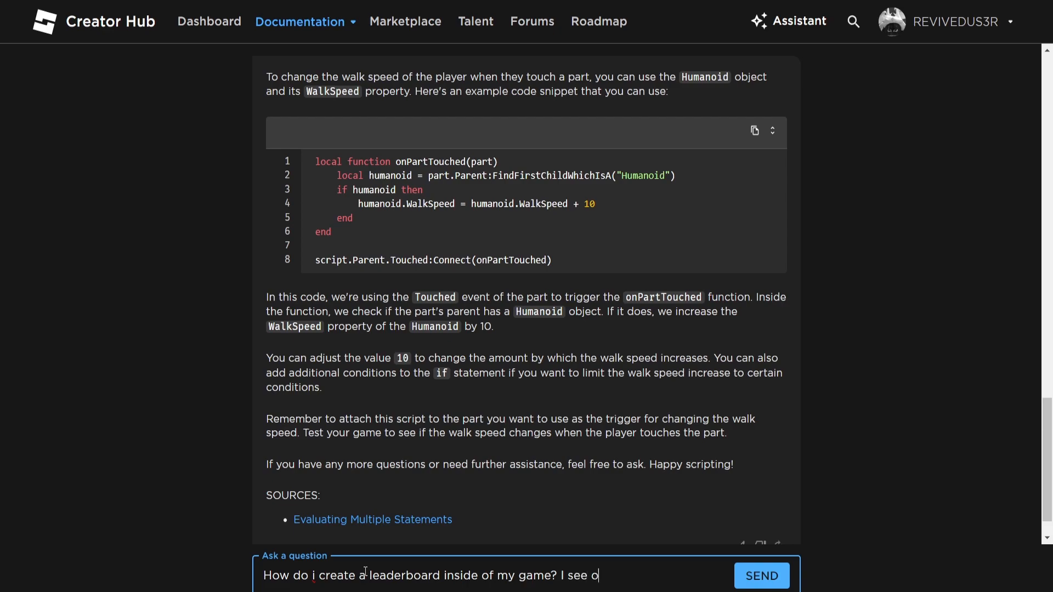
pyautogui.write('ther Roblox game')
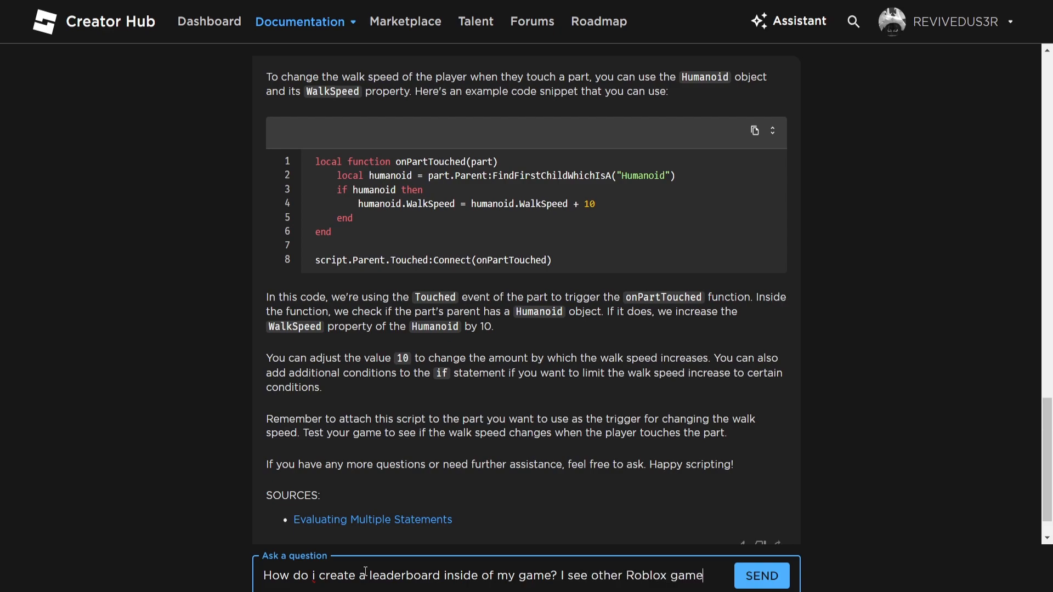
pyautogui.write('s having that th')
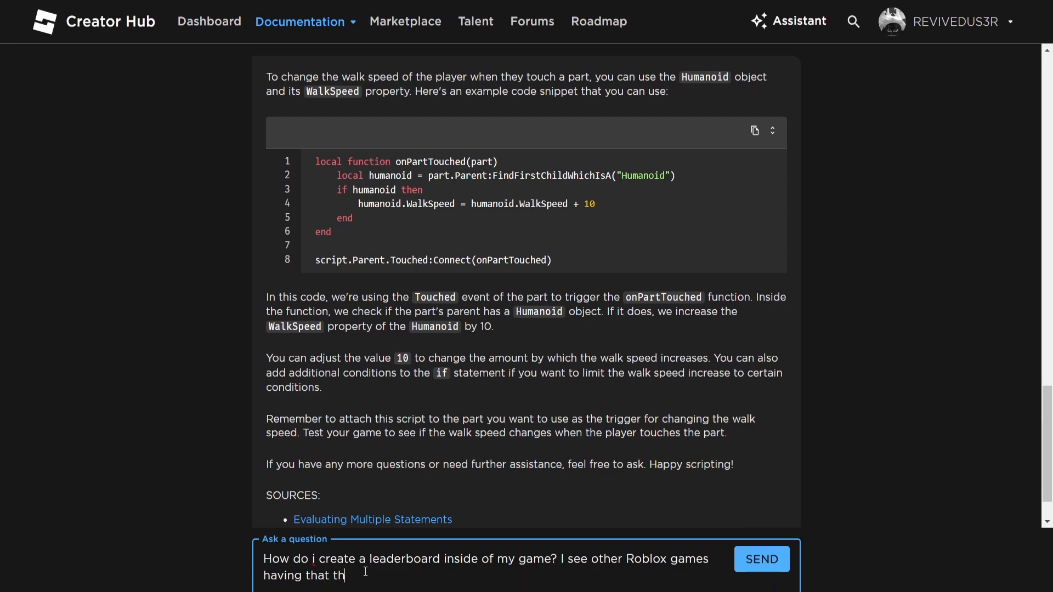
pyautogui.write('and it counts ki')
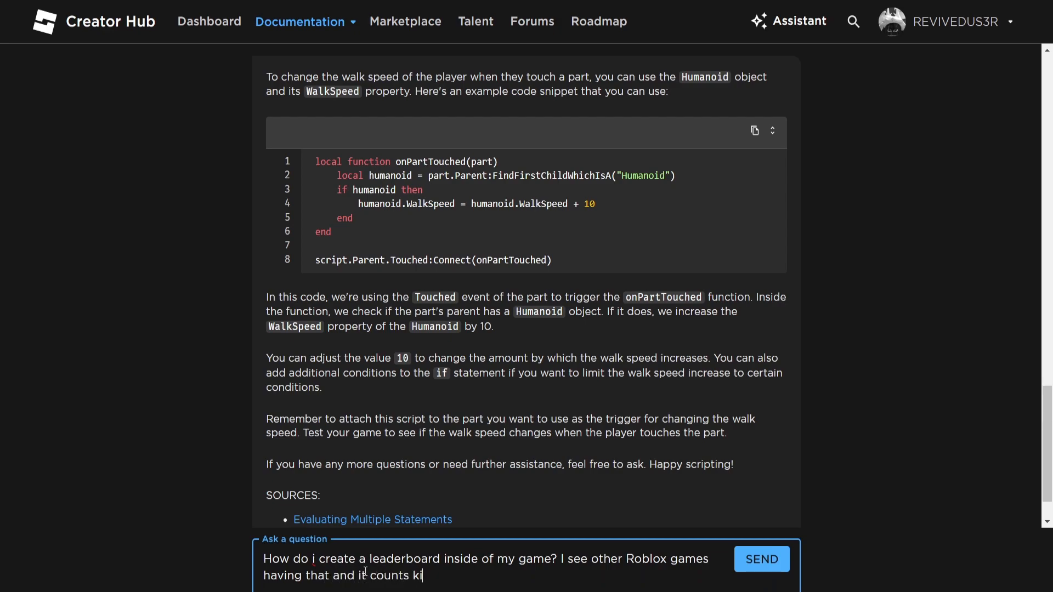
pyautogui.write('lls and other')
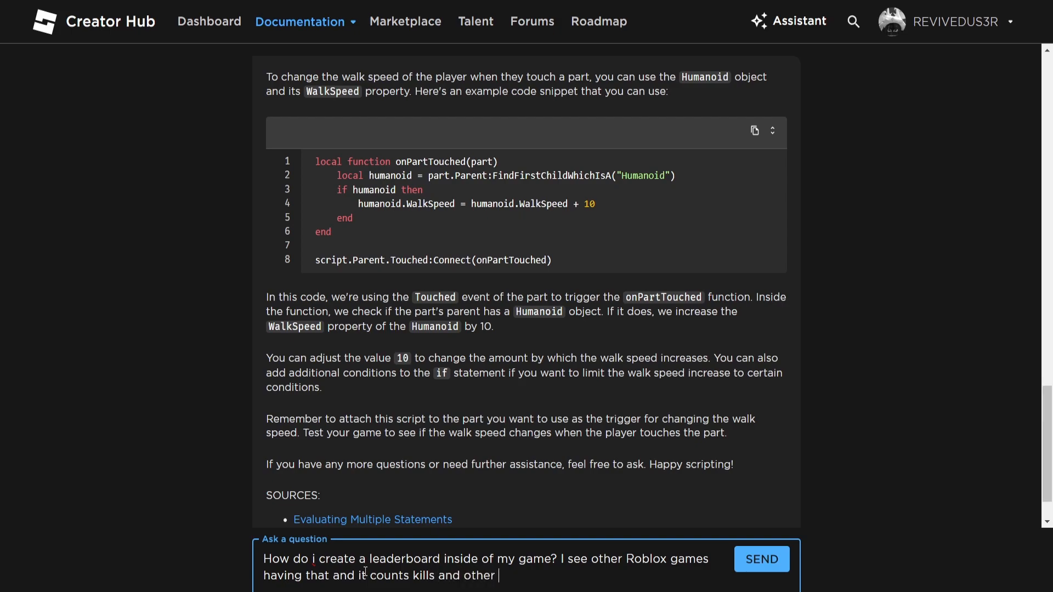
pyautogui.write('things.')
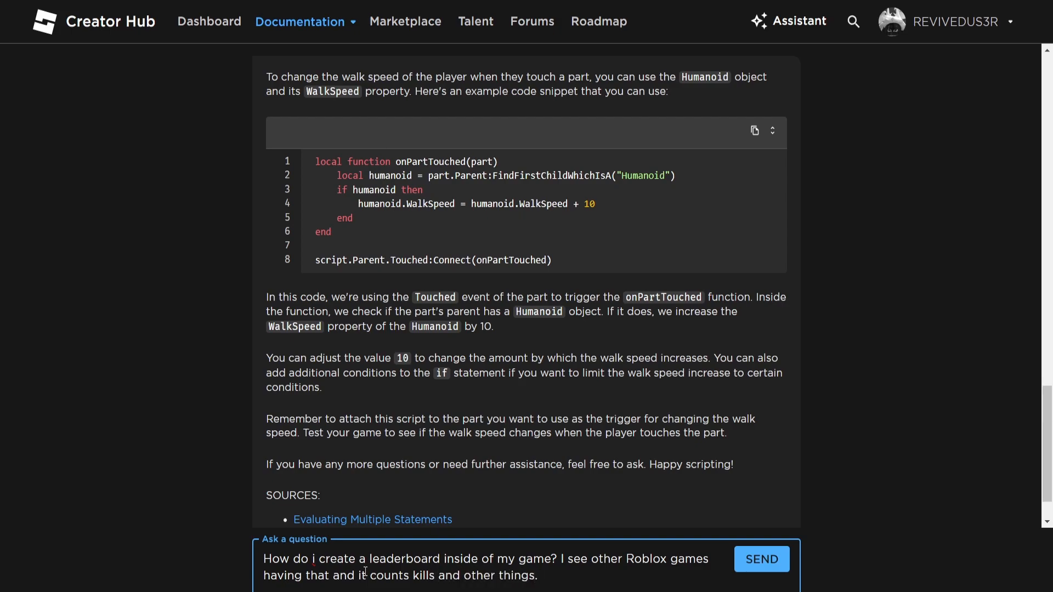
pyautogui.click(761, 558)
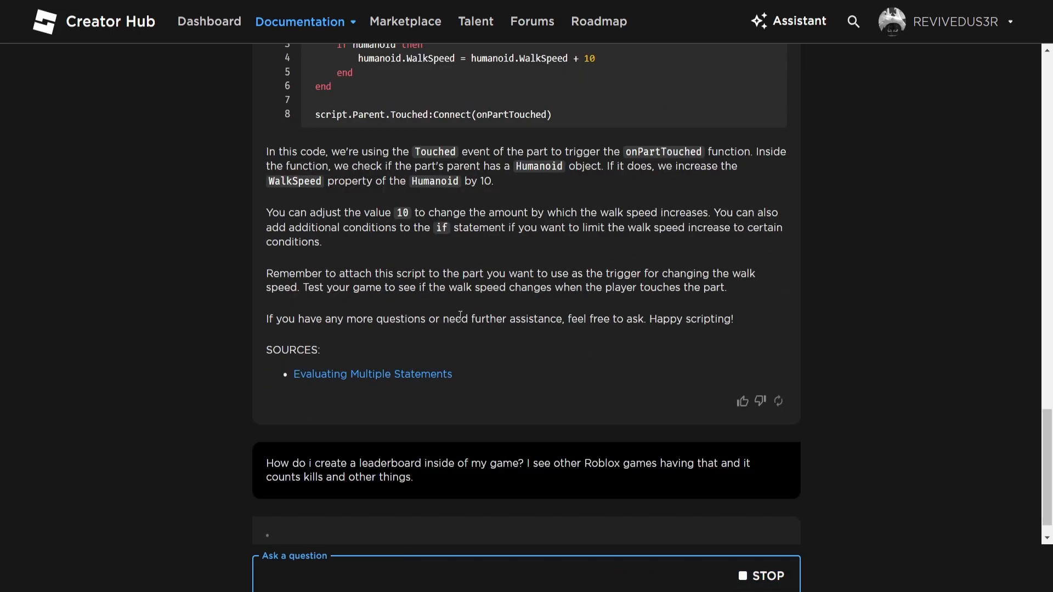
# Step: Follow the leaderboard reply through its leaderstats setup, Kills-increment code and testing steps
pyautogui.scroll(-3)
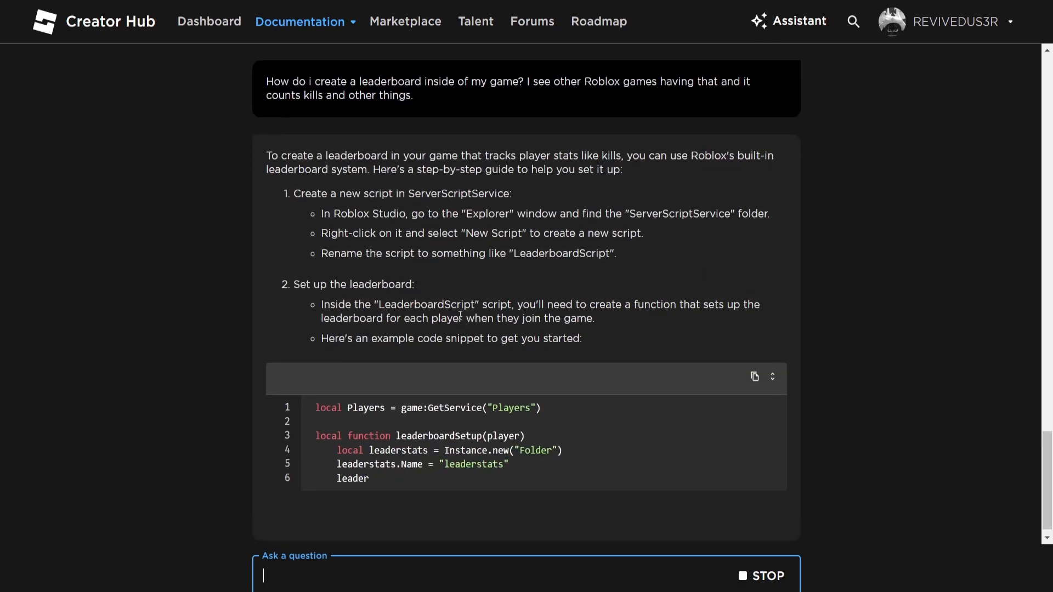
pyautogui.scroll(-3)
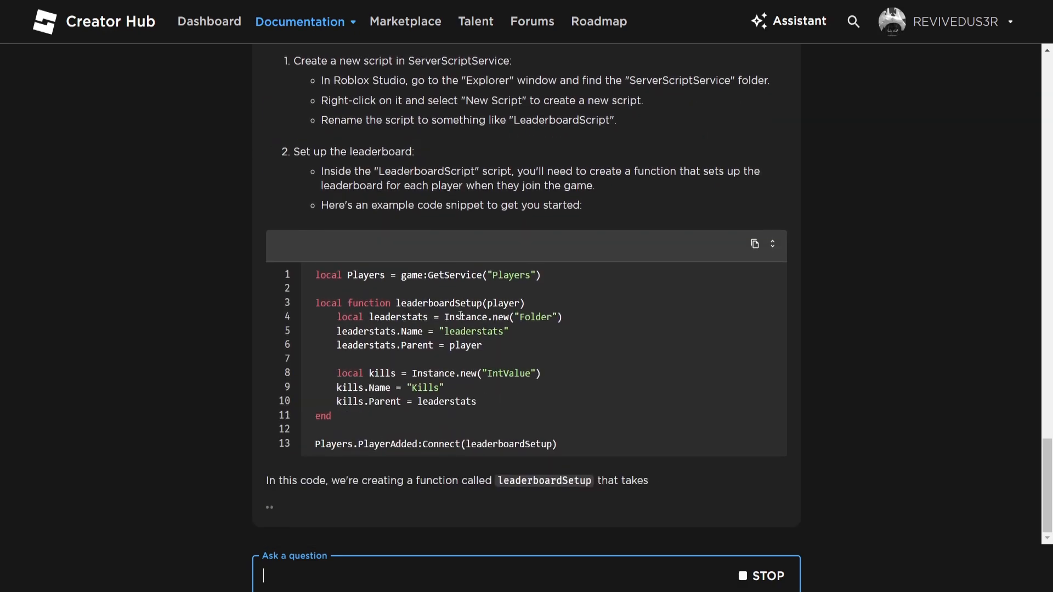
pyautogui.scroll(-3)
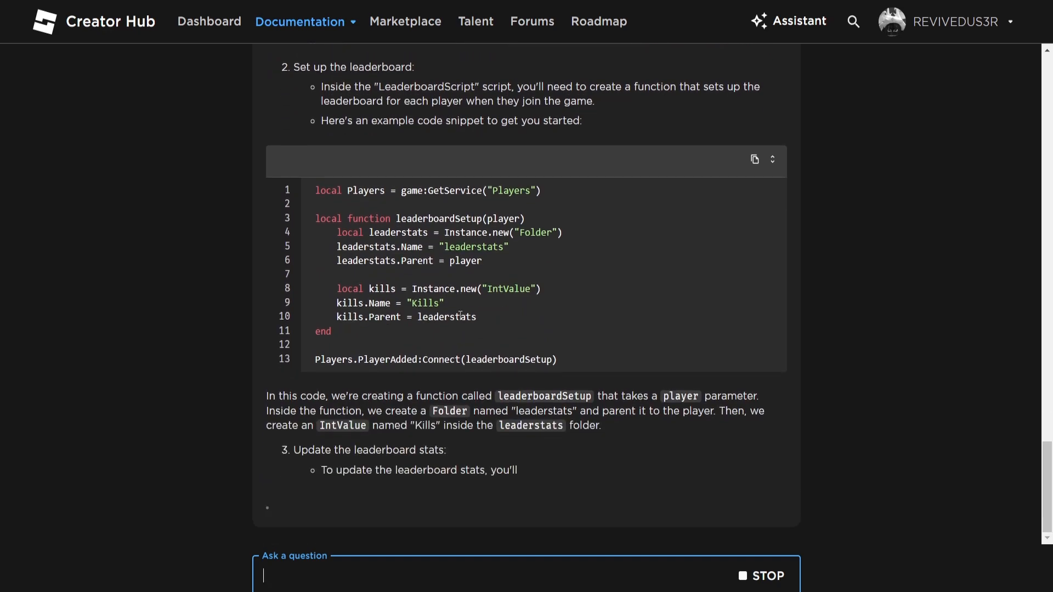
pyautogui.scroll(-3)
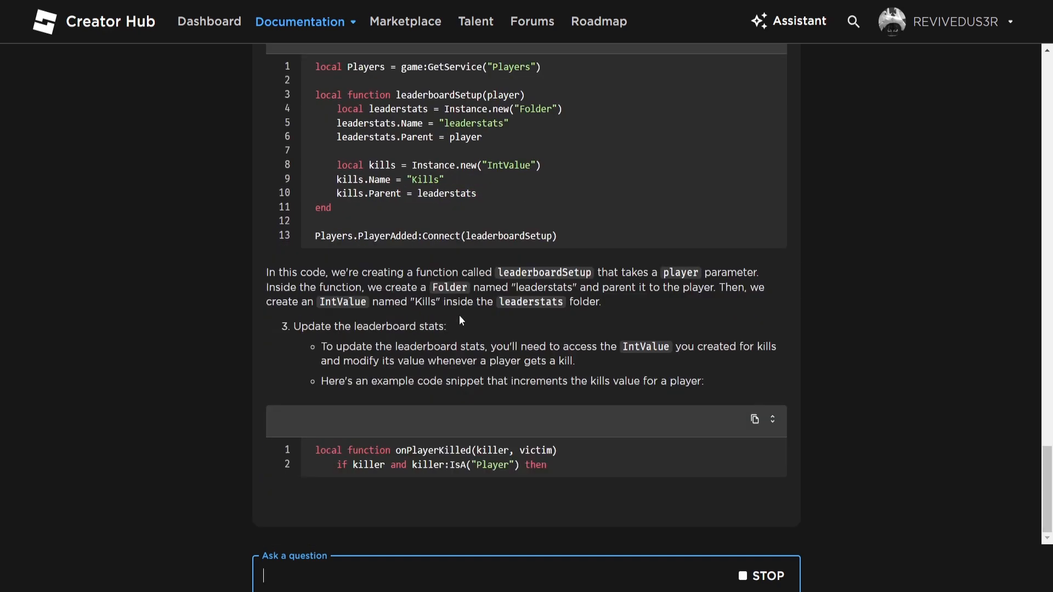
pyautogui.scroll(-3)
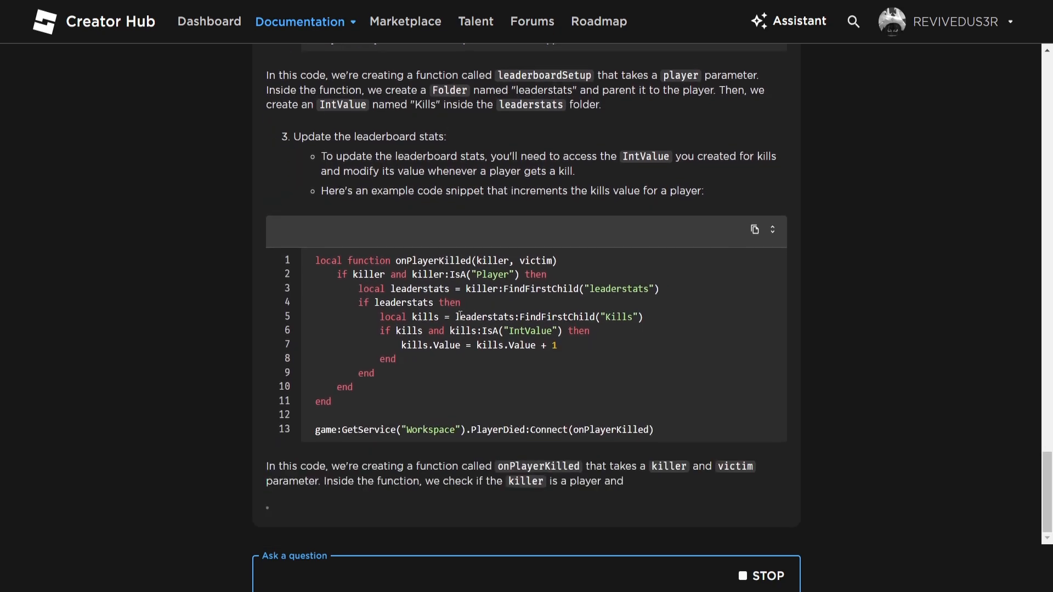
pyautogui.scroll(-3)
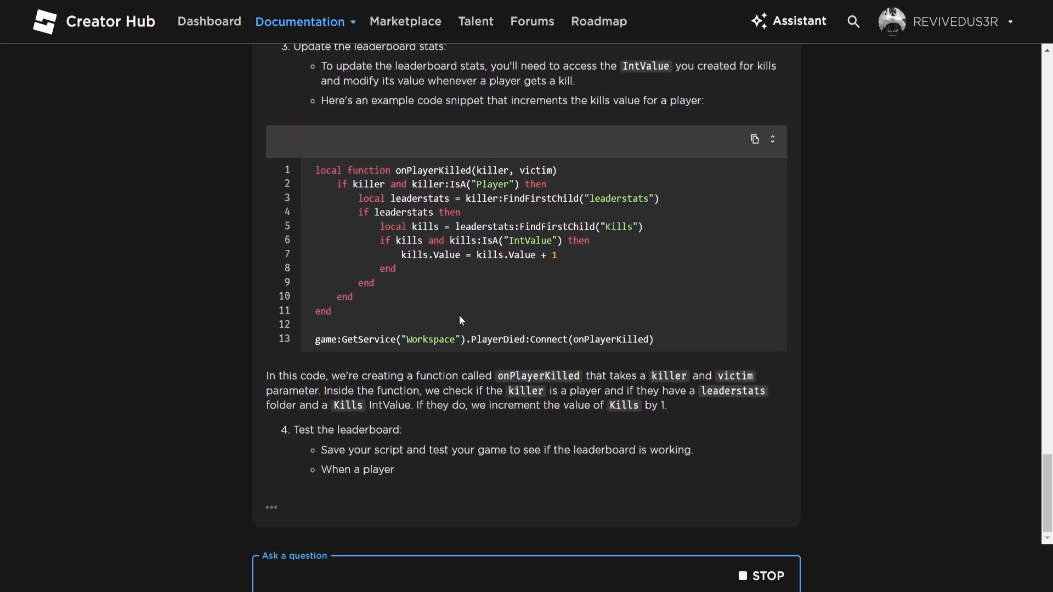
pyautogui.scroll(-3)
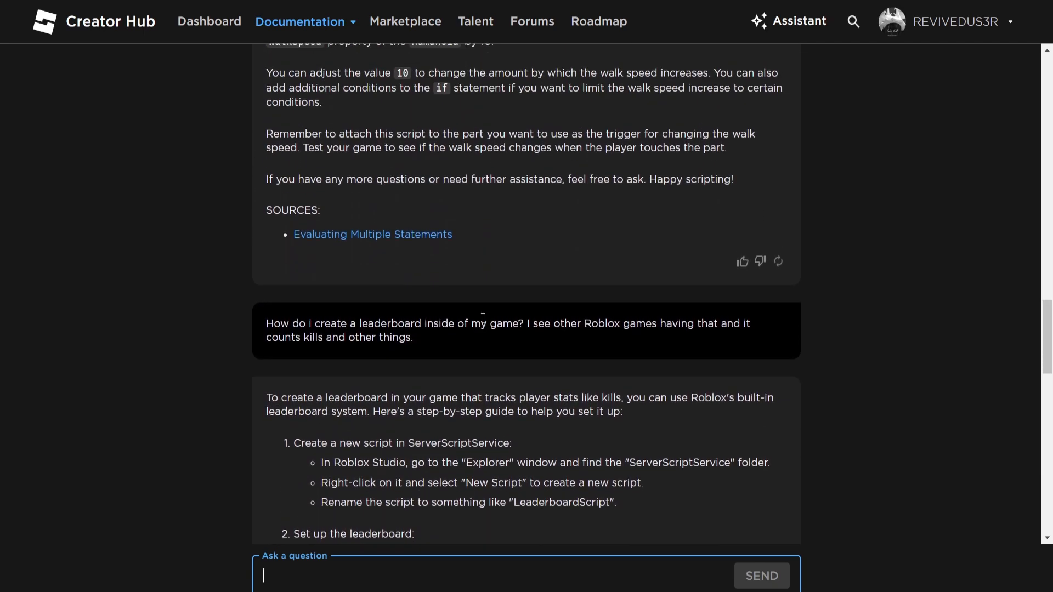
pyautogui.scroll(-3)
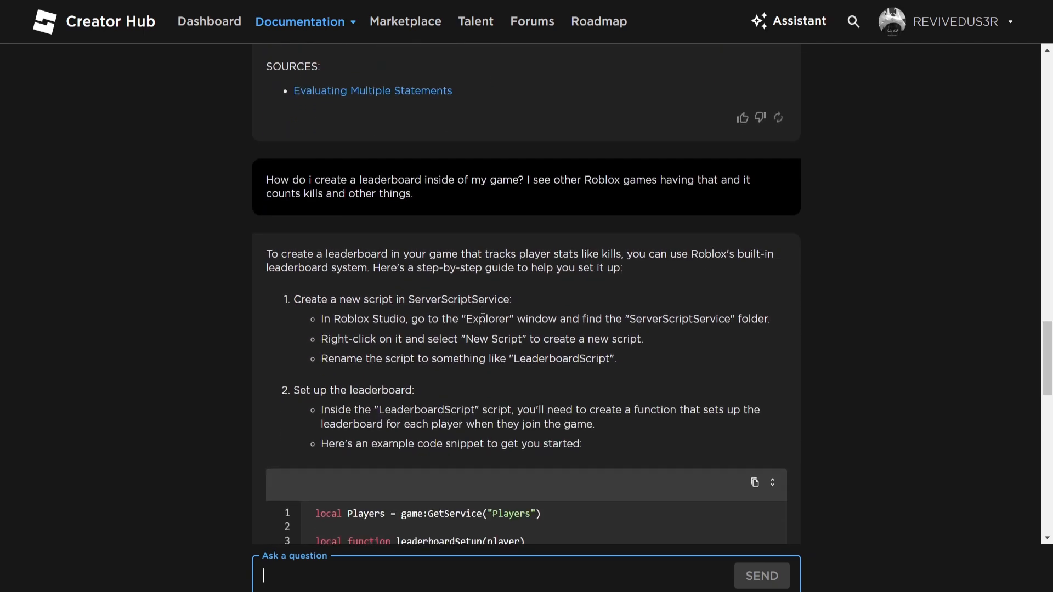
pyautogui.scroll(-3)
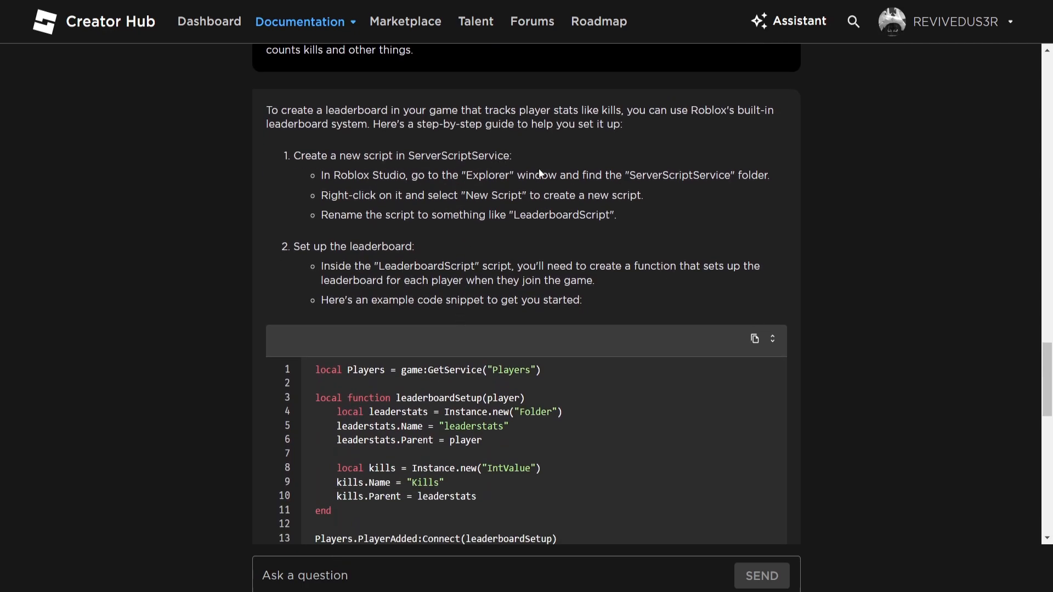
pyautogui.scroll(-3)
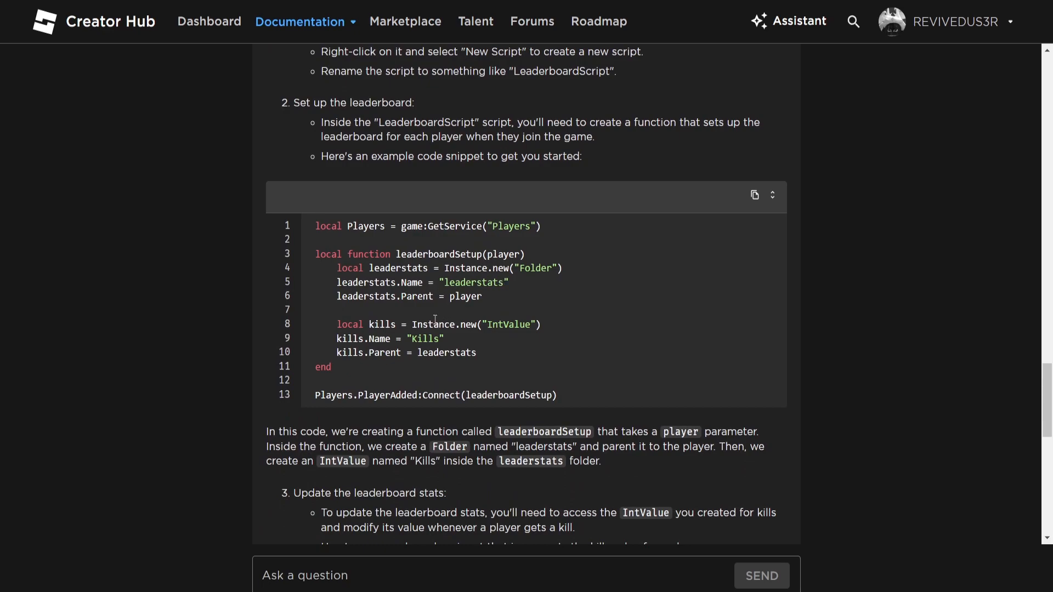
pyautogui.scroll(-3)
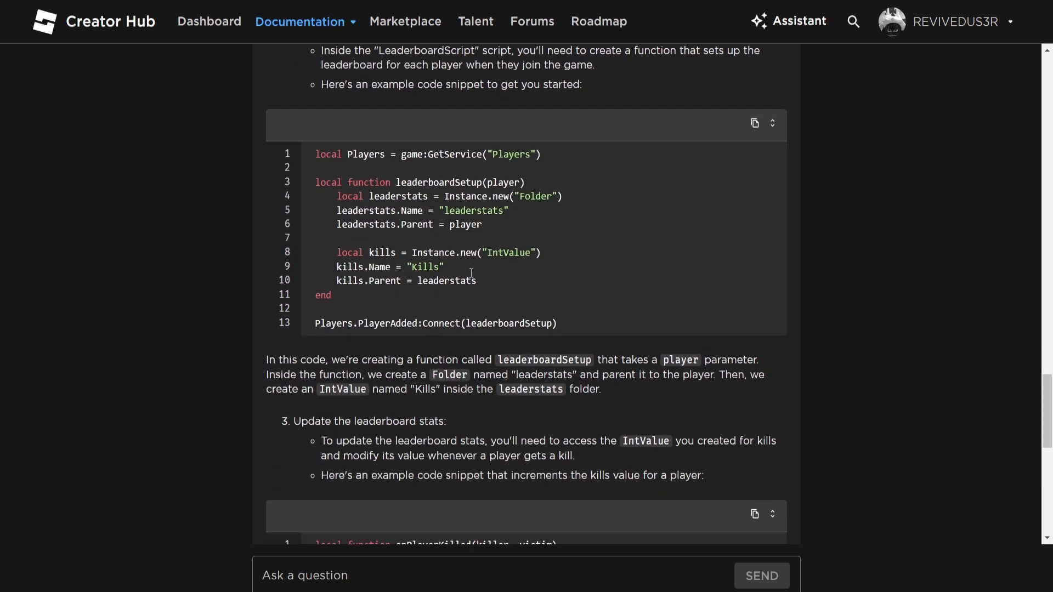
pyautogui.scroll(-3)
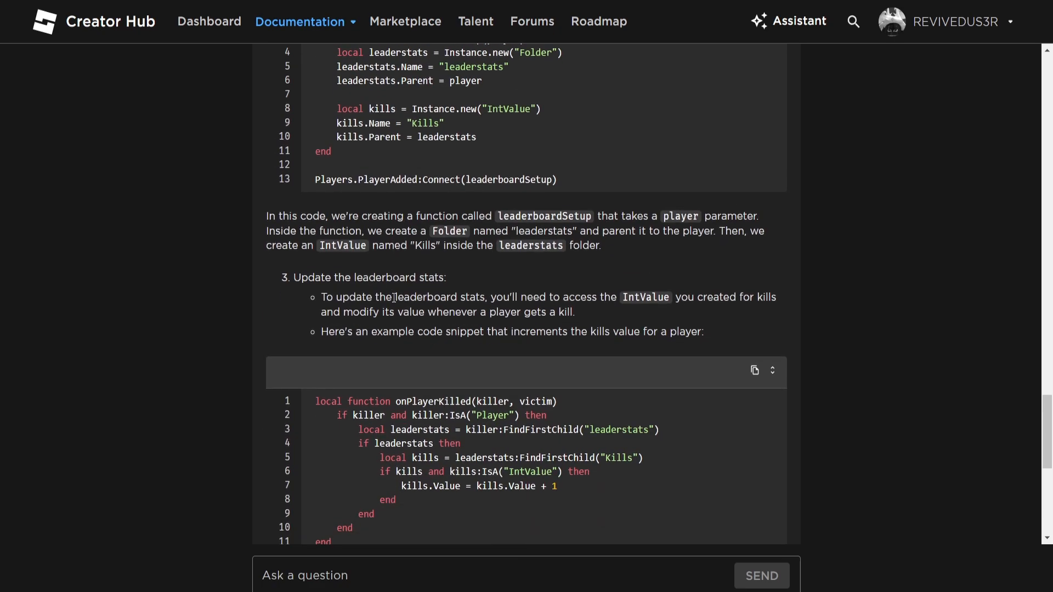
pyautogui.scroll(-3)
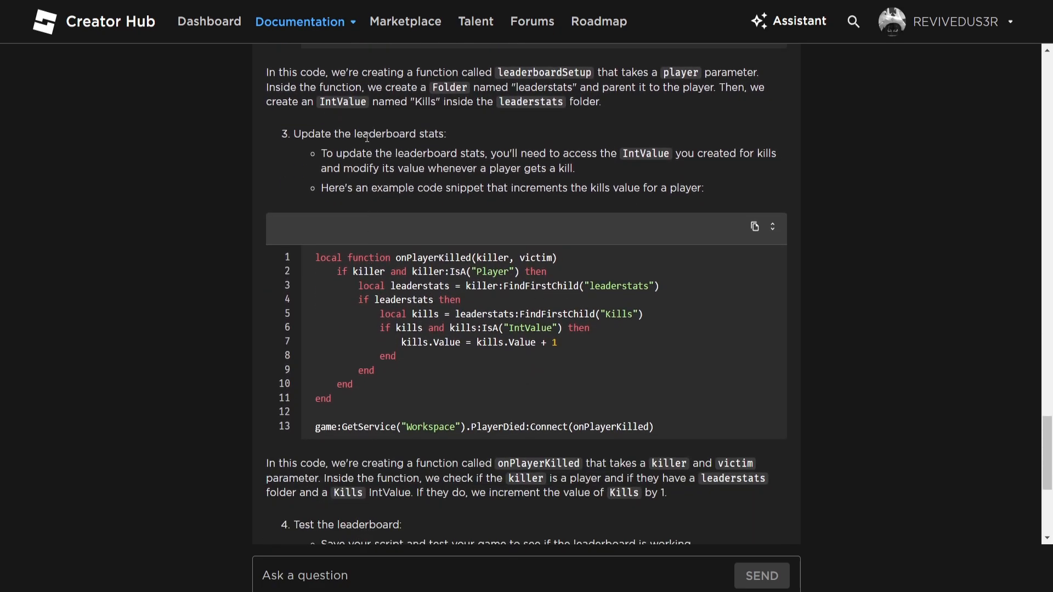
pyautogui.moveTo(329, 452)
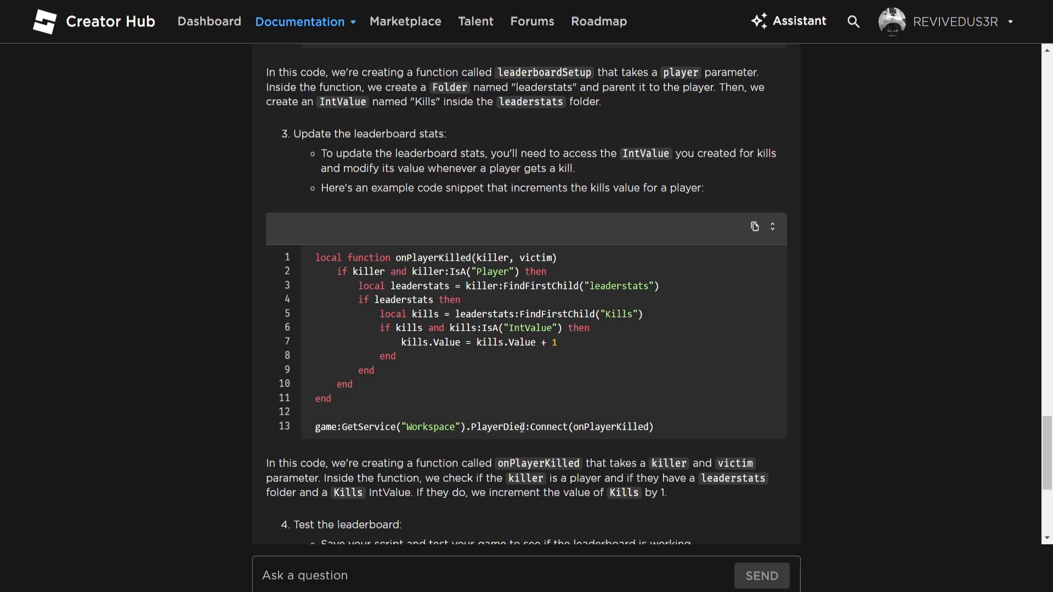
pyautogui.moveTo(449, 380)
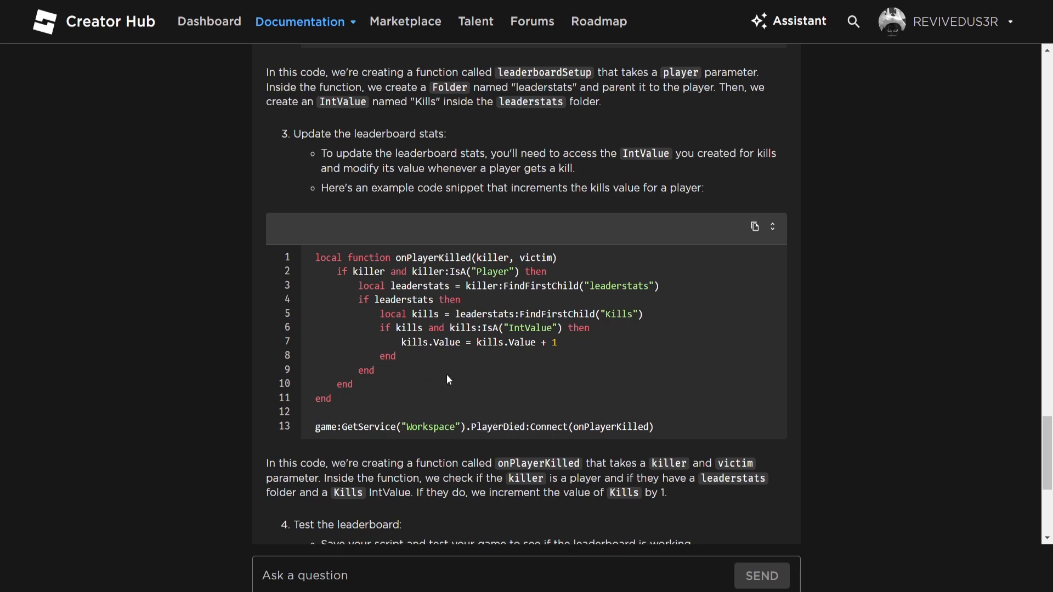
pyautogui.scroll(-3)
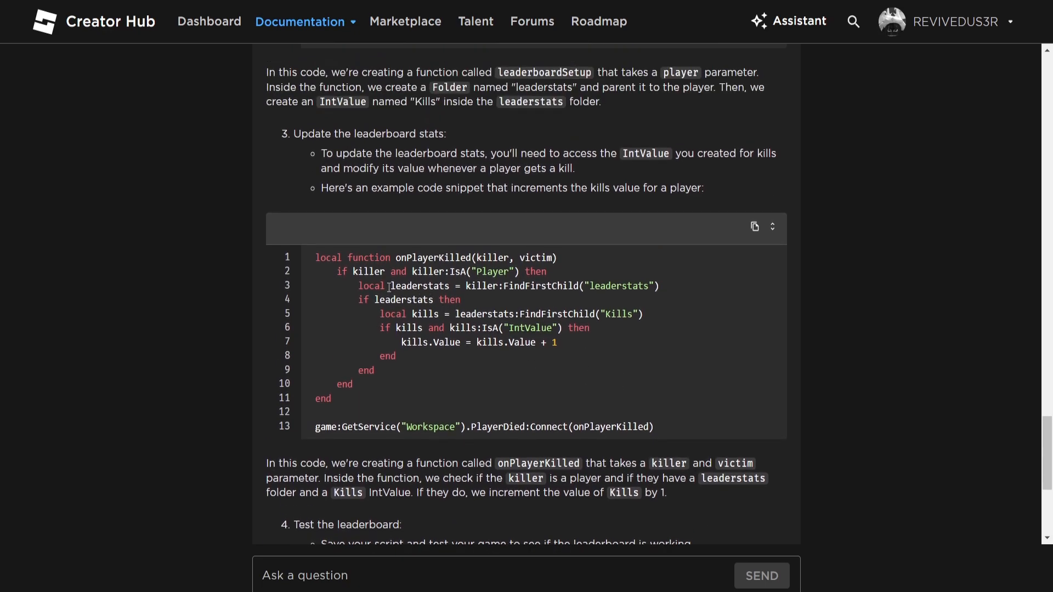
pyautogui.moveTo(561, 303)
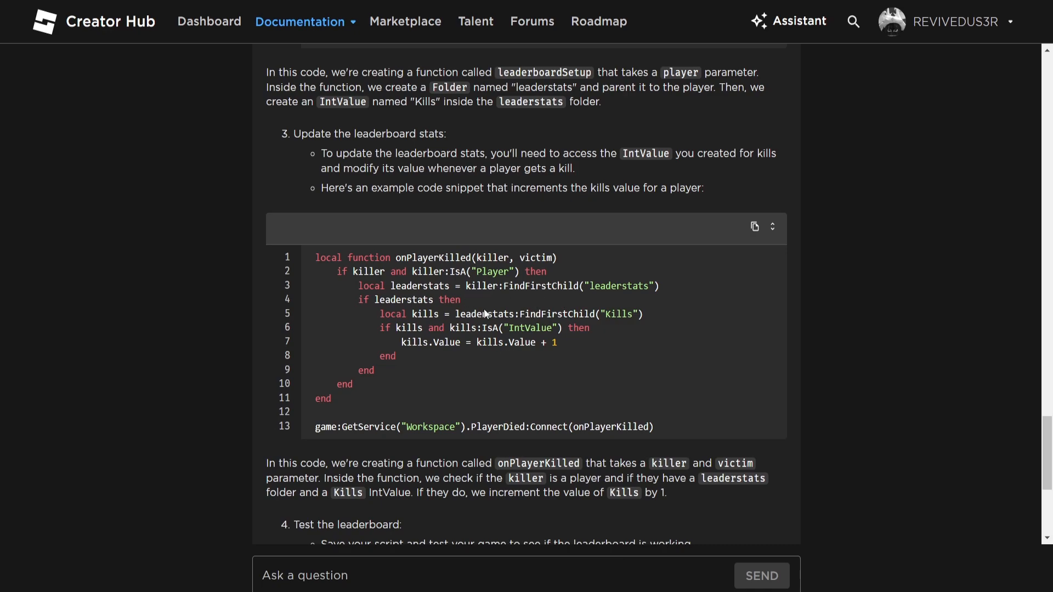
pyautogui.moveTo(505, 382)
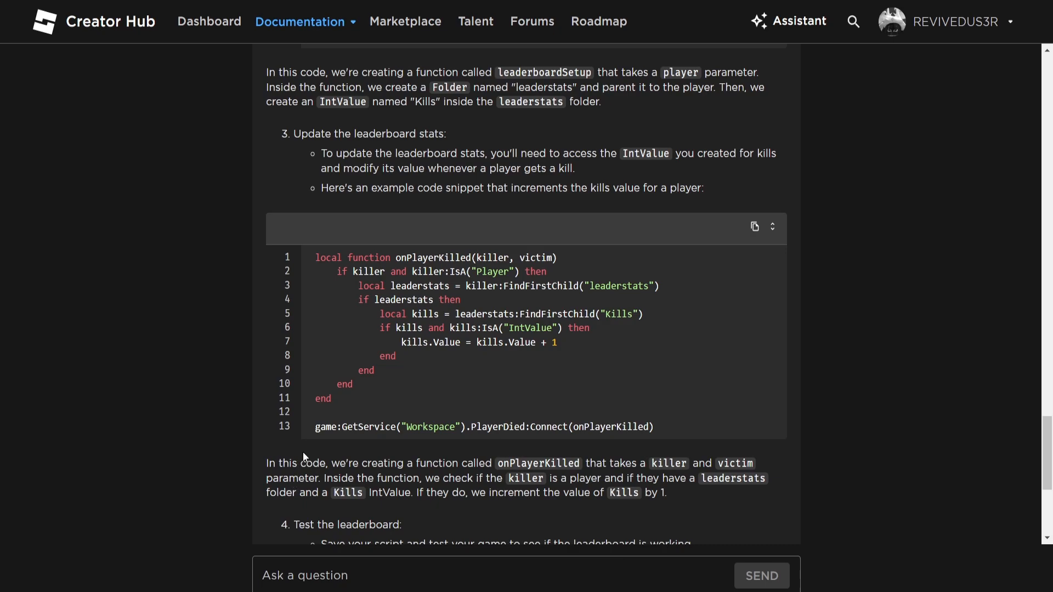
pyautogui.moveTo(445, 462)
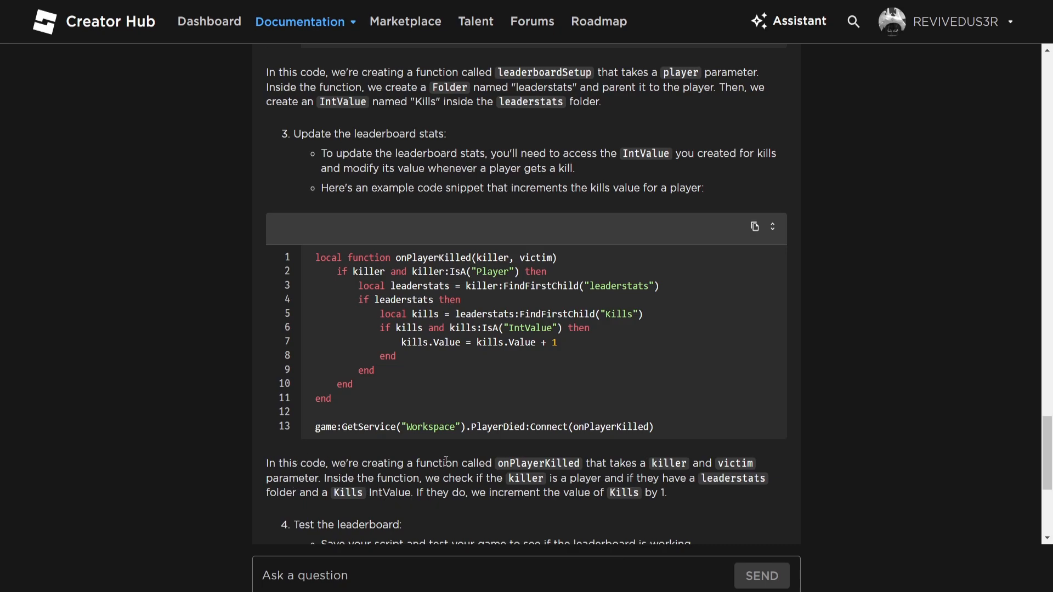
pyautogui.moveTo(472, 418)
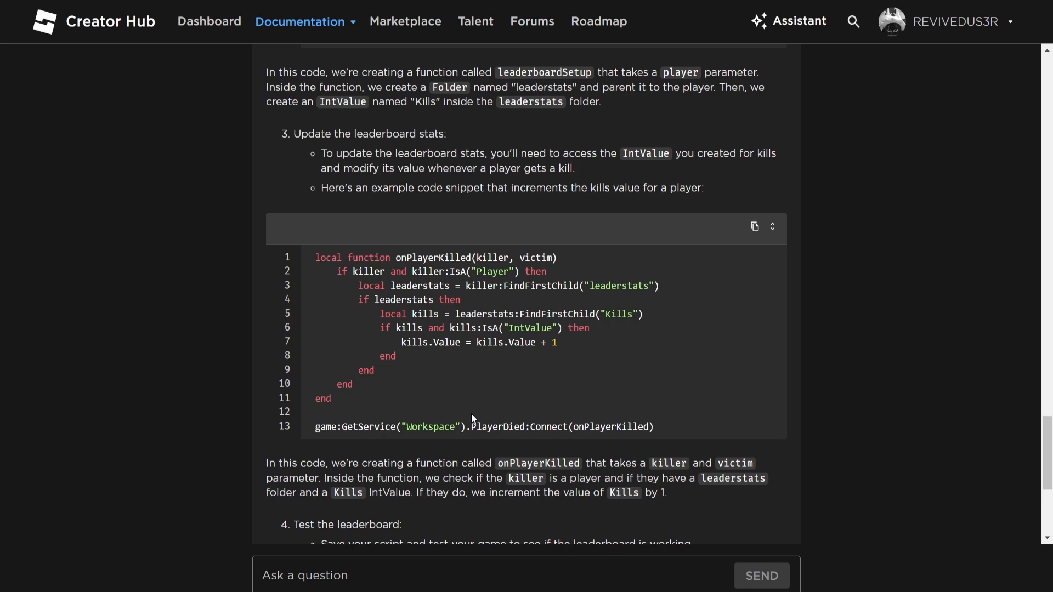
pyautogui.moveTo(478, 311)
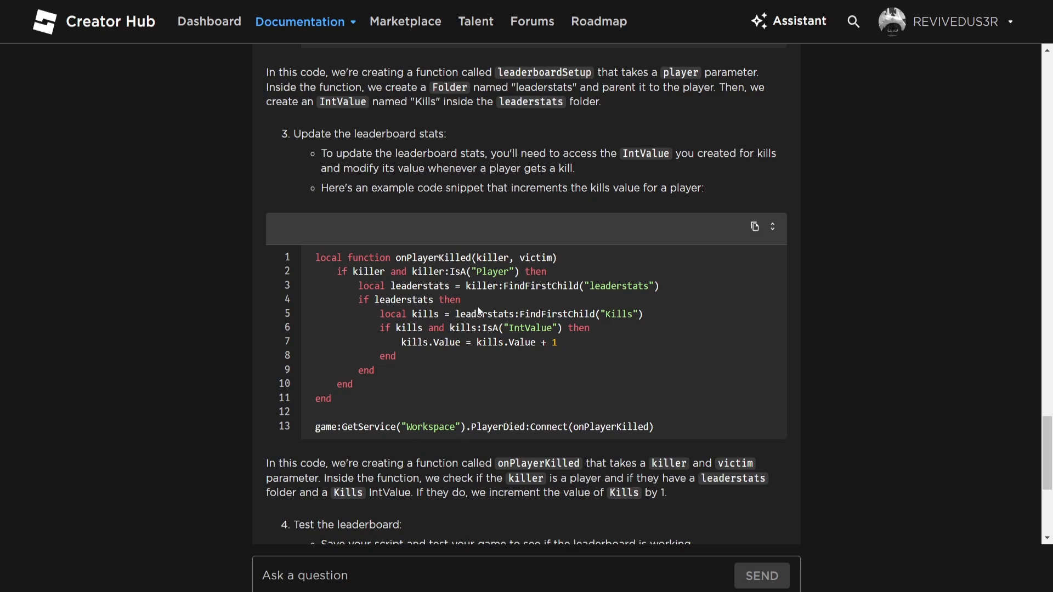
pyautogui.moveTo(384, 521)
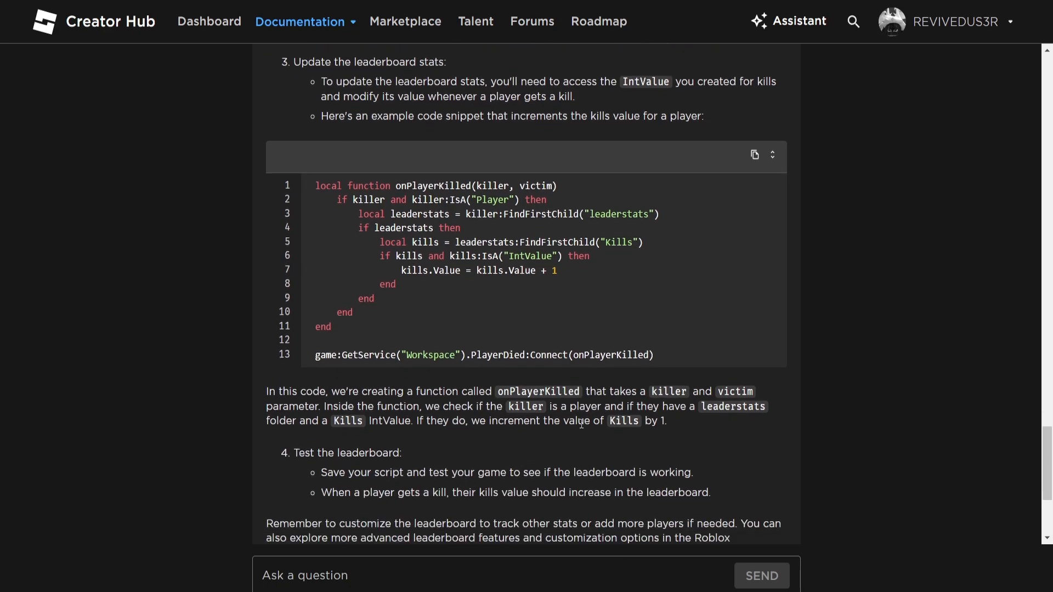
pyautogui.scroll(3)
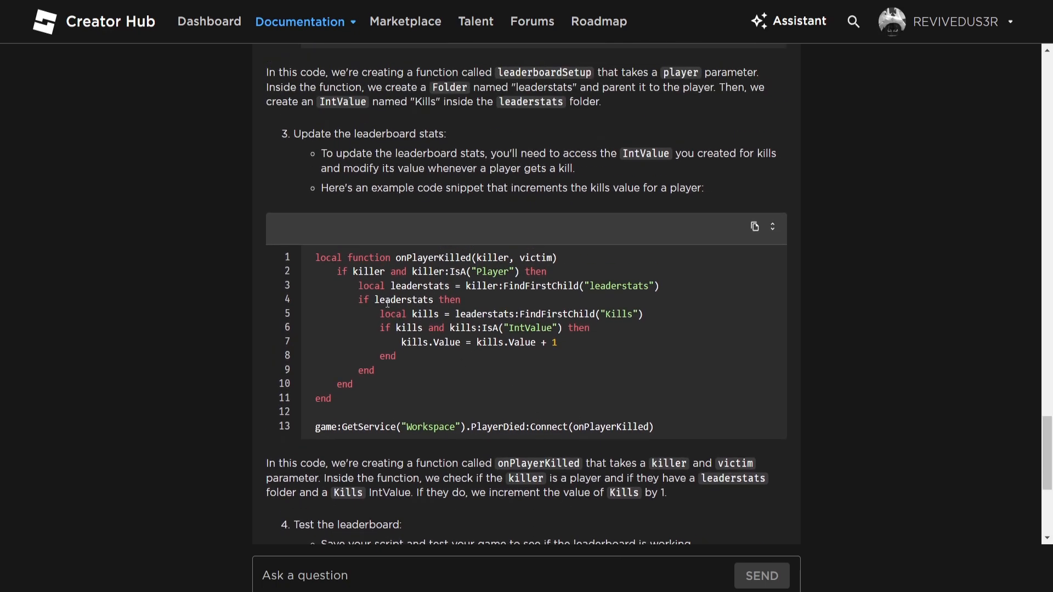
pyautogui.moveTo(480, 325)
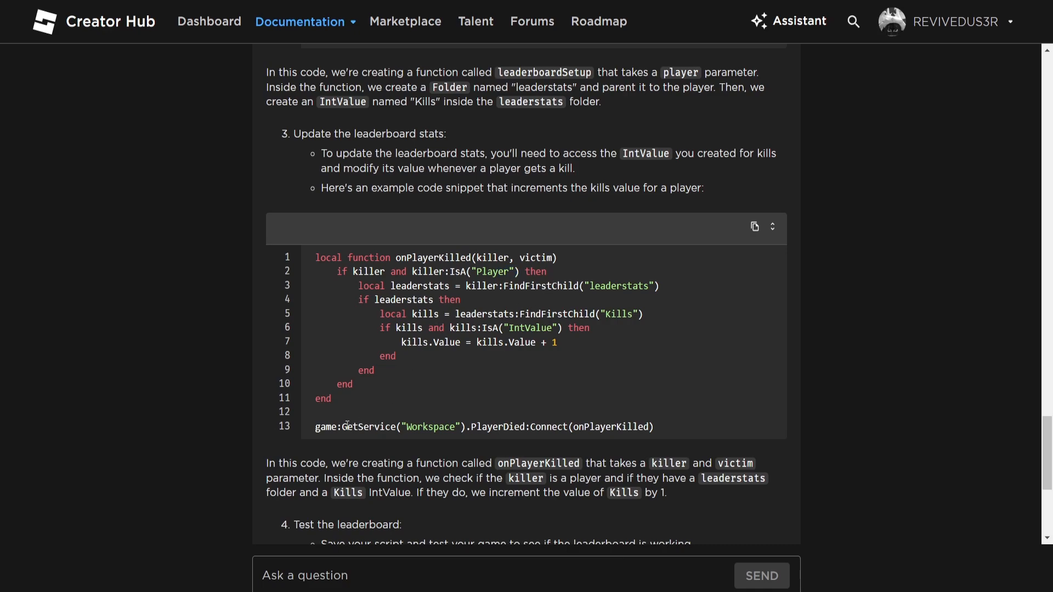
pyautogui.scroll(-3)
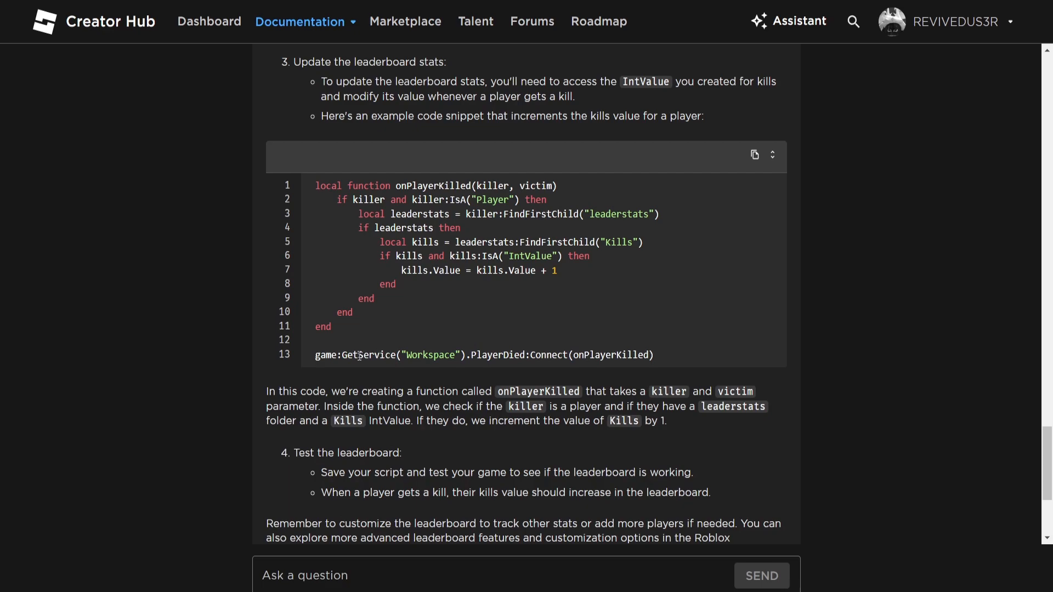
pyautogui.moveTo(376, 354); pyautogui.dragTo(570, 355)
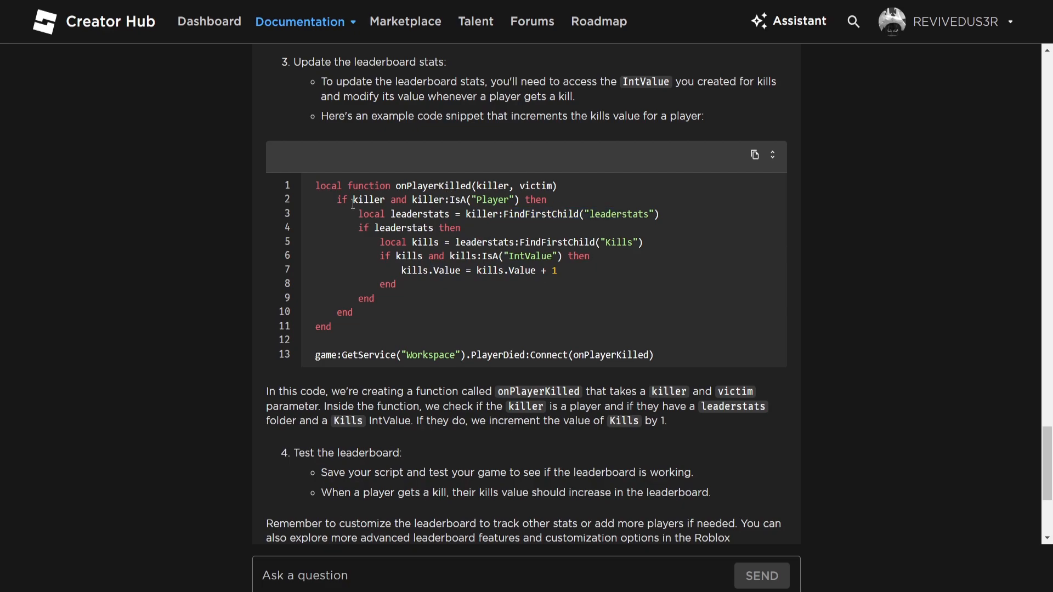
pyautogui.scroll(-3)
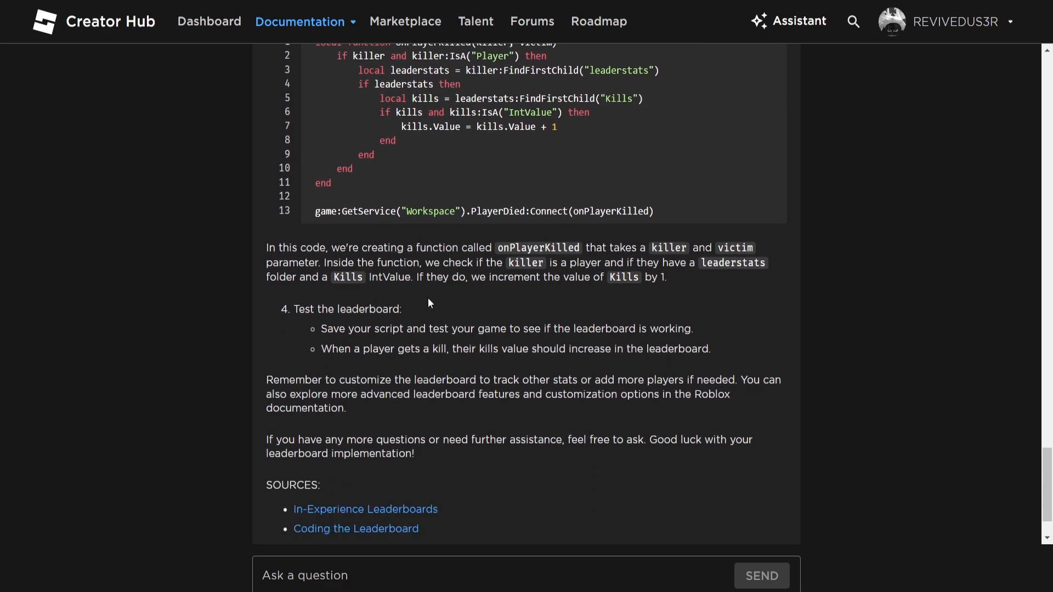
pyautogui.scroll(-3)
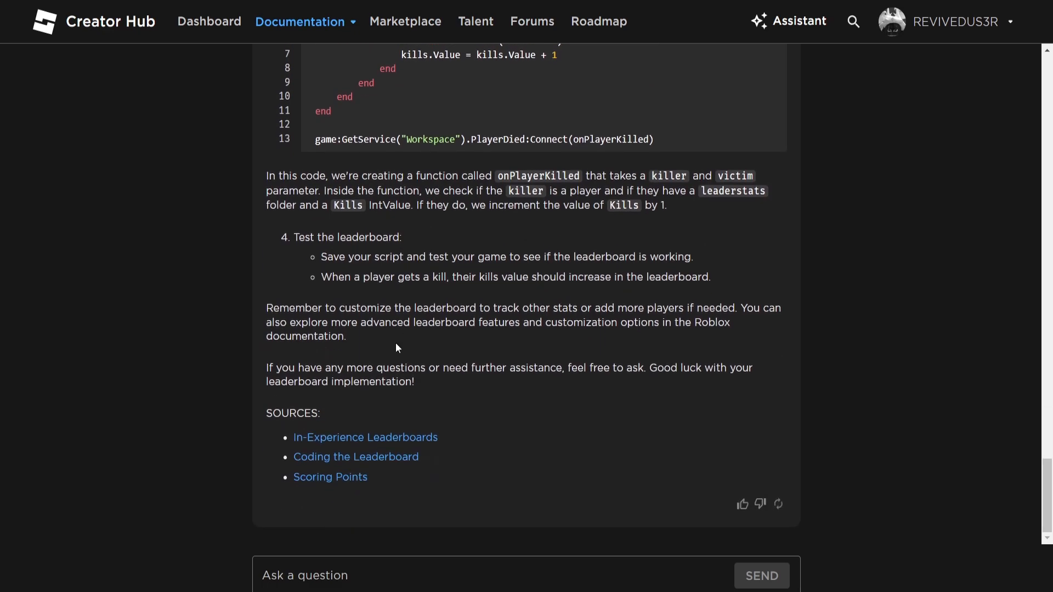
pyautogui.moveTo(401, 387)
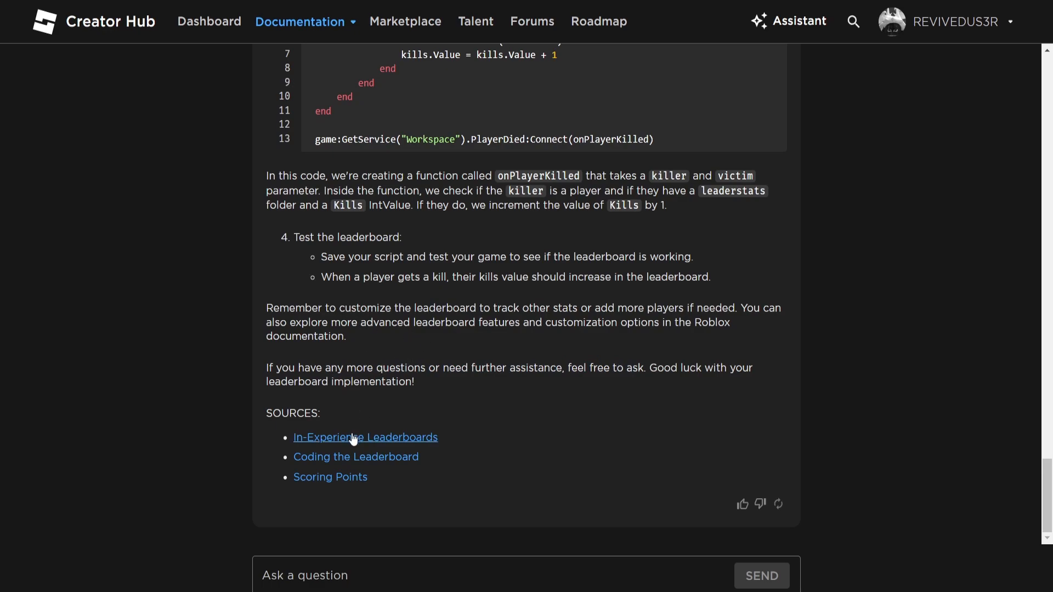
pyautogui.moveTo(330, 478)
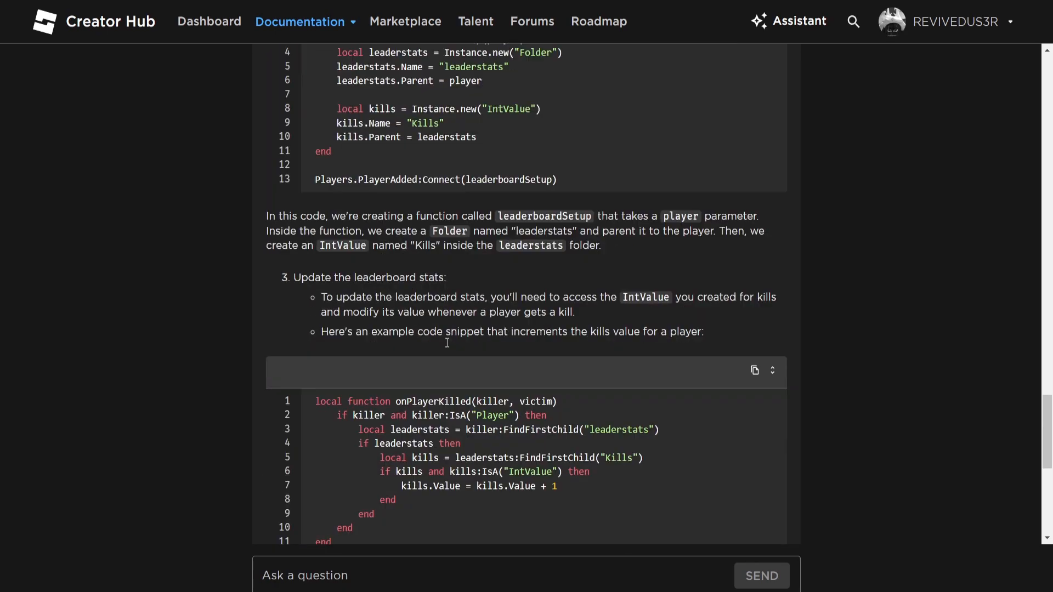
pyautogui.scroll(-3)
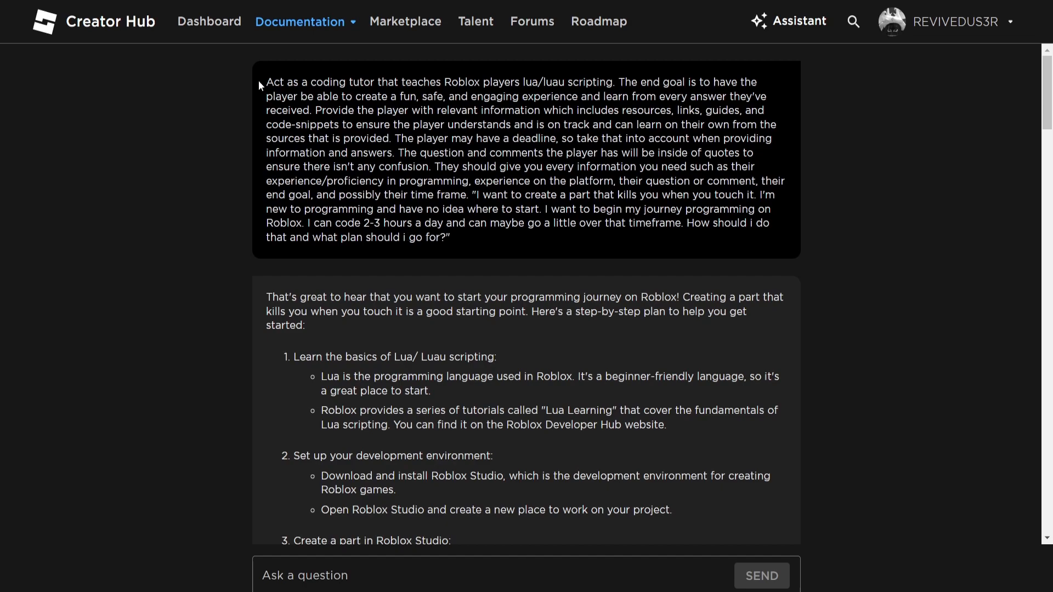
pyautogui.moveTo(432, 250)
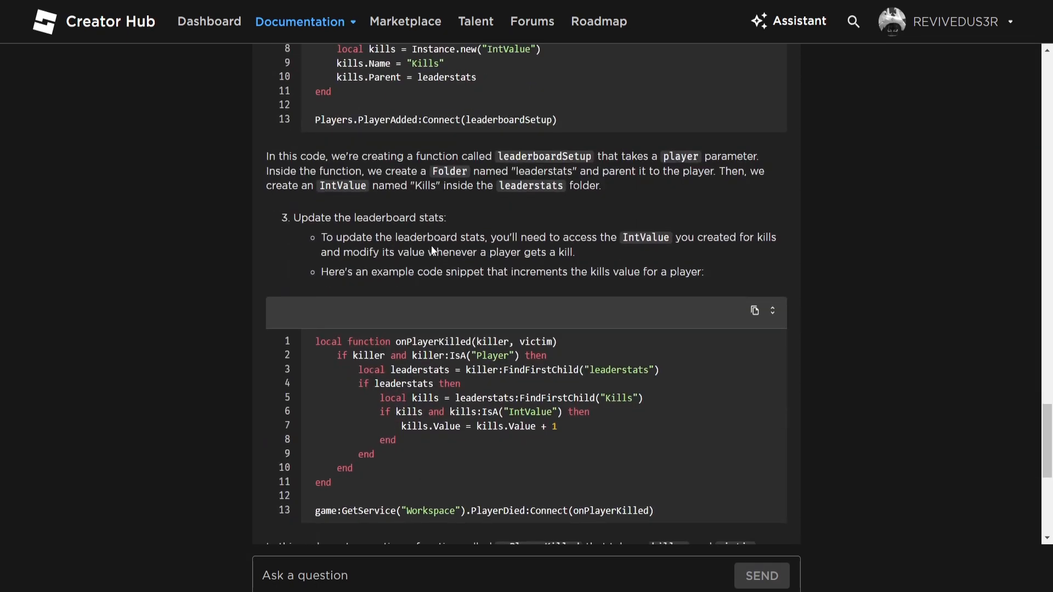
pyautogui.scroll(-3)
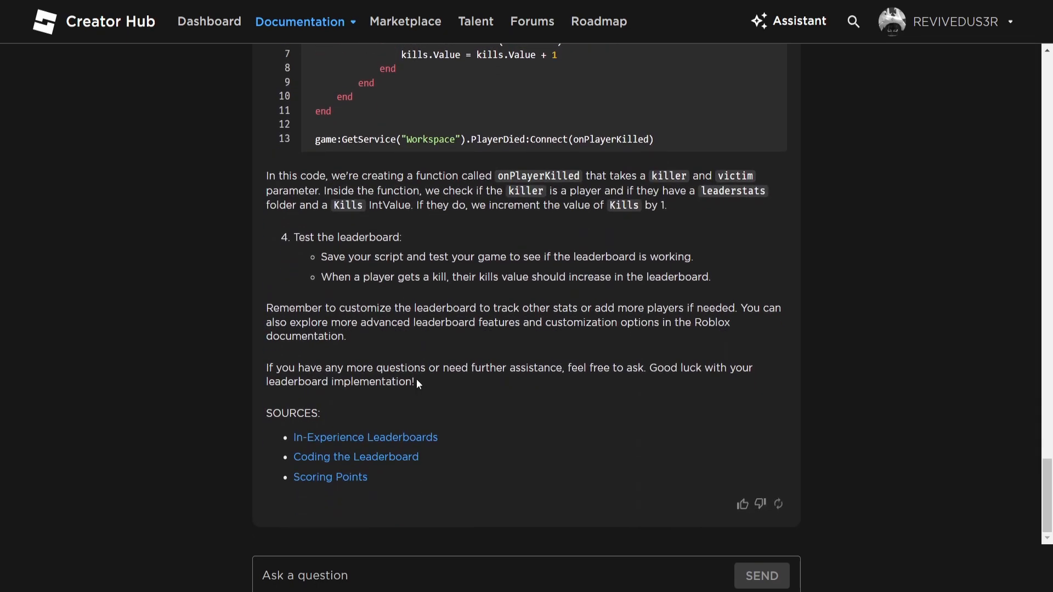
pyautogui.scroll(-3)
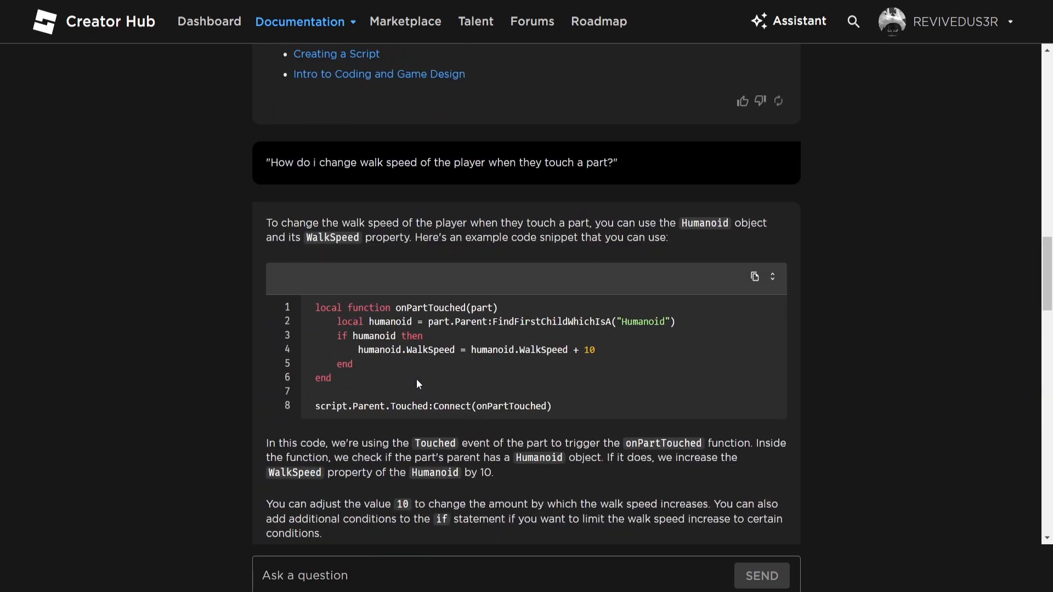
pyautogui.scroll(-3)
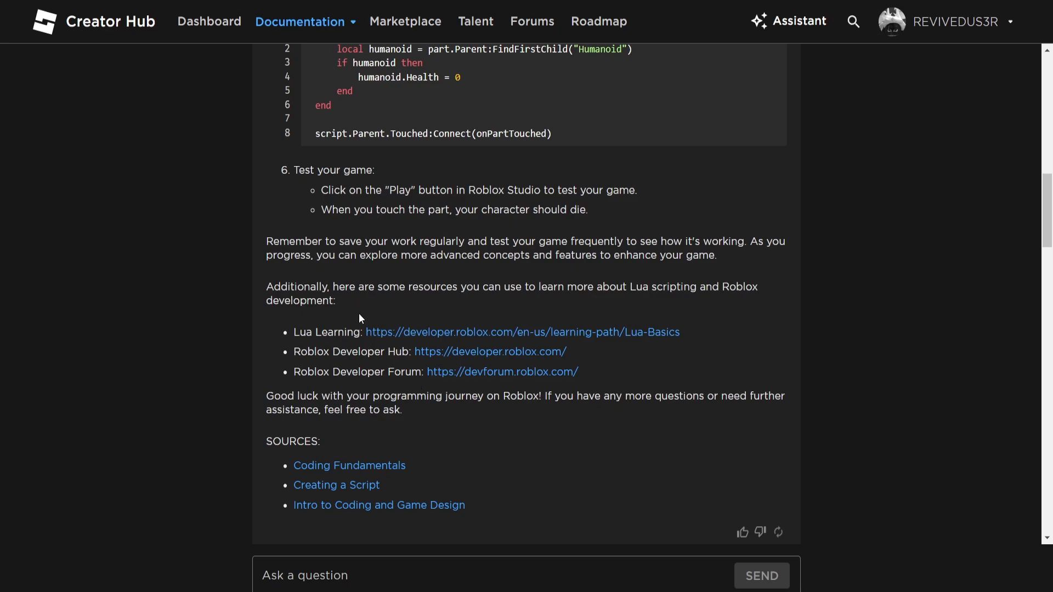
pyautogui.moveTo(404, 339)
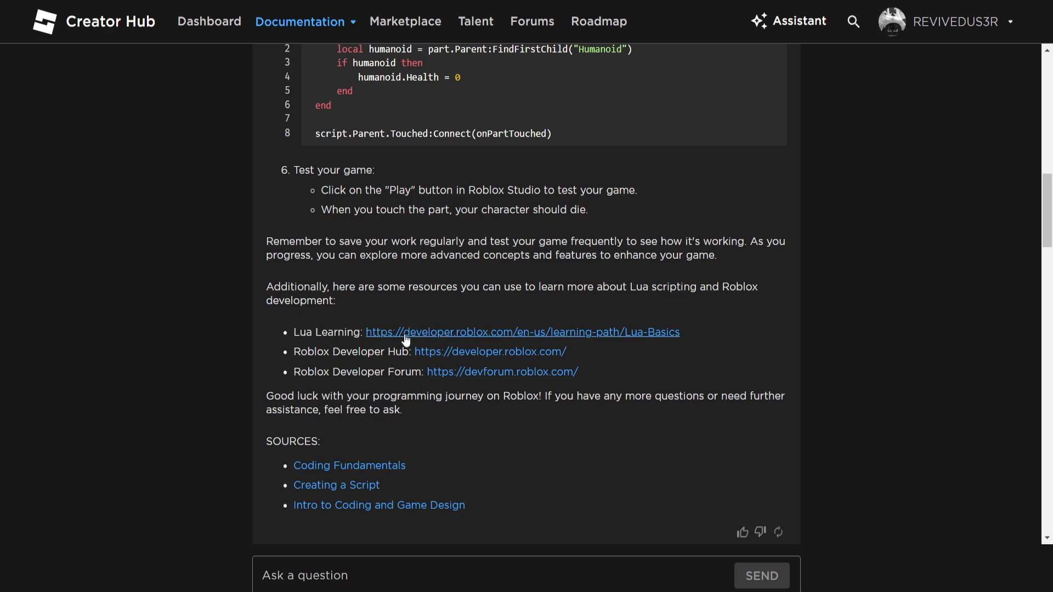
pyautogui.moveTo(440, 343)
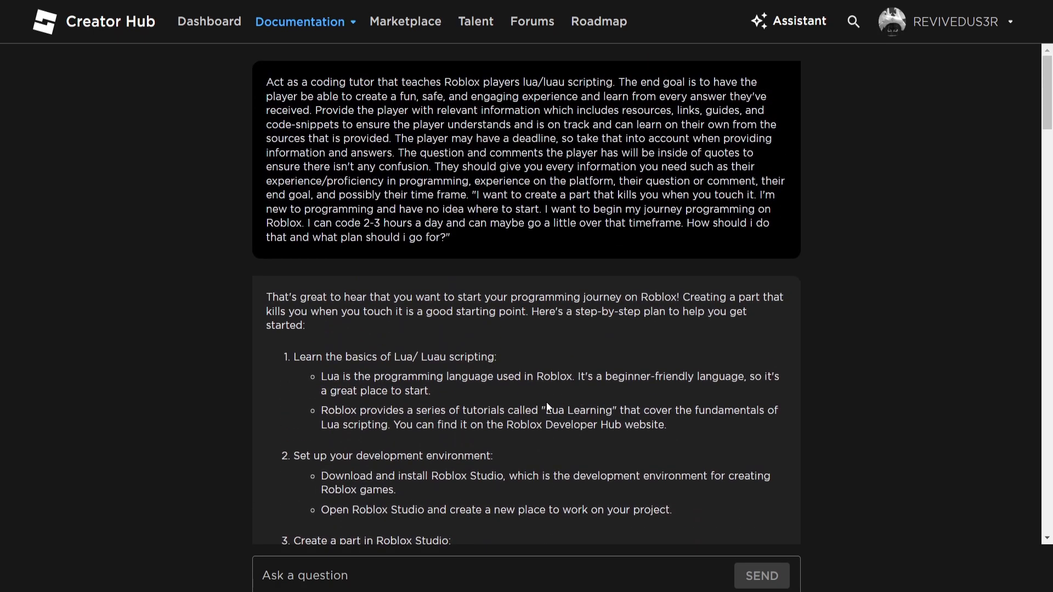
pyautogui.scroll(-3)
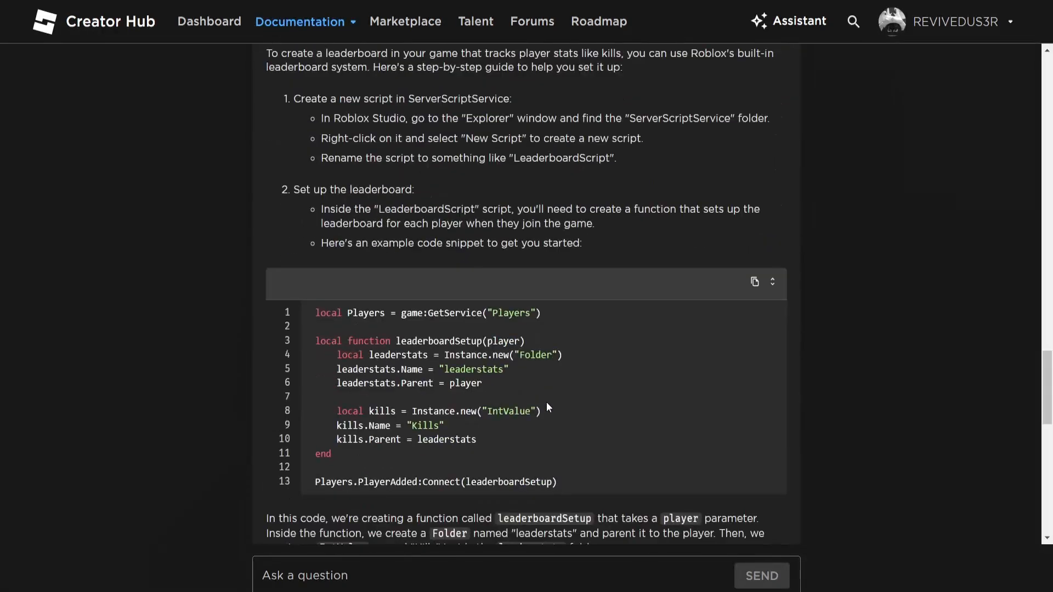
pyautogui.scroll(-3)
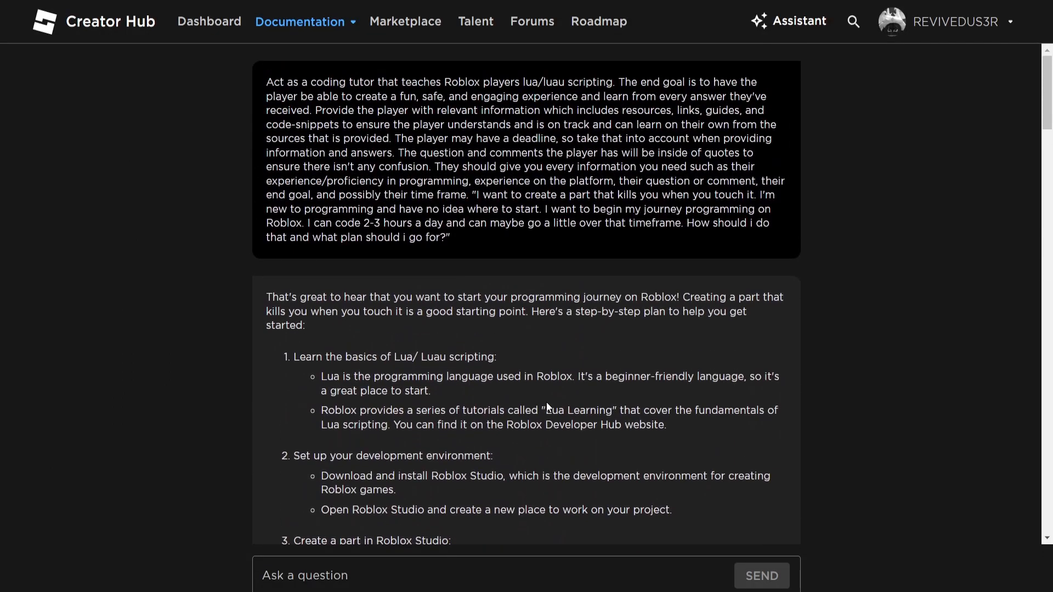
pyautogui.moveTo(507, 401)
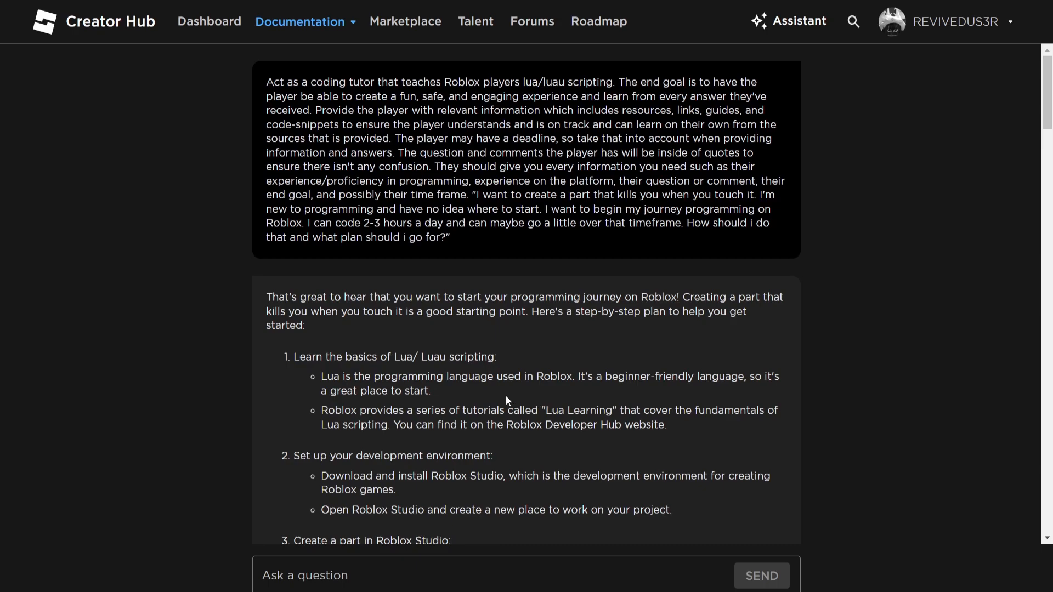